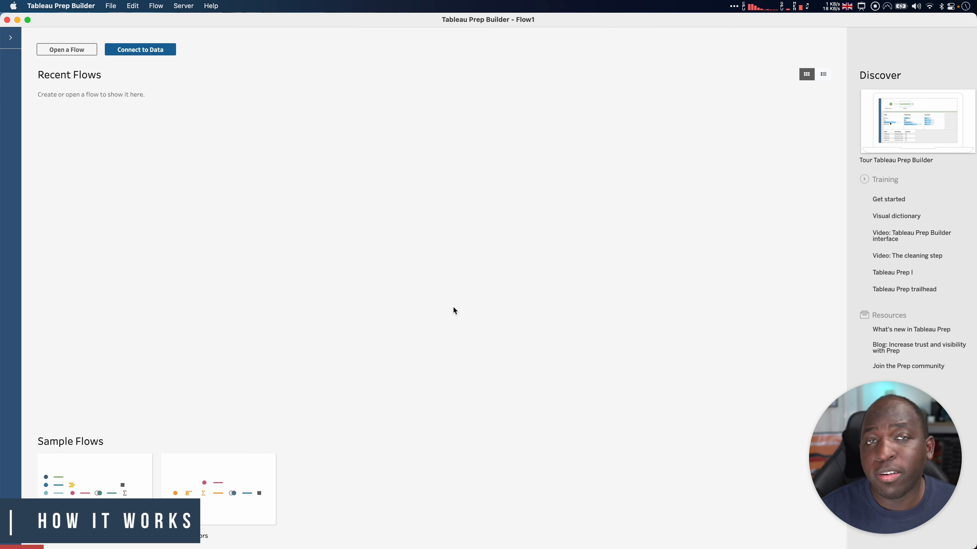
mouse_move(39, 70)
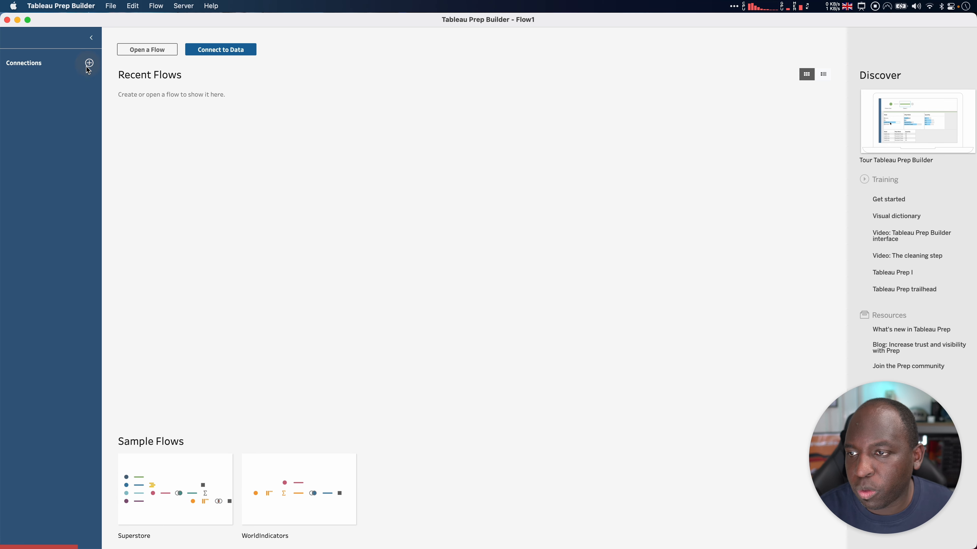
Add a text-file connection to MPS LSOA Level Crime (most recent 24 months).csv from the Crime folder
left_click(89, 63)
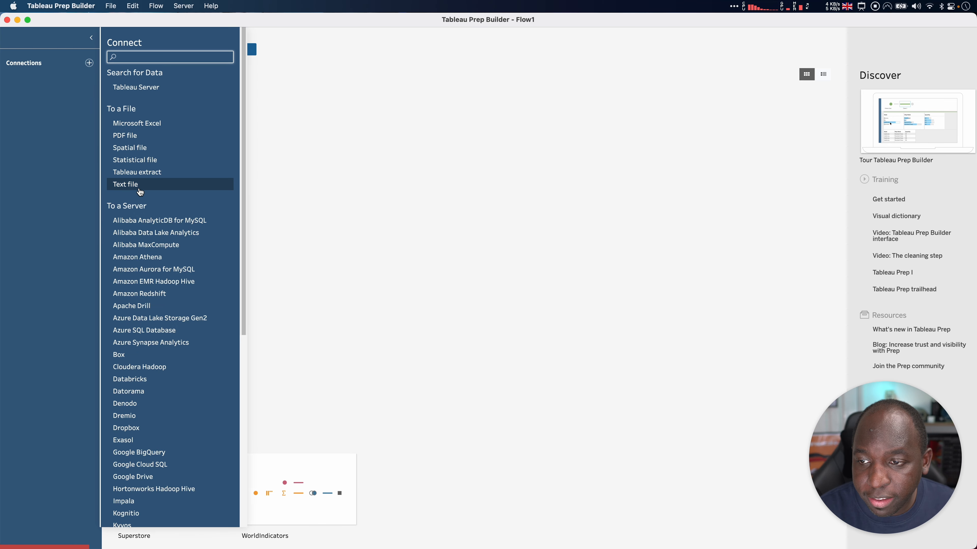
left_click(125, 184)
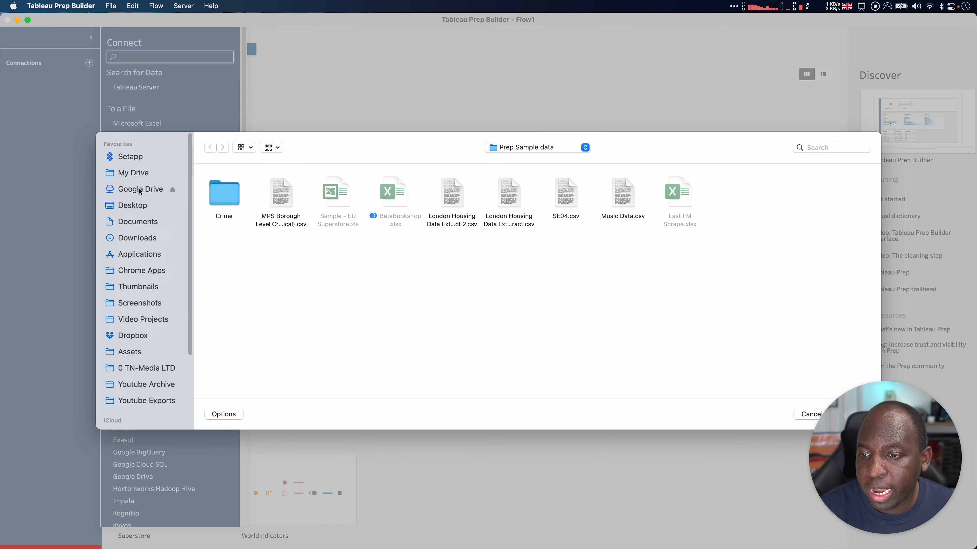
double_click(224, 194)
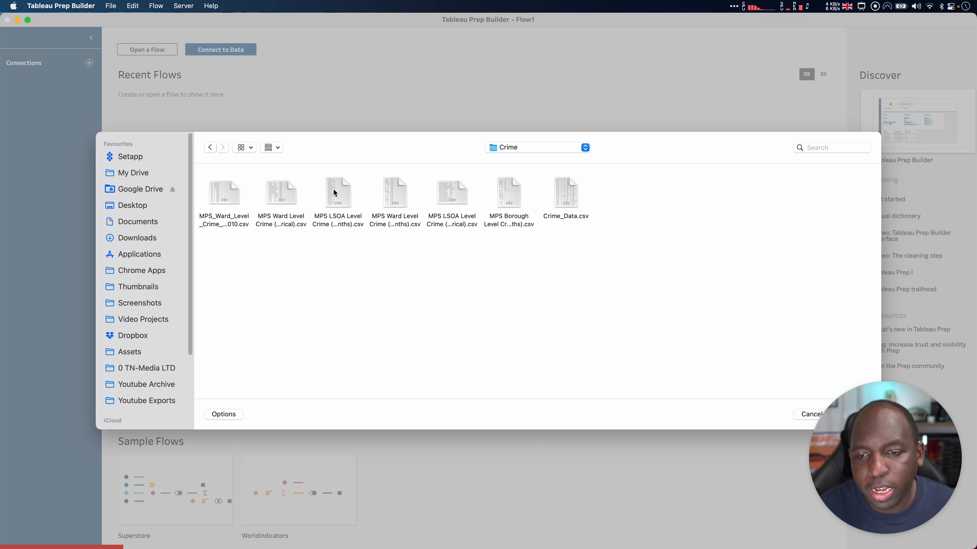
left_click(337, 192)
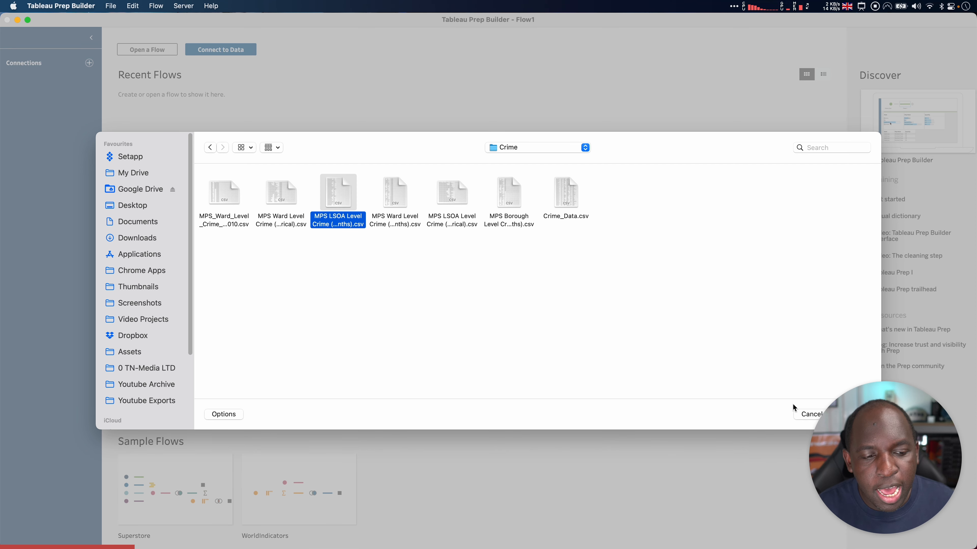
left_click(812, 414)
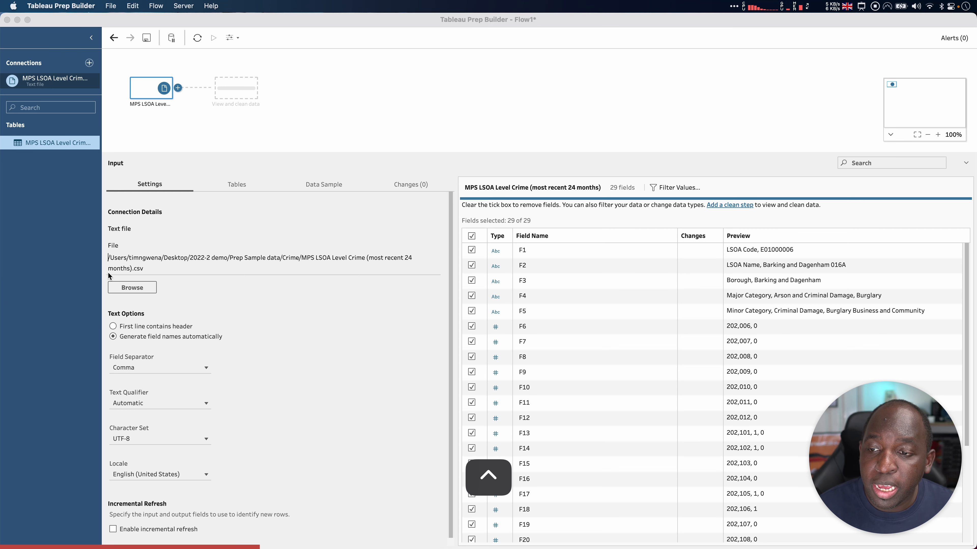
Set the crime input's Tables option to union multiple tables, listing all seven Crime CSVs
left_click(236, 185)
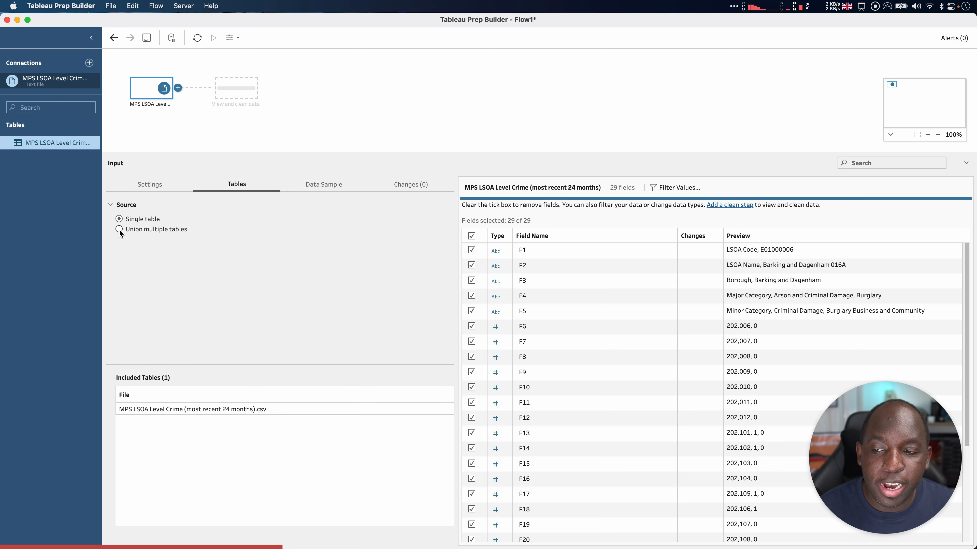
left_click(119, 230)
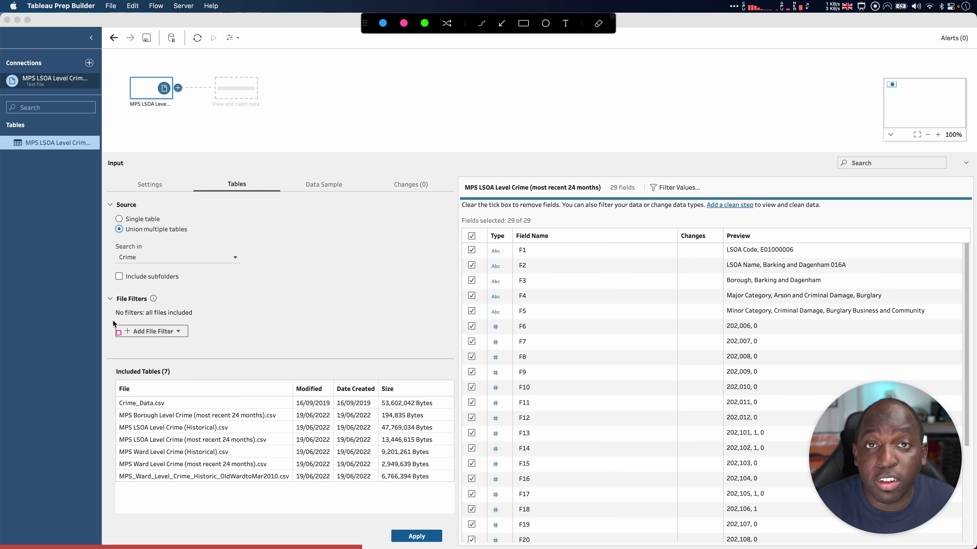
mouse_move(103, 291)
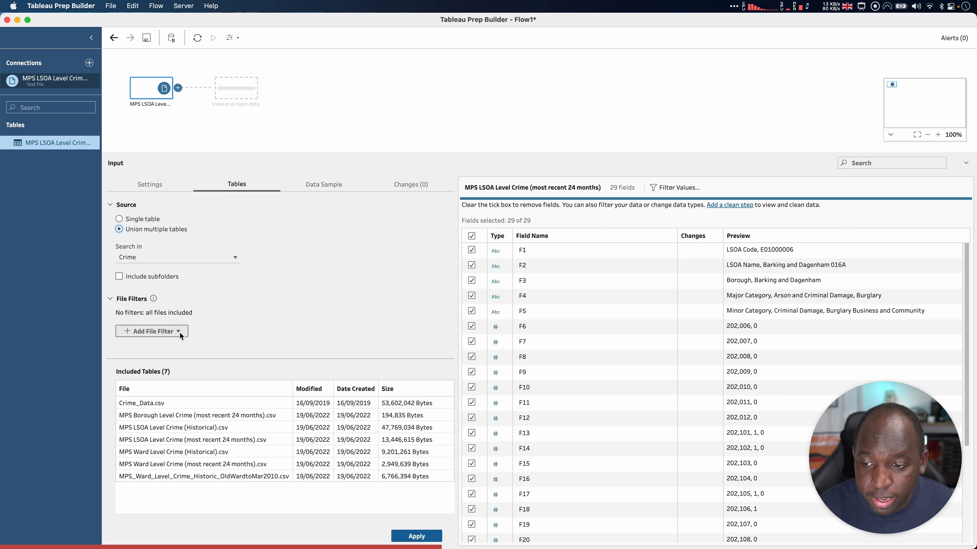
List the Add File Filter choices: filename, file size, creation date and modification date
left_click(179, 331)
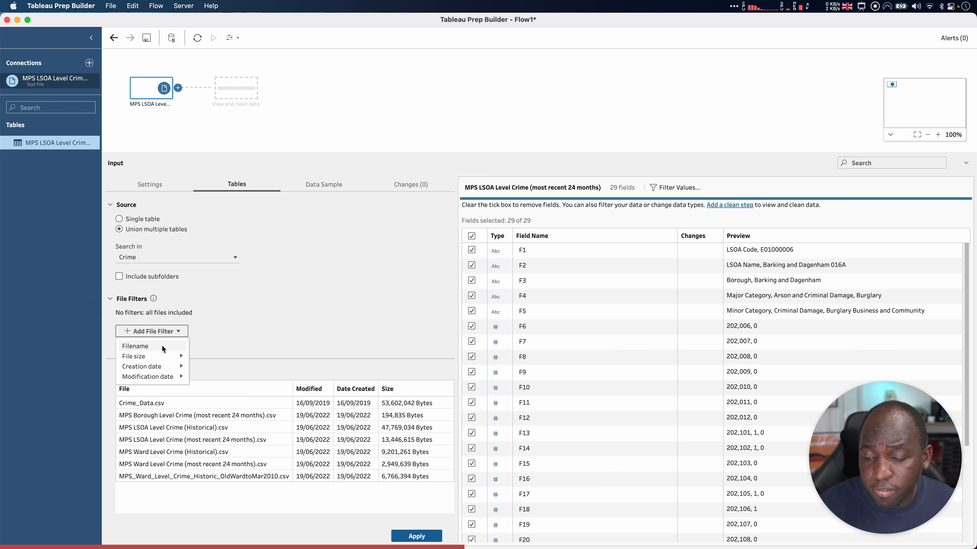
mouse_move(152, 366)
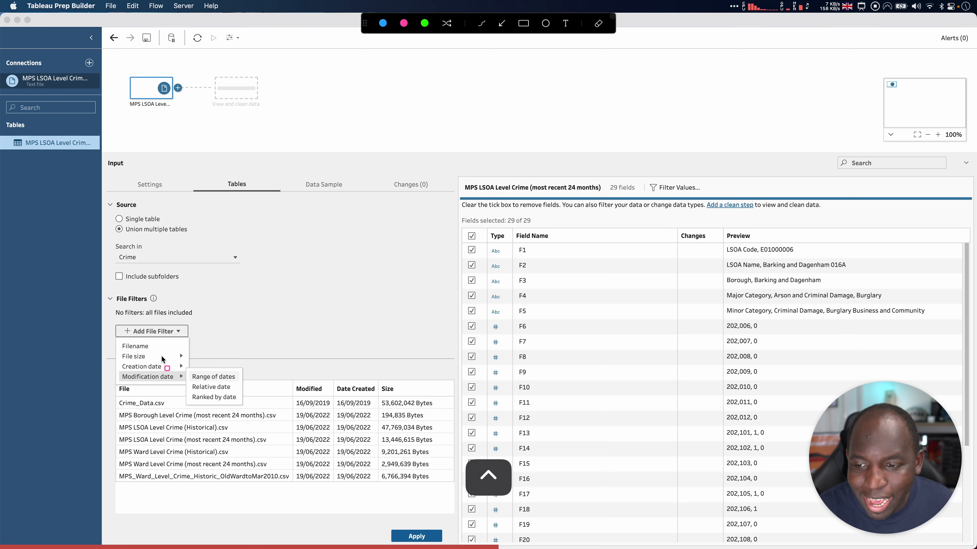
mouse_move(109, 238)
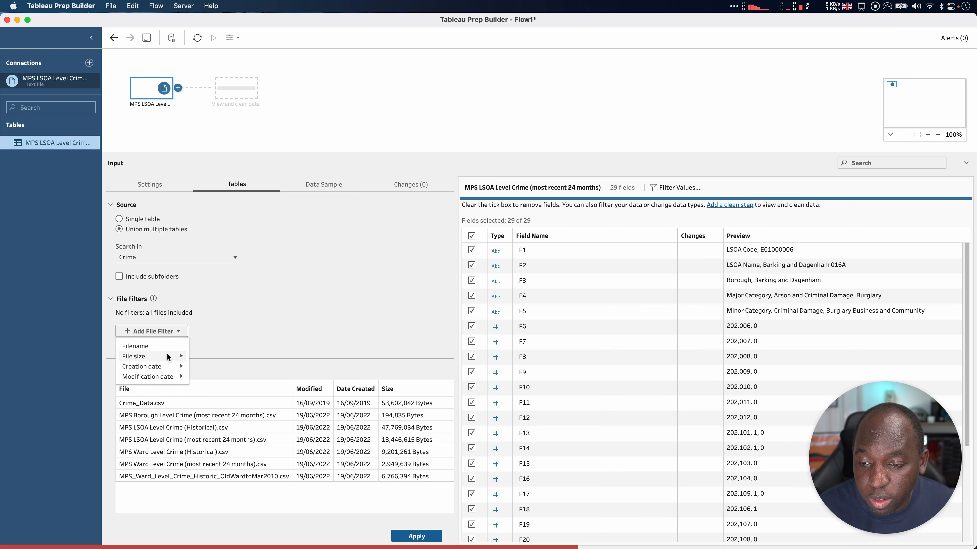
mouse_move(149, 356)
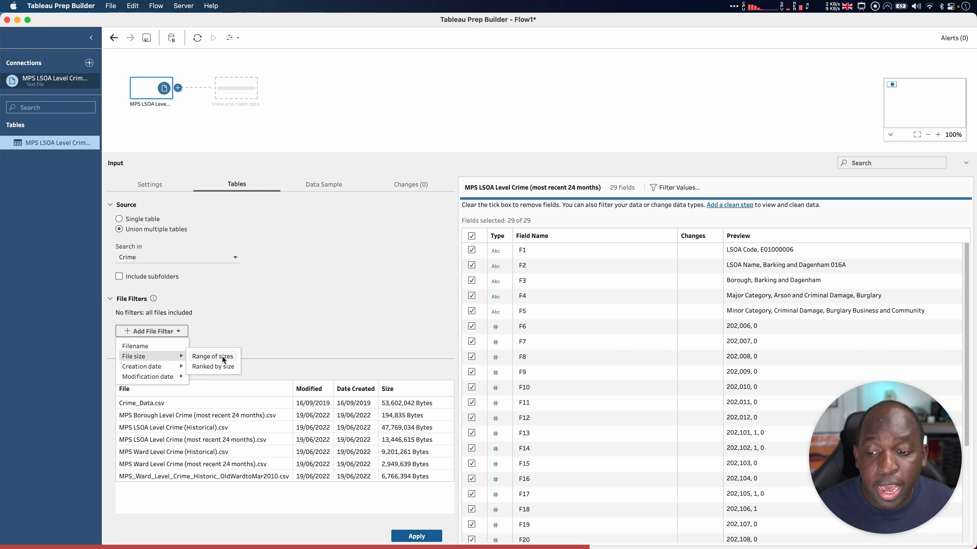
mouse_move(153, 368)
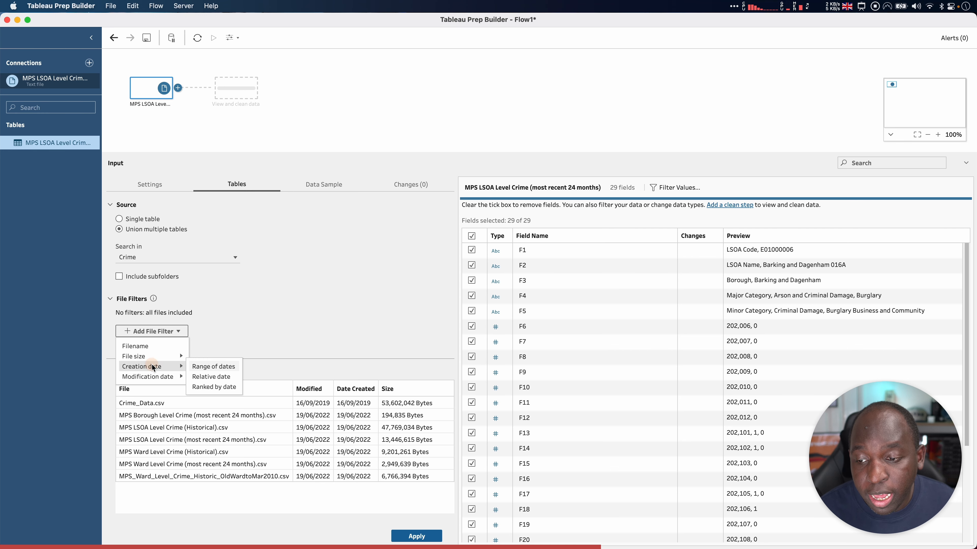
mouse_move(228, 380)
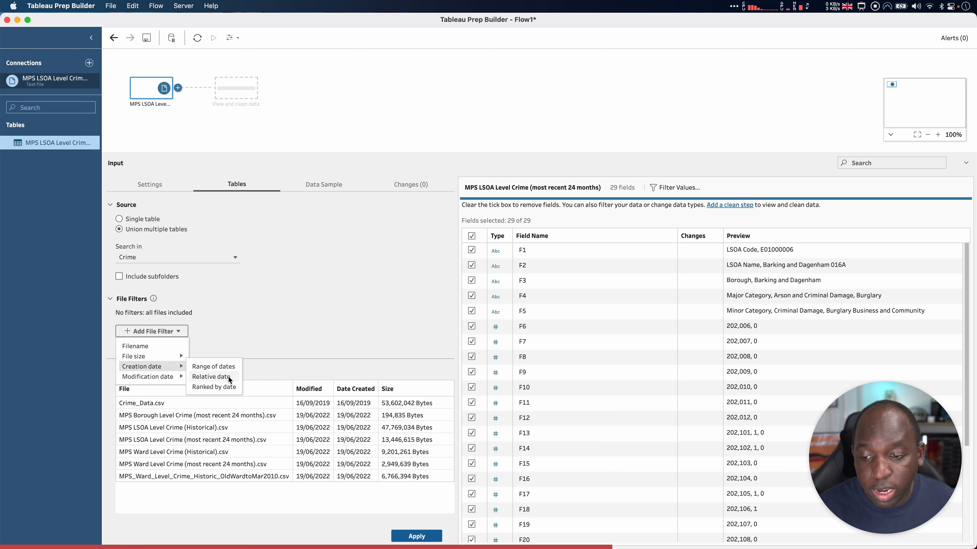
mouse_move(147, 376)
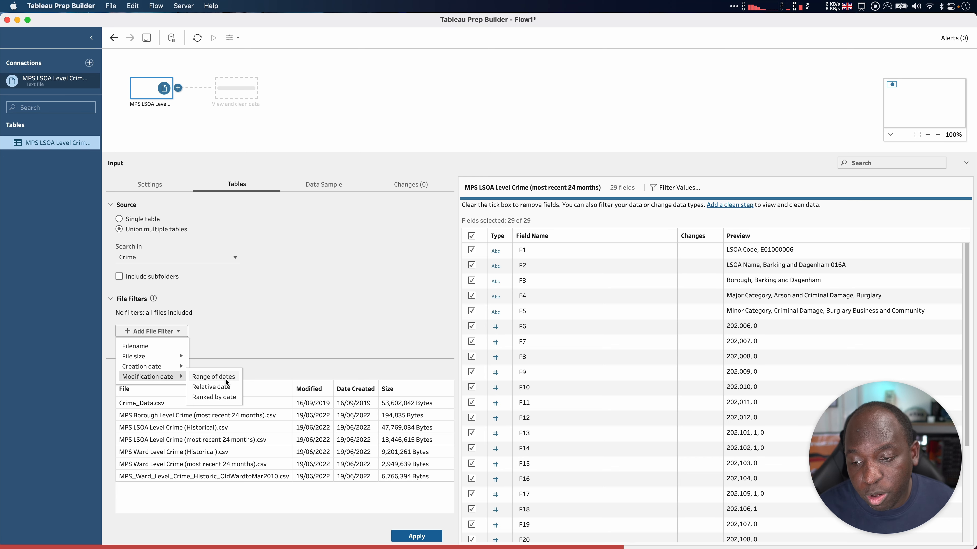
mouse_move(223, 389)
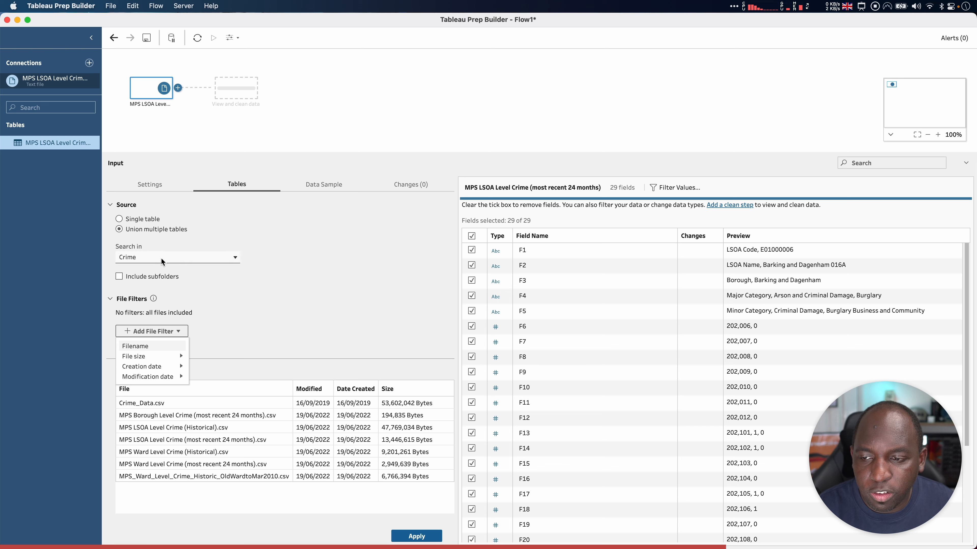
left_click(177, 257)
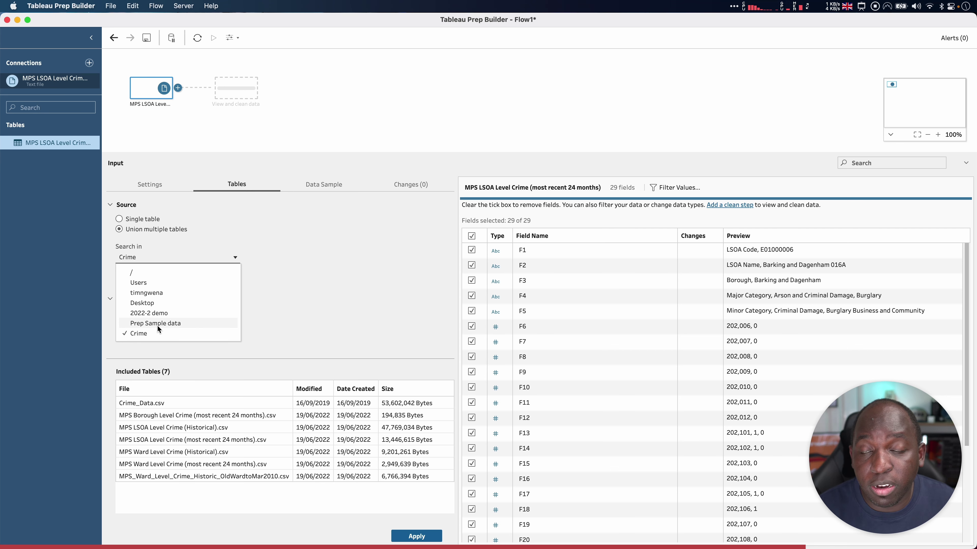
mouse_move(182, 328)
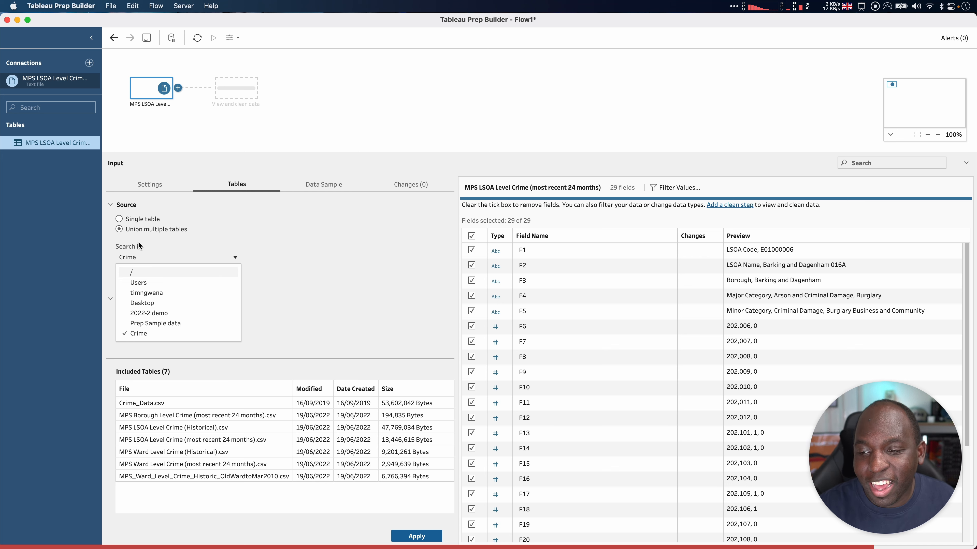
mouse_move(257, 252)
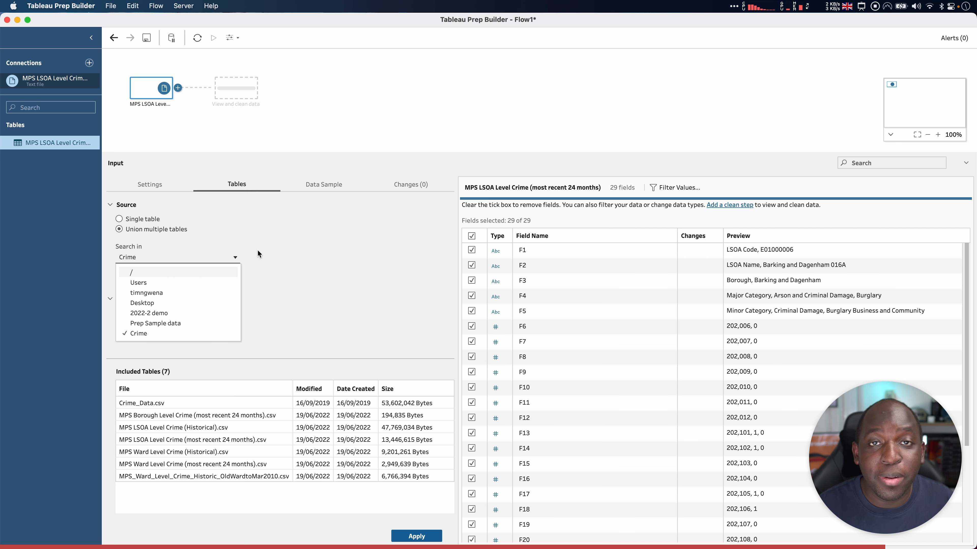
mouse_move(213, 265)
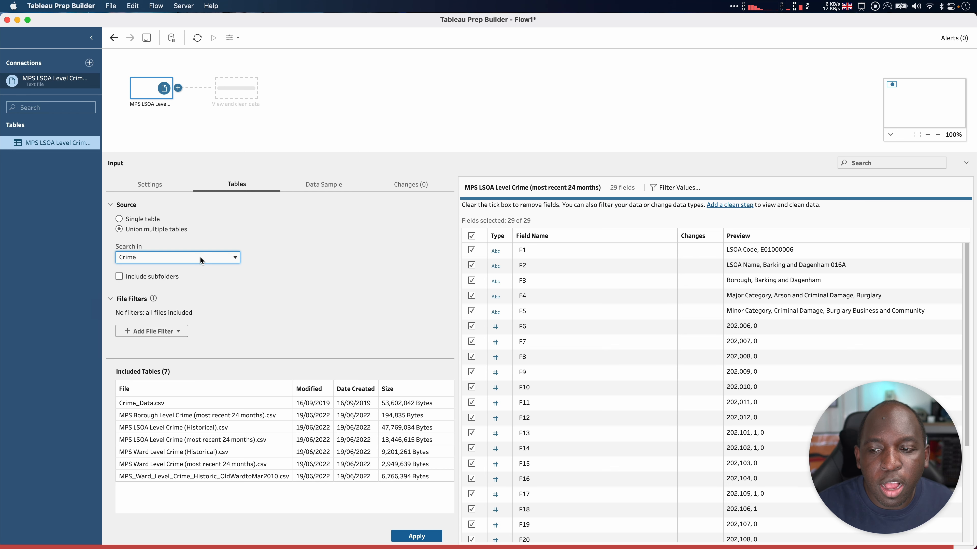
left_click(152, 331)
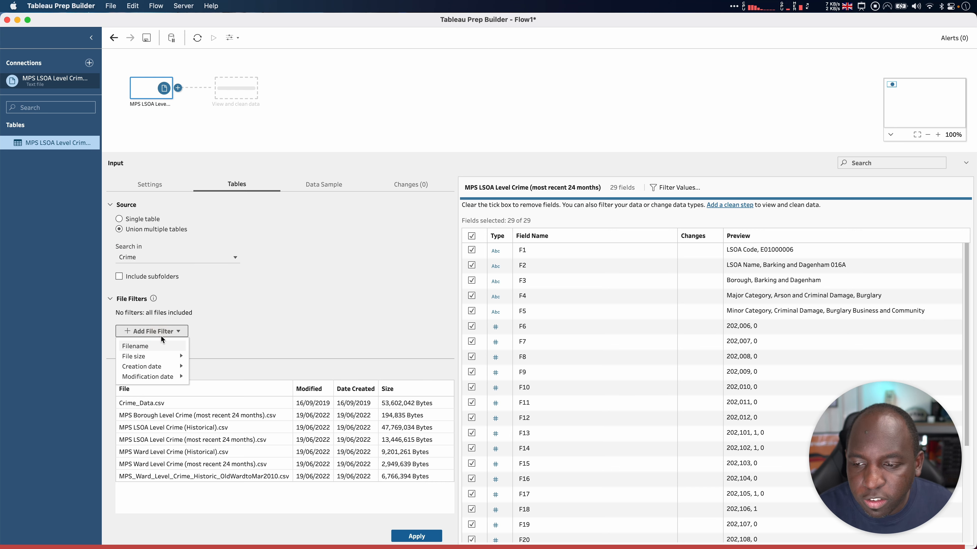
Add a Filename file filter with the Matches condition, pattern left empty
left_click(136, 346)
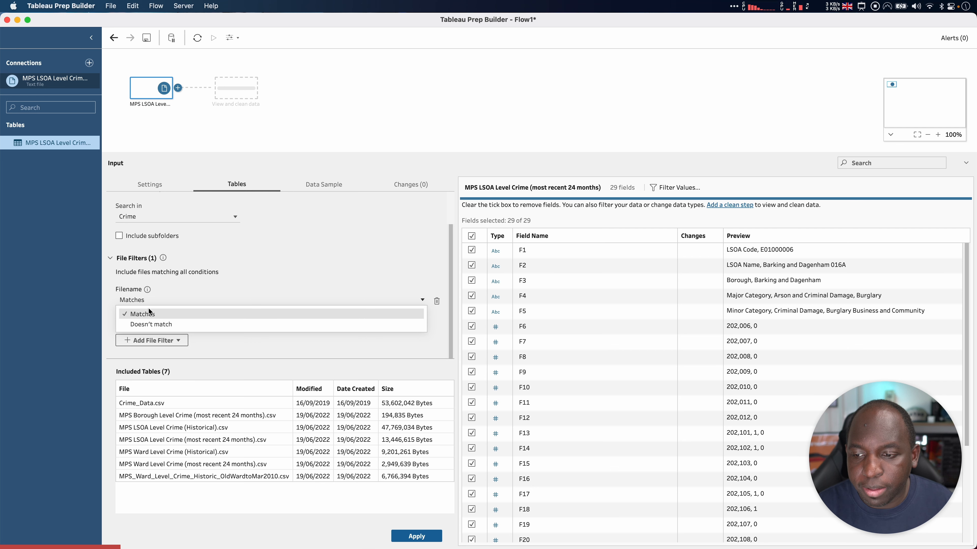
left_click(142, 314)
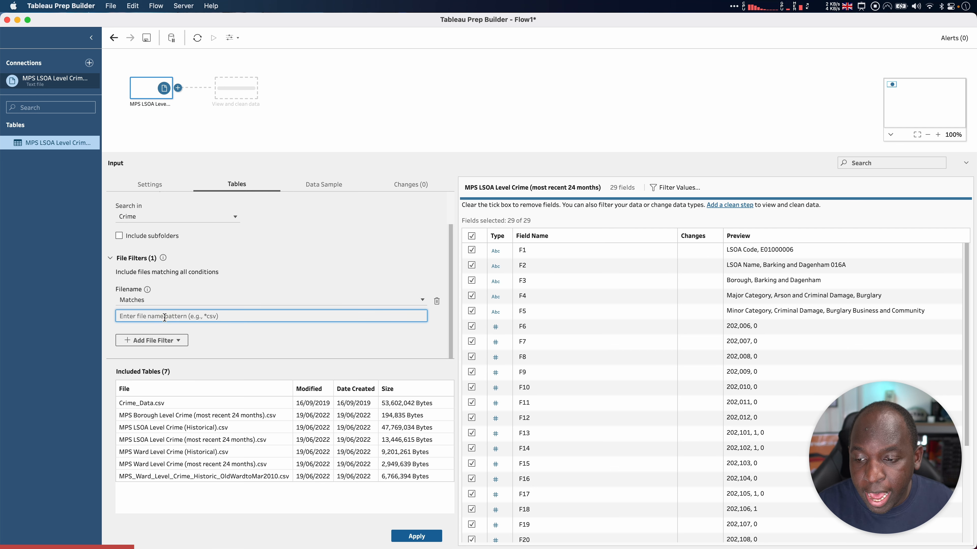
mouse_move(259, 426)
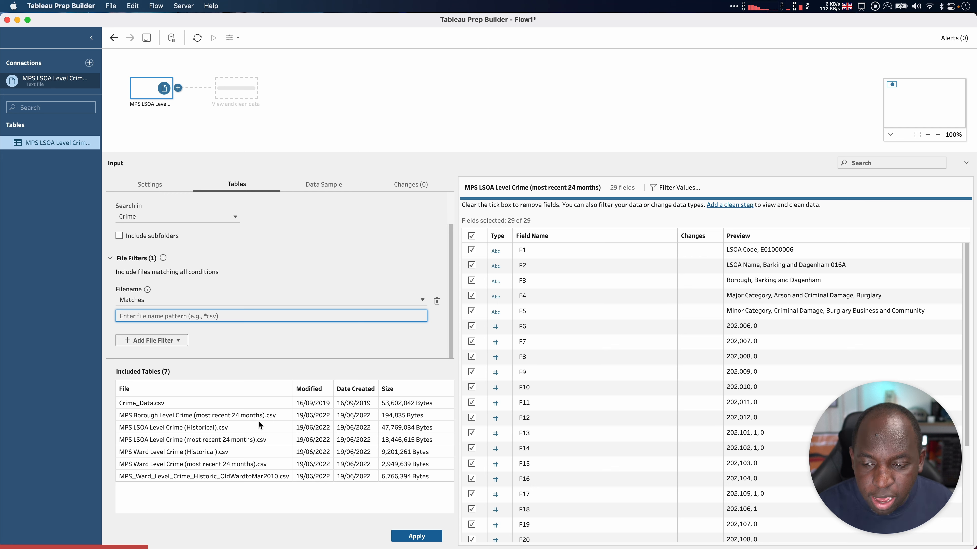
mouse_move(245, 448)
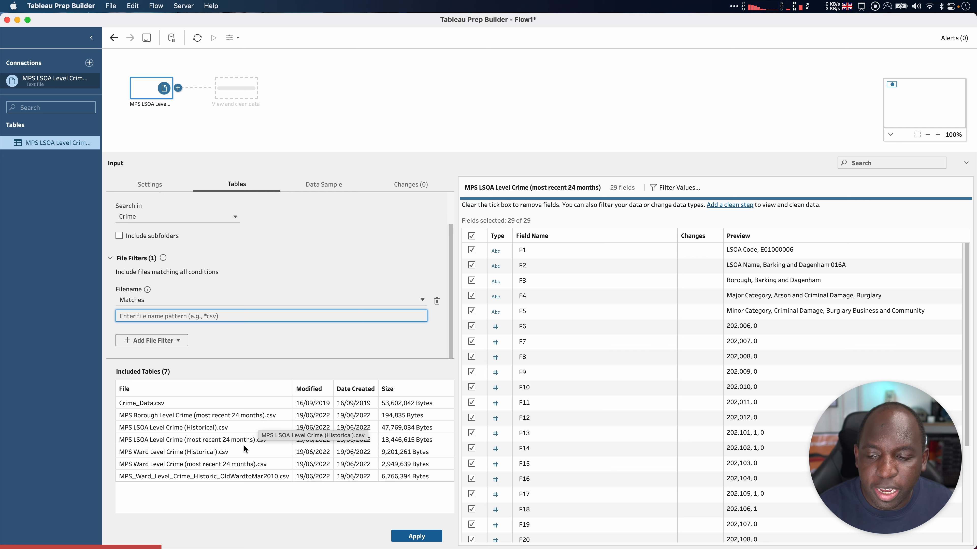
mouse_move(212, 468)
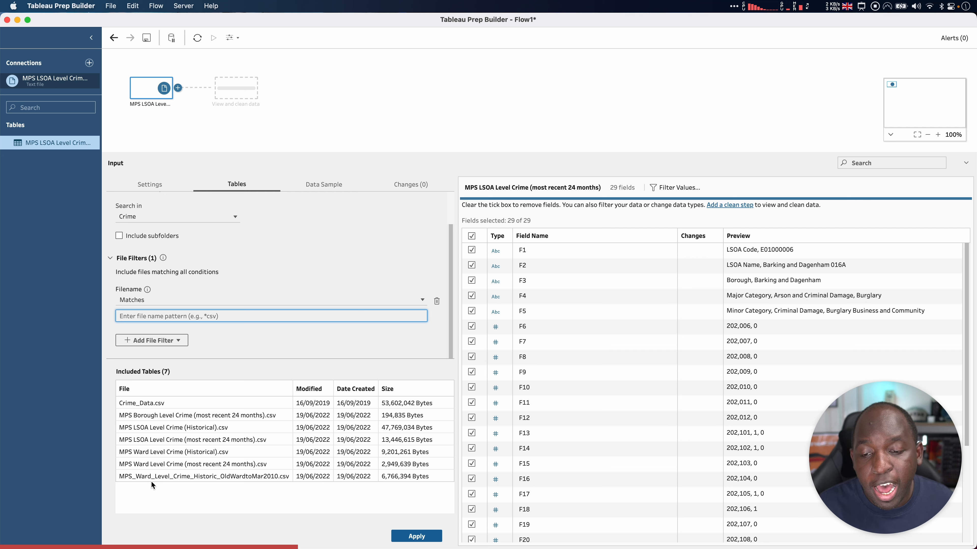
mouse_move(153, 485)
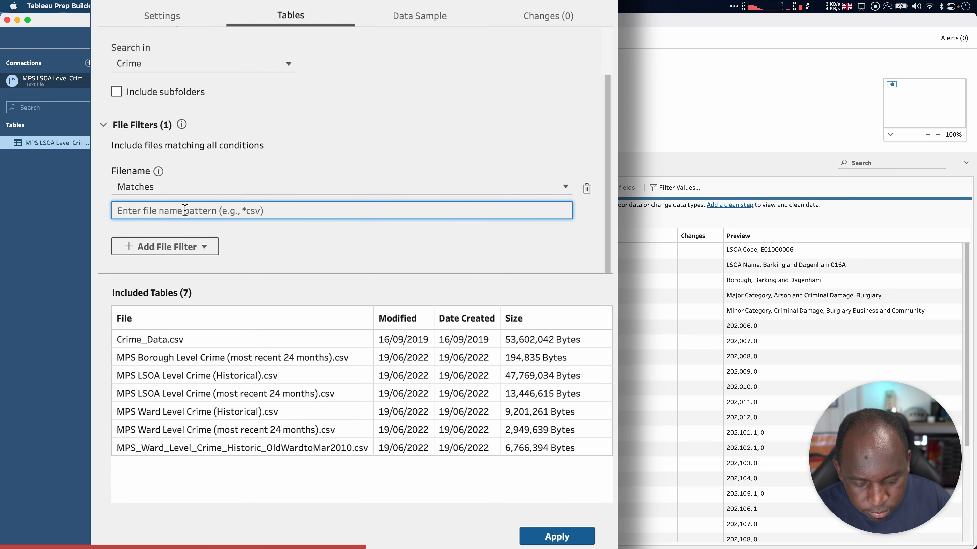
Enter the filename pattern *His* so only the historical crime CSVs are included
type("*")
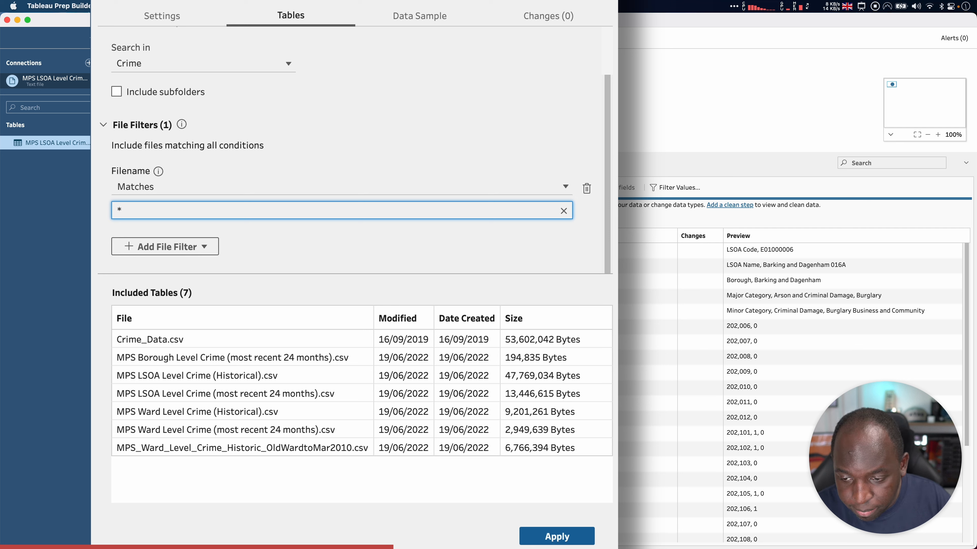
type("Historic")
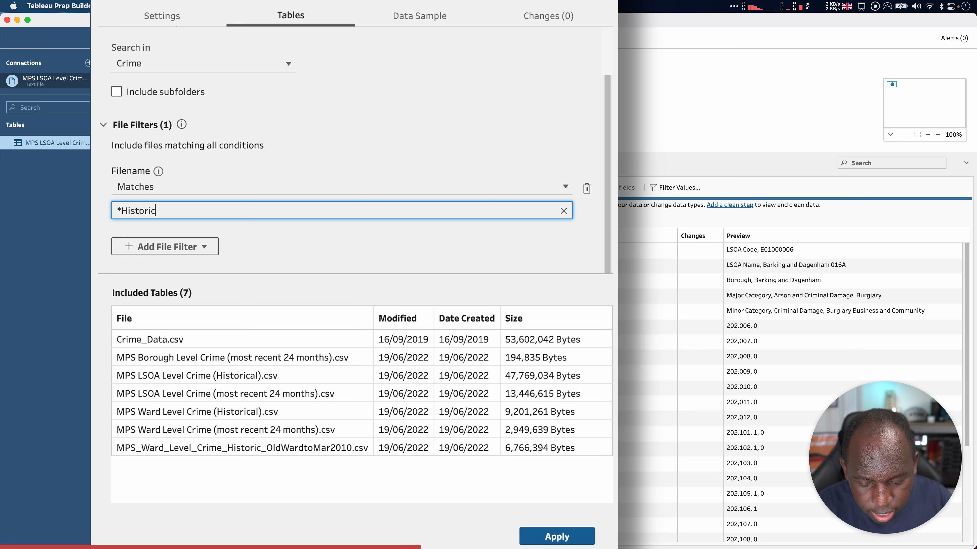
type("*")
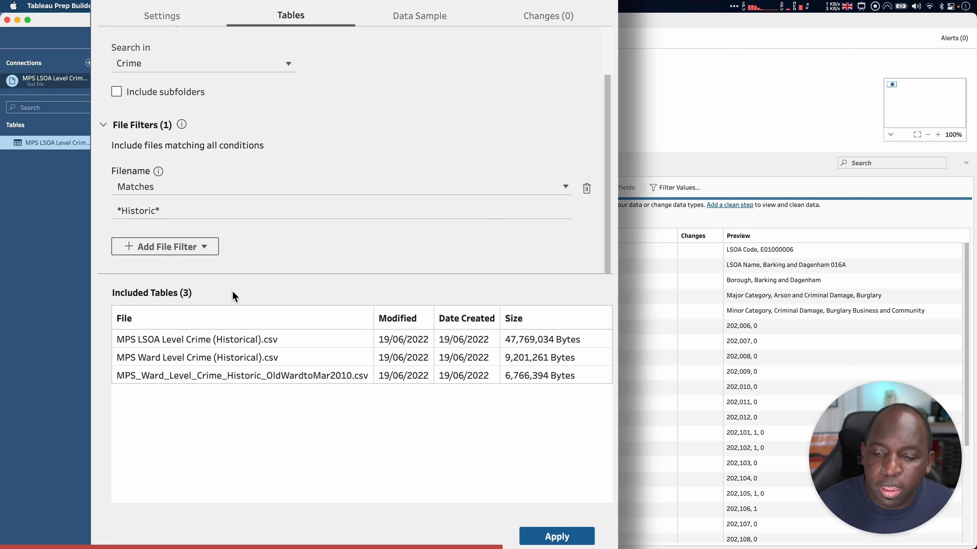
mouse_move(237, 372)
type("al")
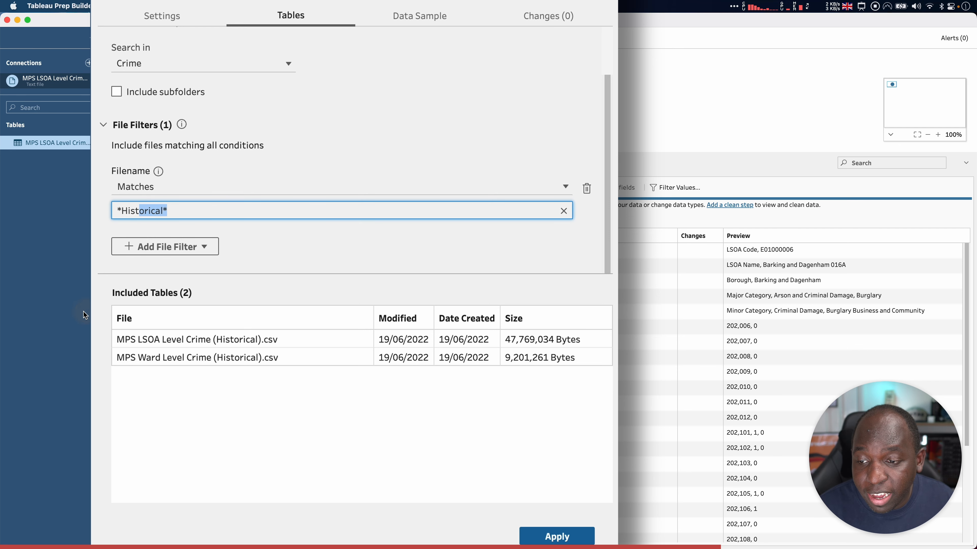
Replace the pattern with *.csv, then delete the filename filter to restore all seven files
key("Delete")
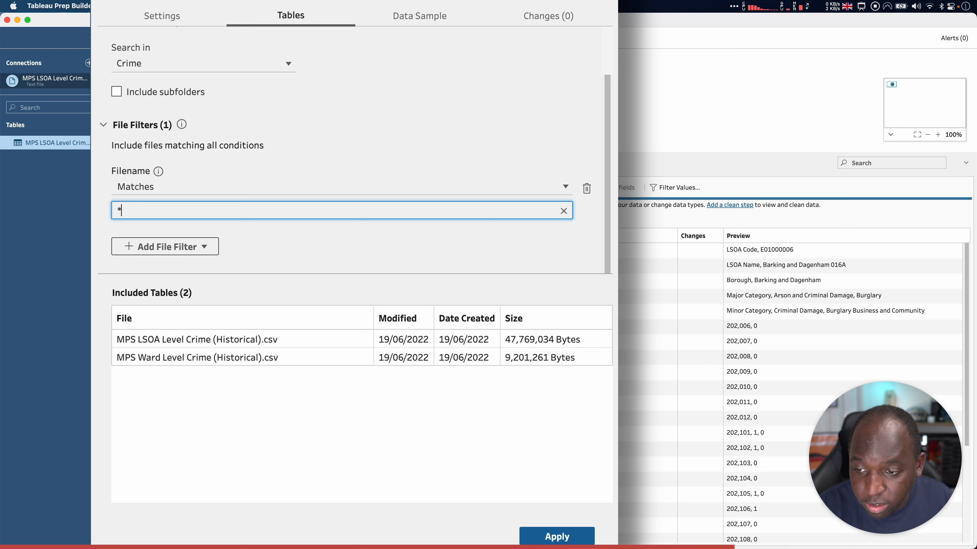
type(".csv")
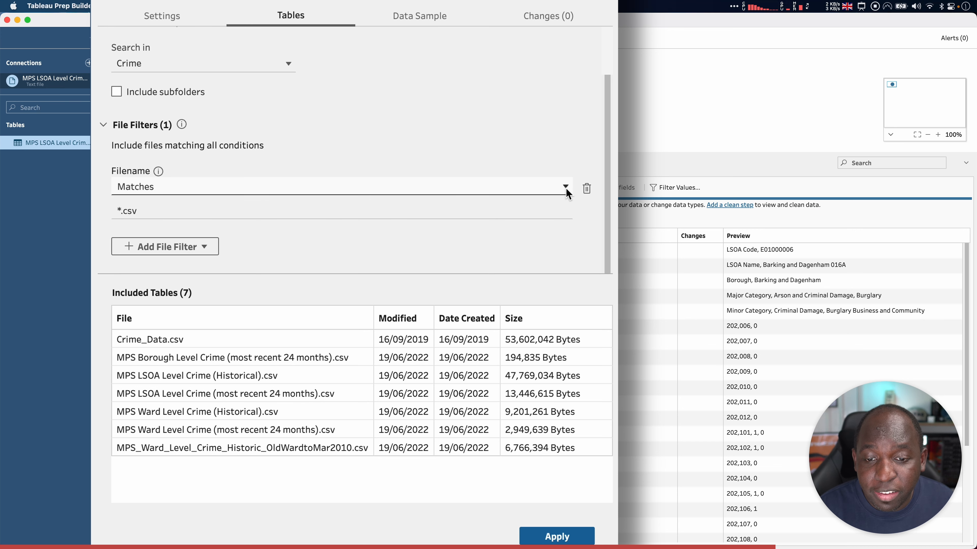
left_click(586, 188)
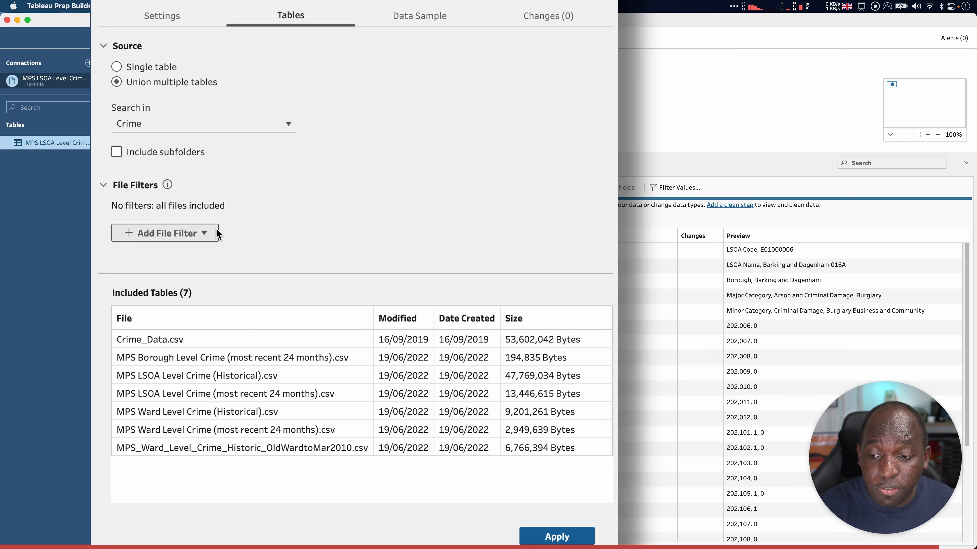
left_click(164, 233)
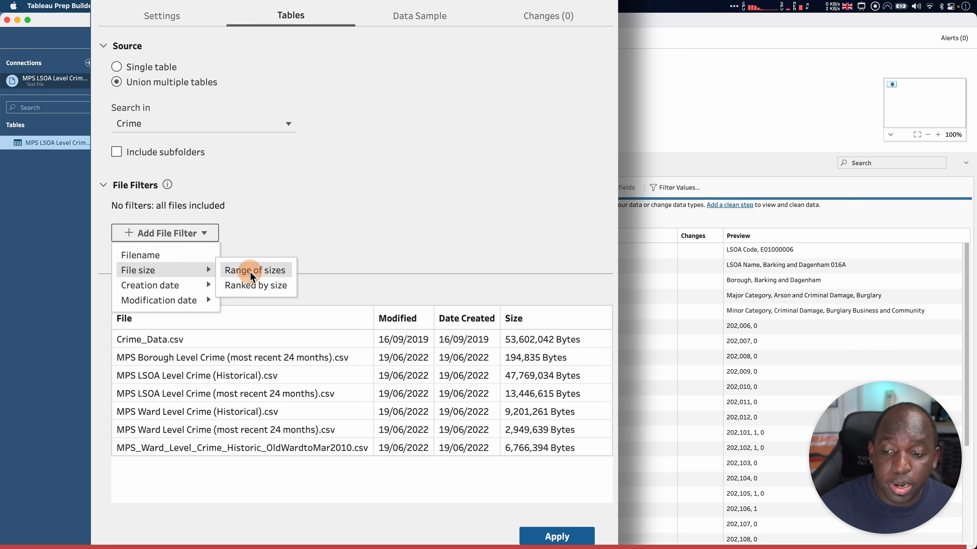
Add a File size filter using a range of sizes, 0 KB to 1 TB
left_click(254, 270)
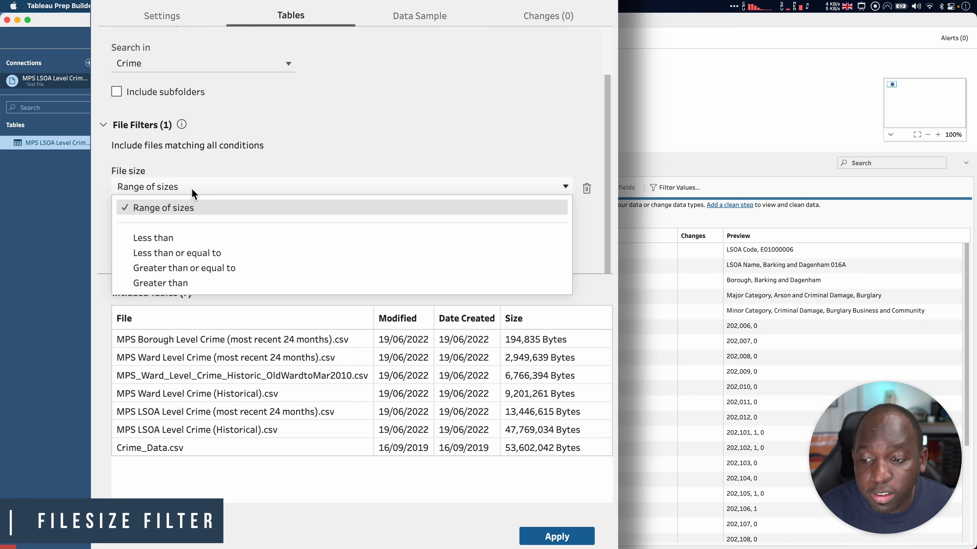
mouse_move(200, 242)
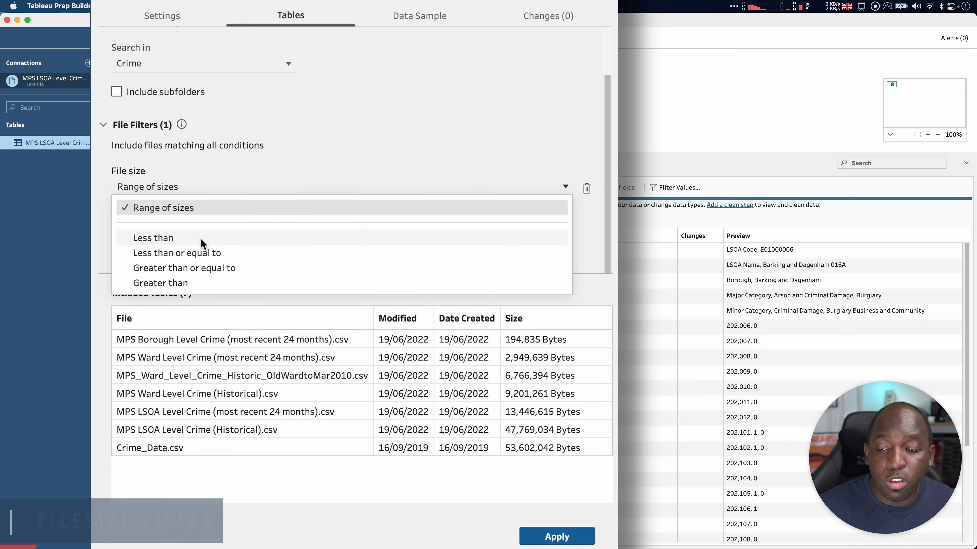
mouse_move(222, 283)
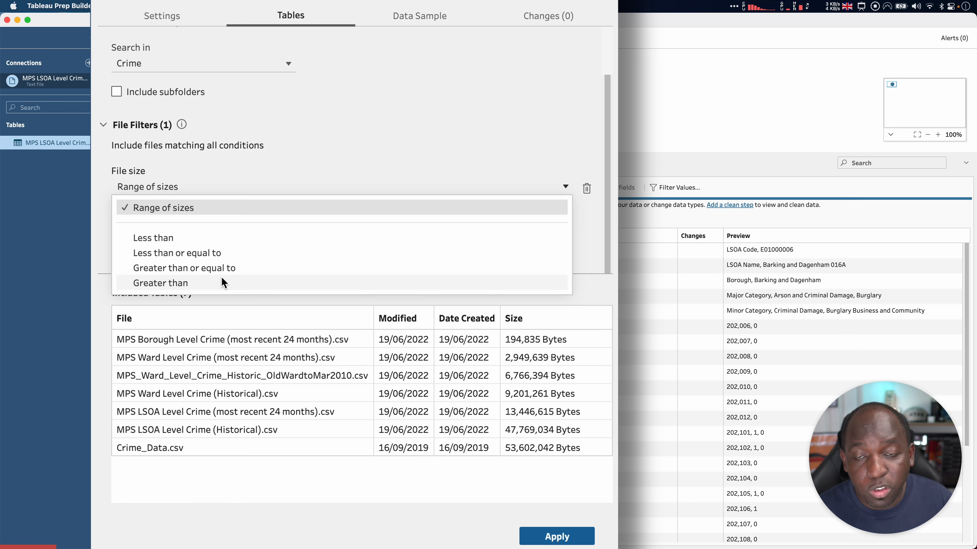
mouse_move(295, 210)
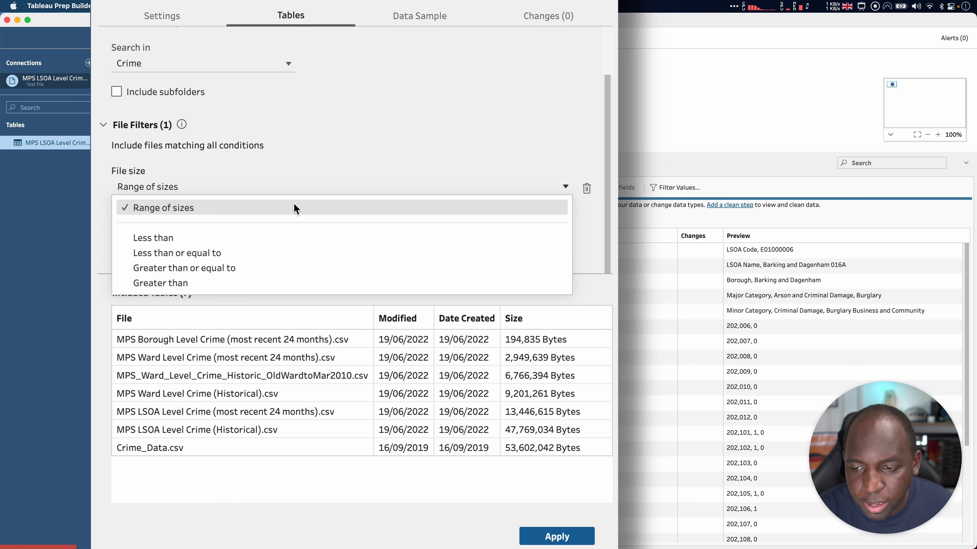
left_click(164, 207)
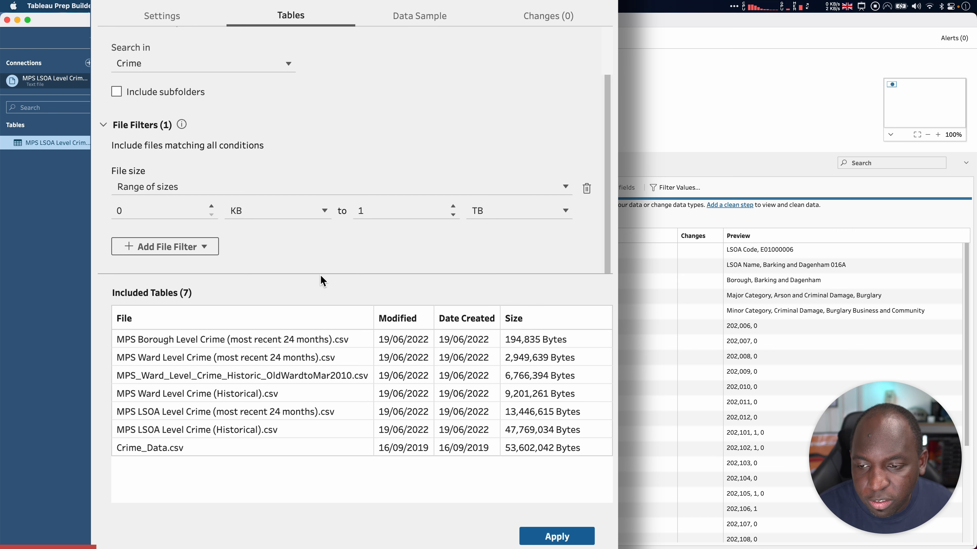
mouse_move(330, 288)
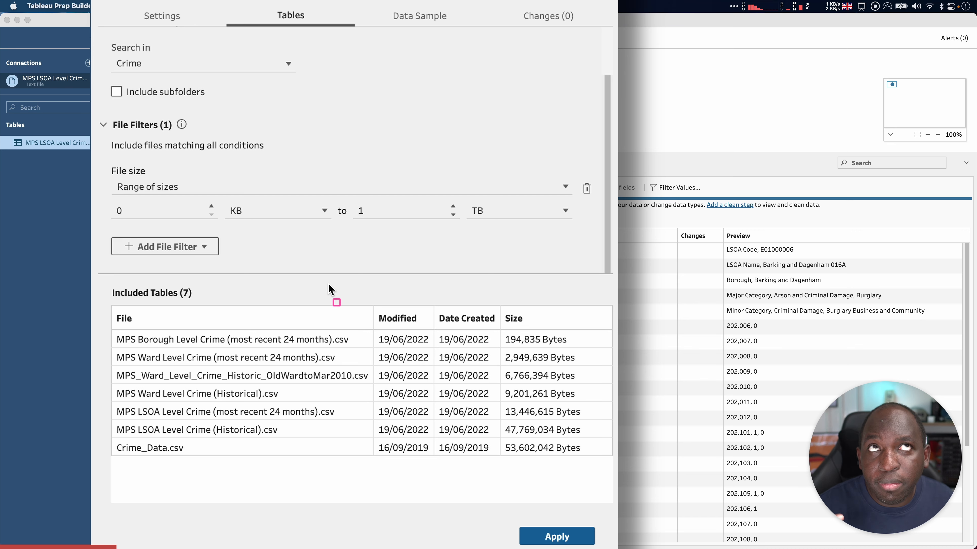
left_click(164, 210)
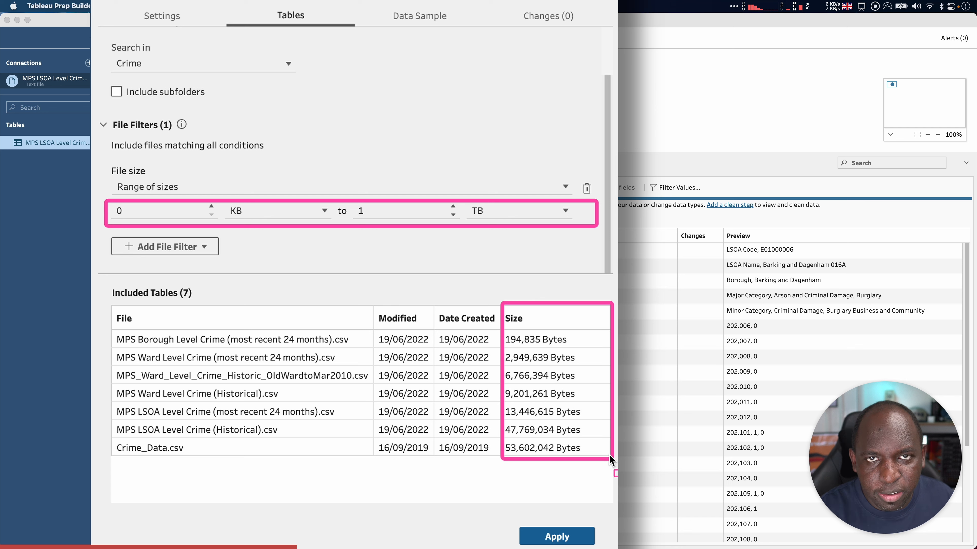
mouse_move(608, 466)
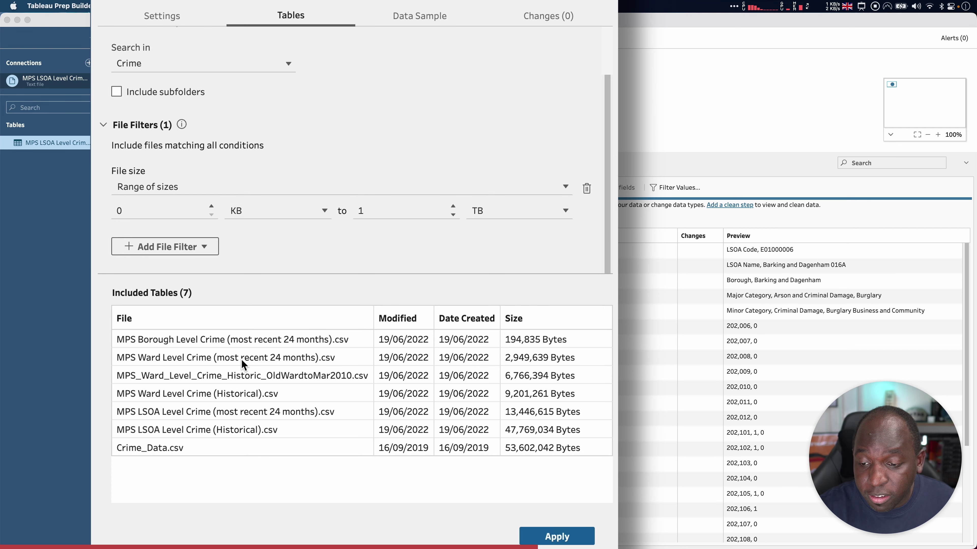
mouse_move(344, 243)
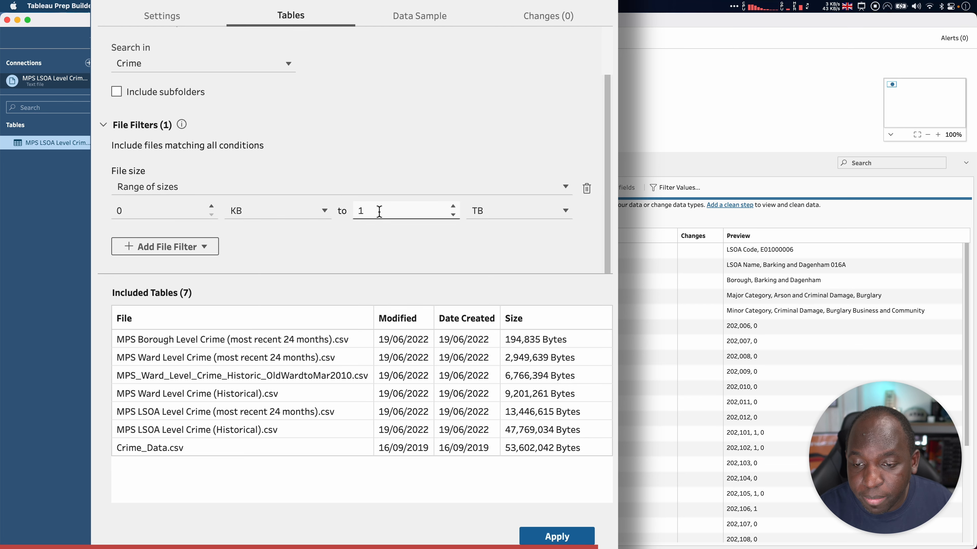
mouse_move(464, 221)
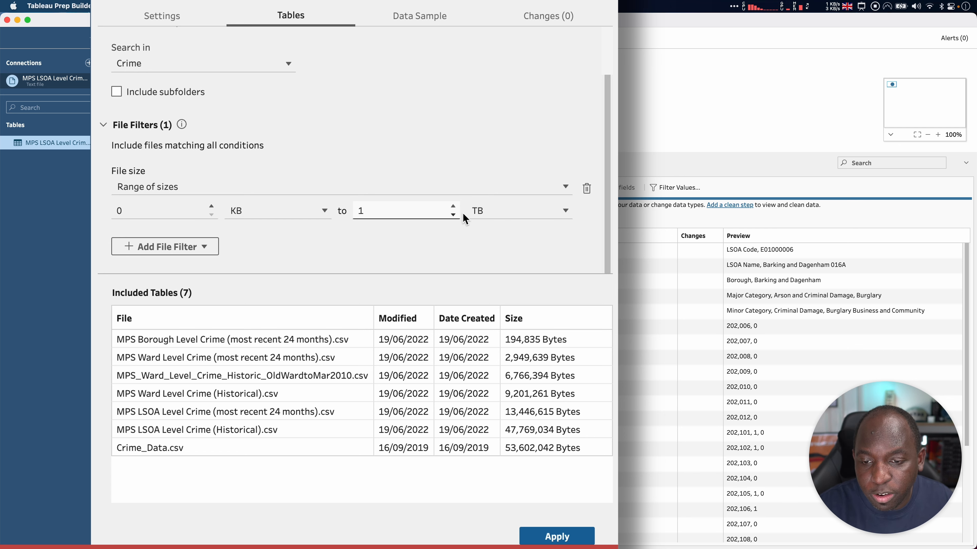
Change the upper size limit to 5 MB, leaving the two most-recent-24-months CSVs
left_click(384, 211)
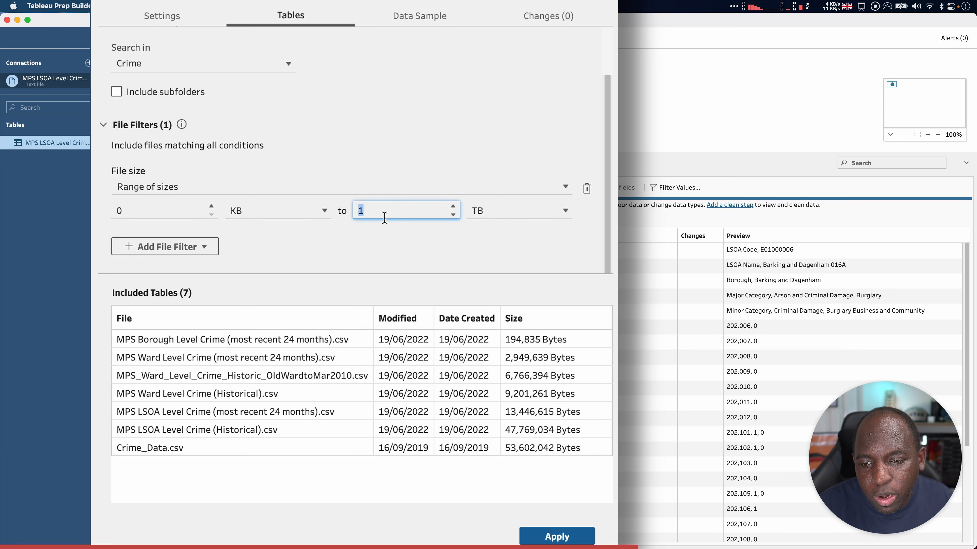
mouse_move(466, 224)
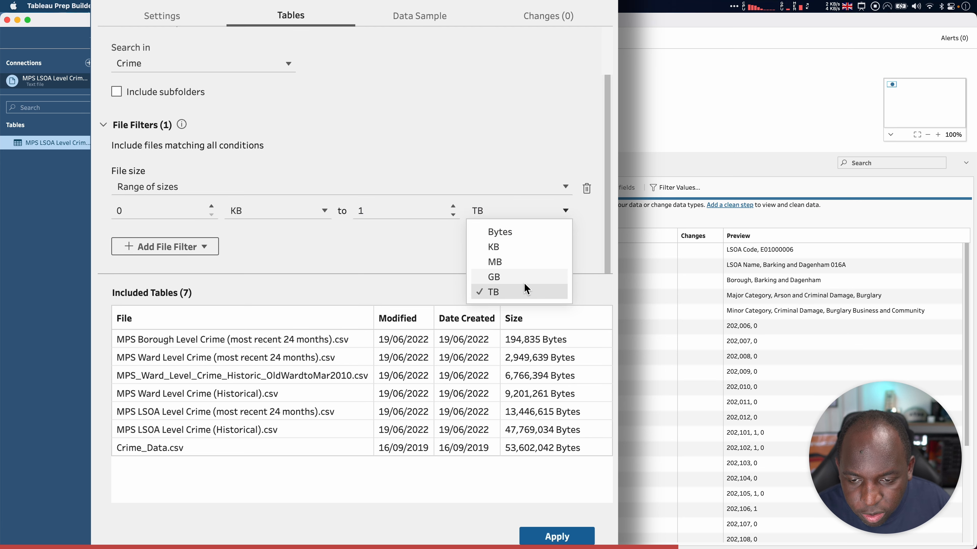
left_click(495, 262)
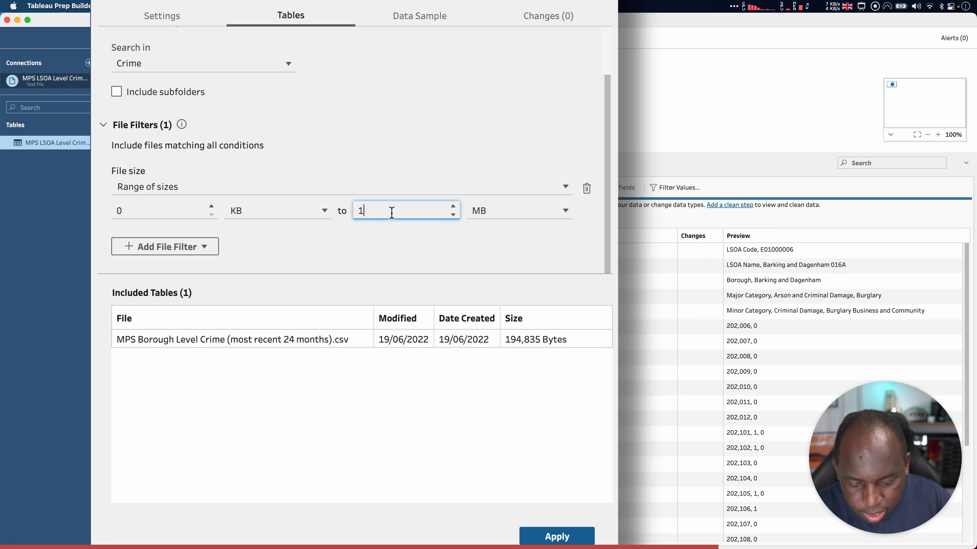
type("3")
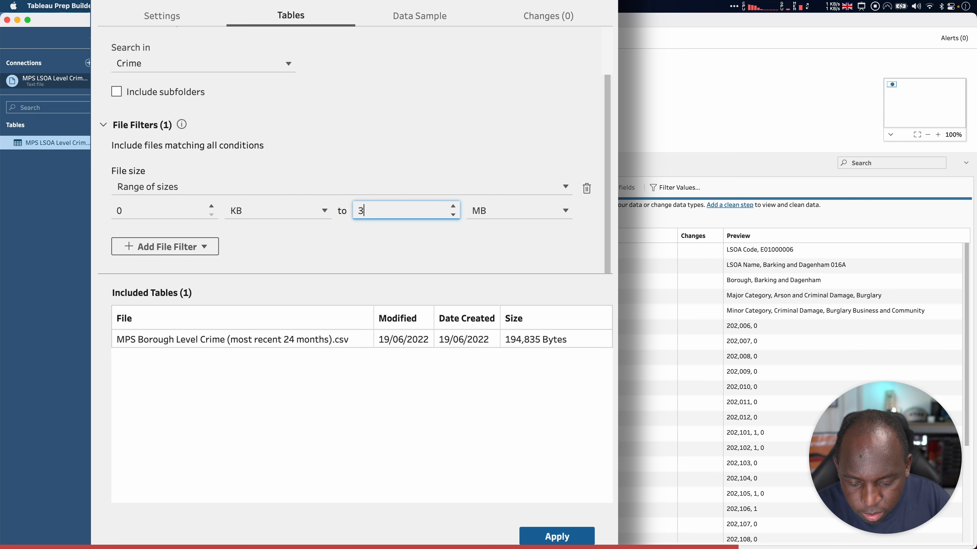
type("0")
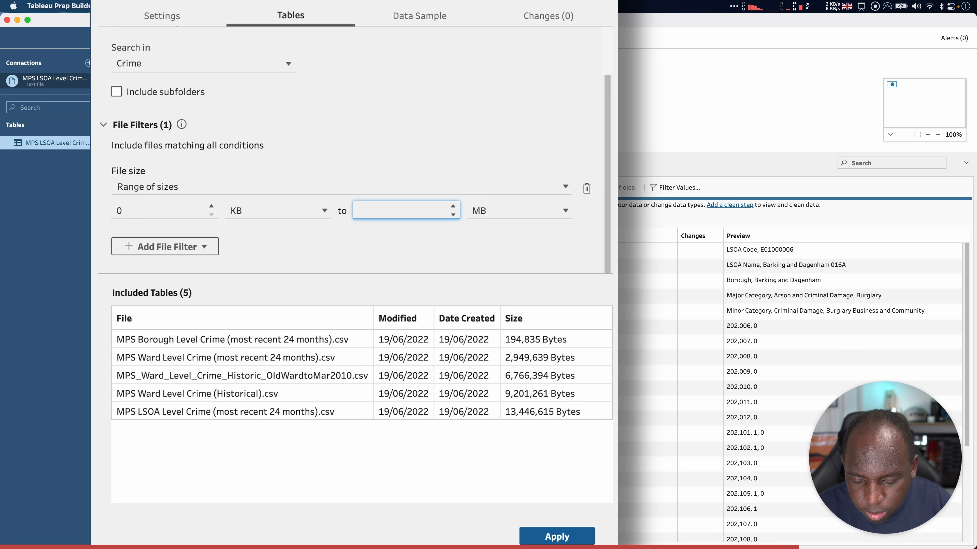
type("10")
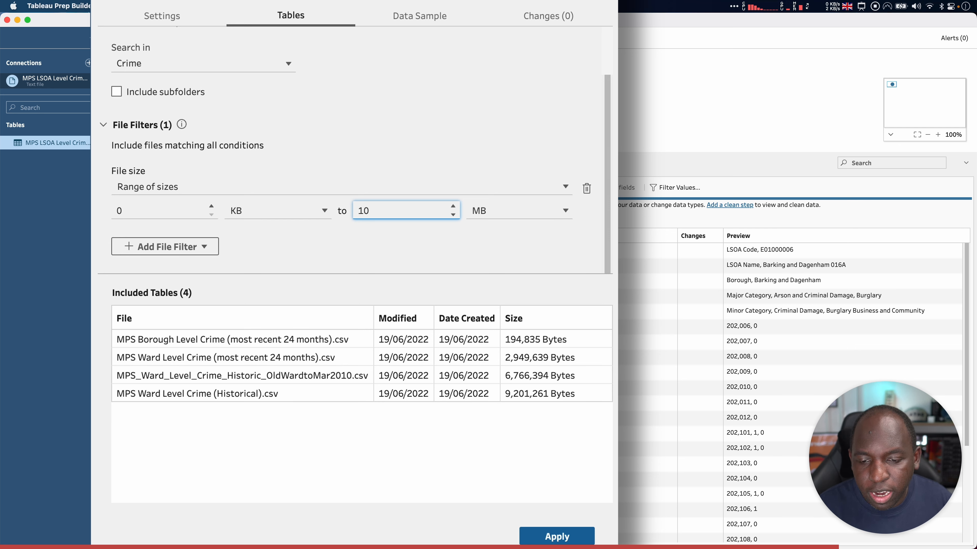
type("5")
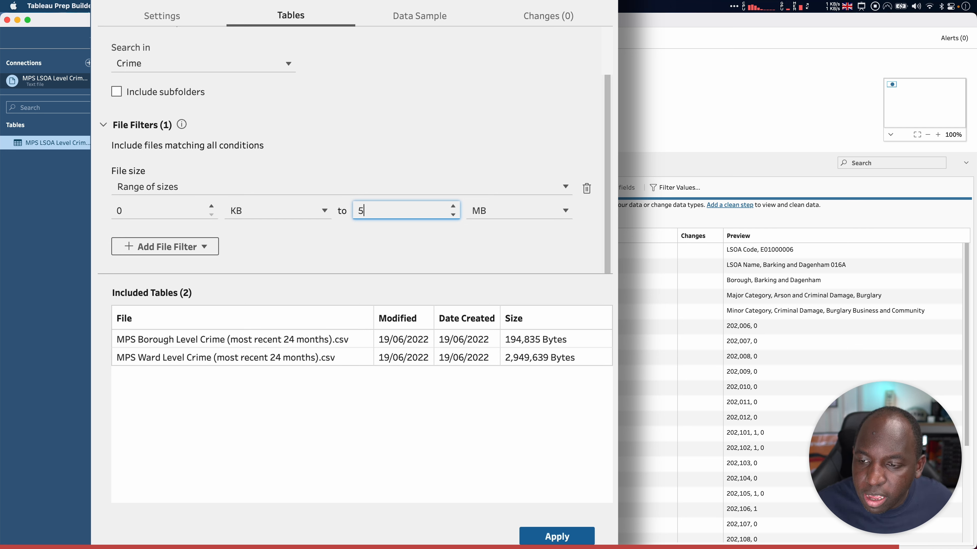
mouse_move(354, 167)
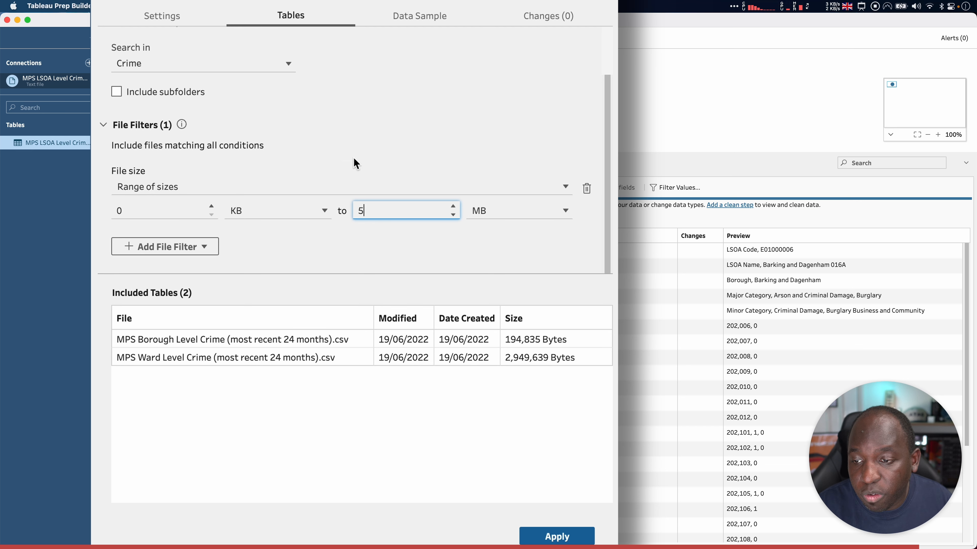
Swap the size filter for a Creation date range filter and start moving its start date toward 01/01/2021
left_click(586, 189)
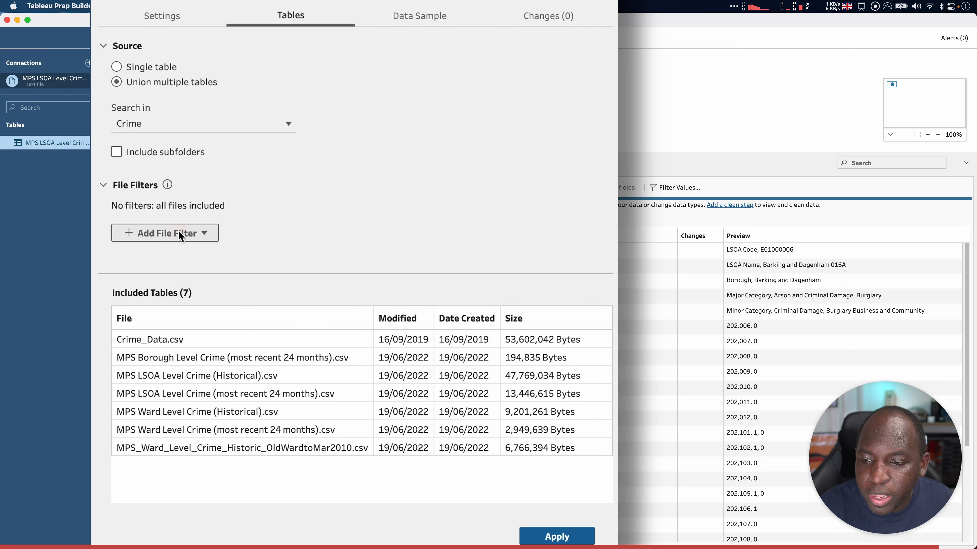
left_click(165, 233)
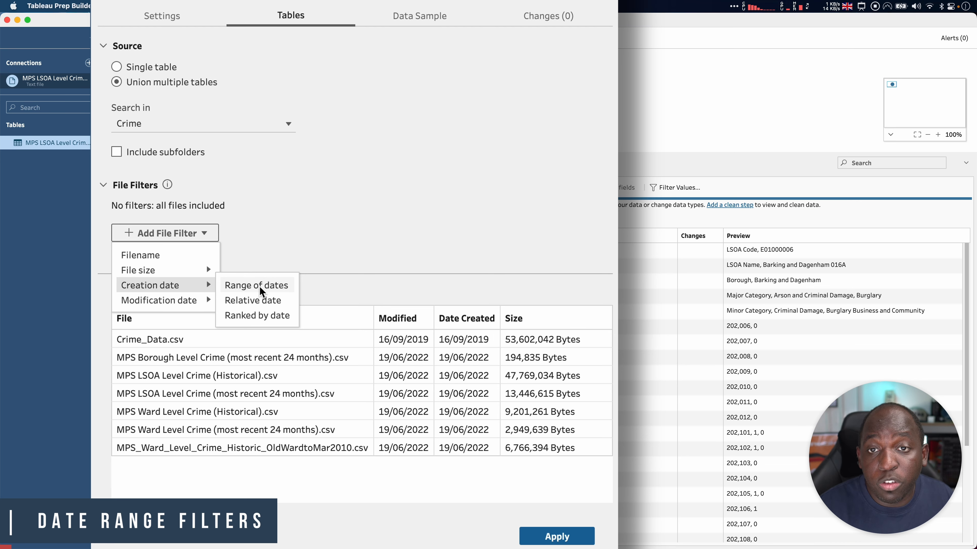
left_click(256, 284)
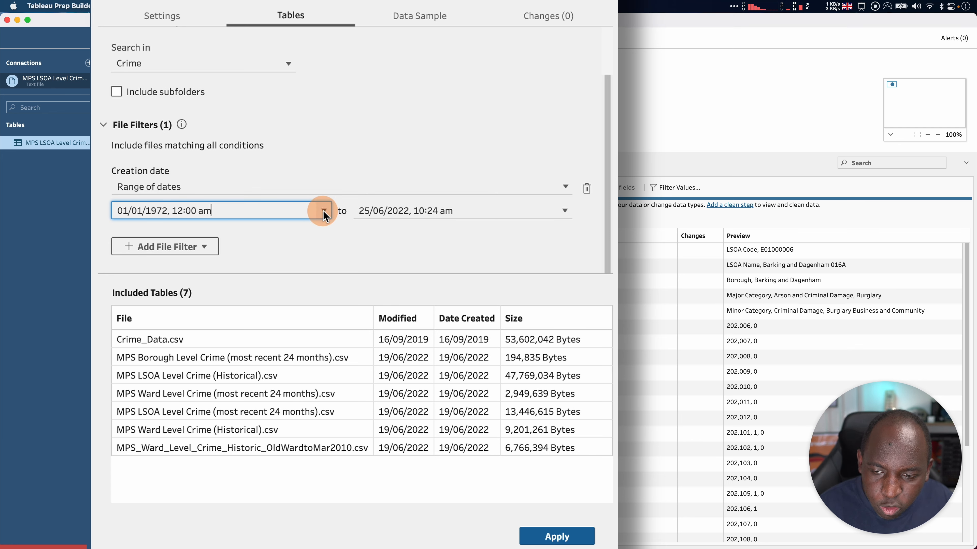
left_click(323, 214)
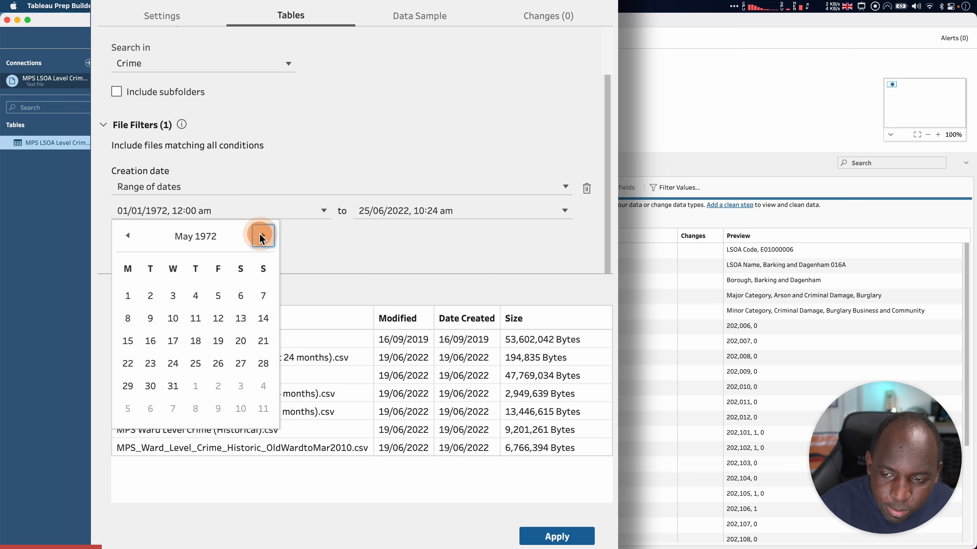
left_click(264, 235)
type("202")
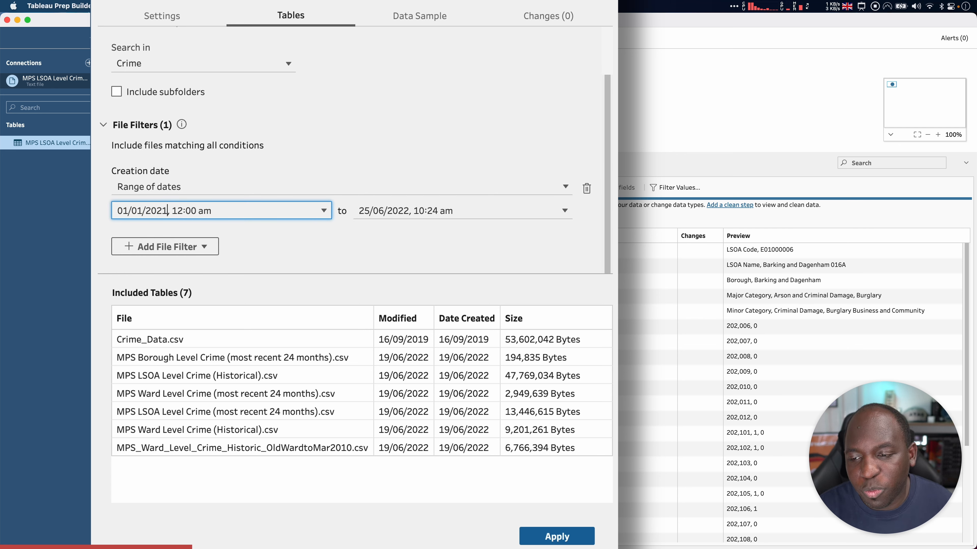
mouse_move(206, 278)
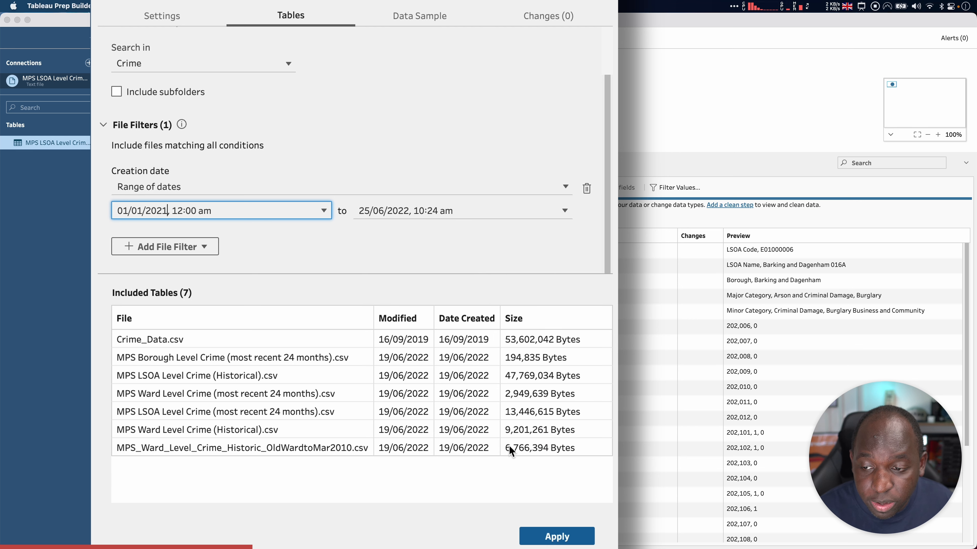
mouse_move(325, 263)
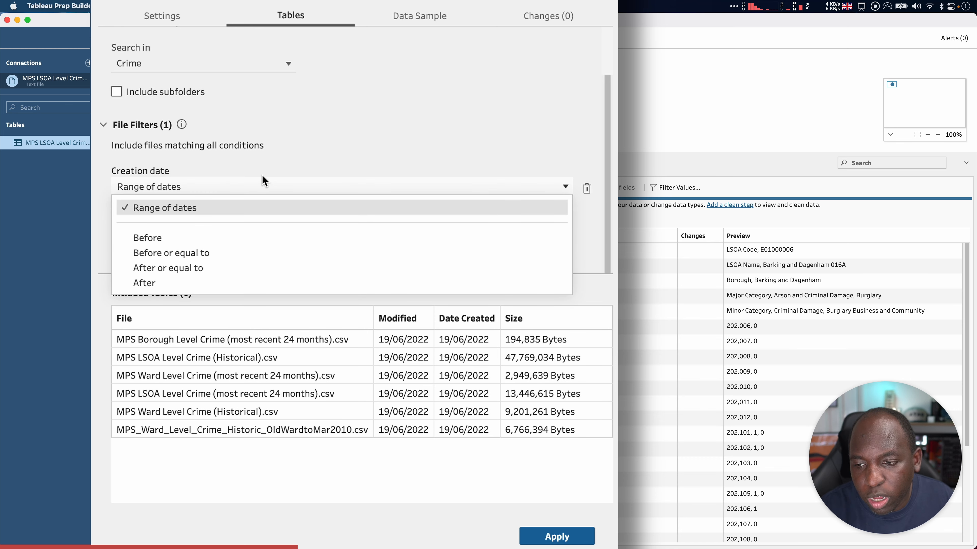
left_click(165, 207)
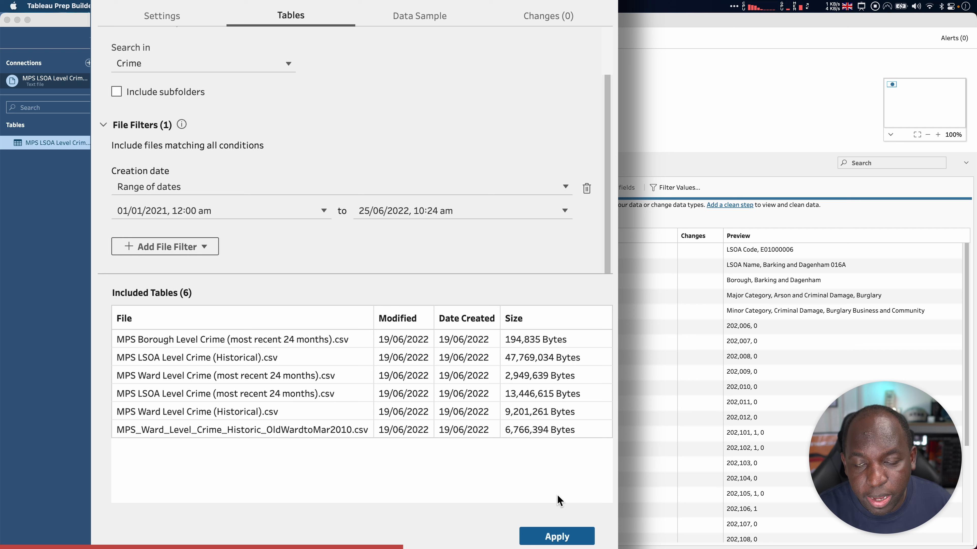
mouse_move(456, 386)
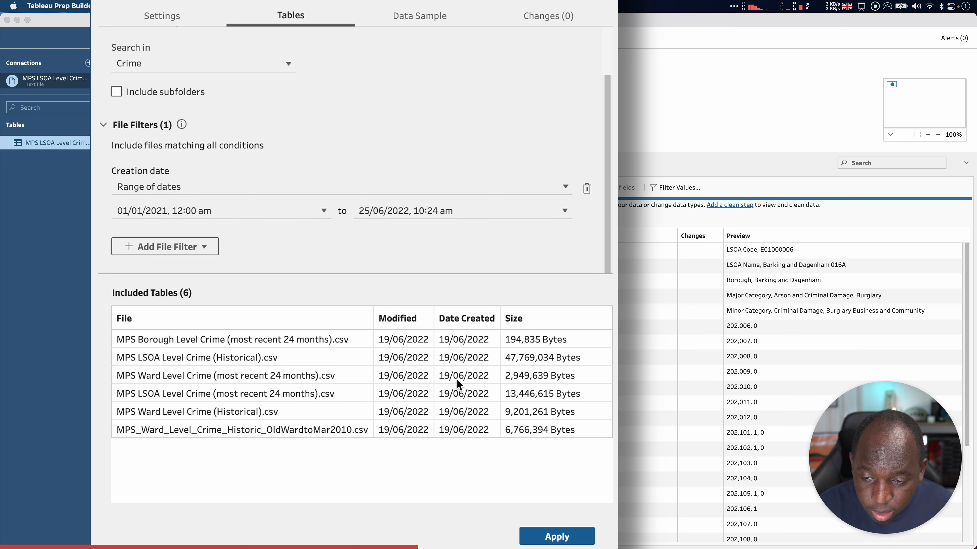
mouse_move(265, 231)
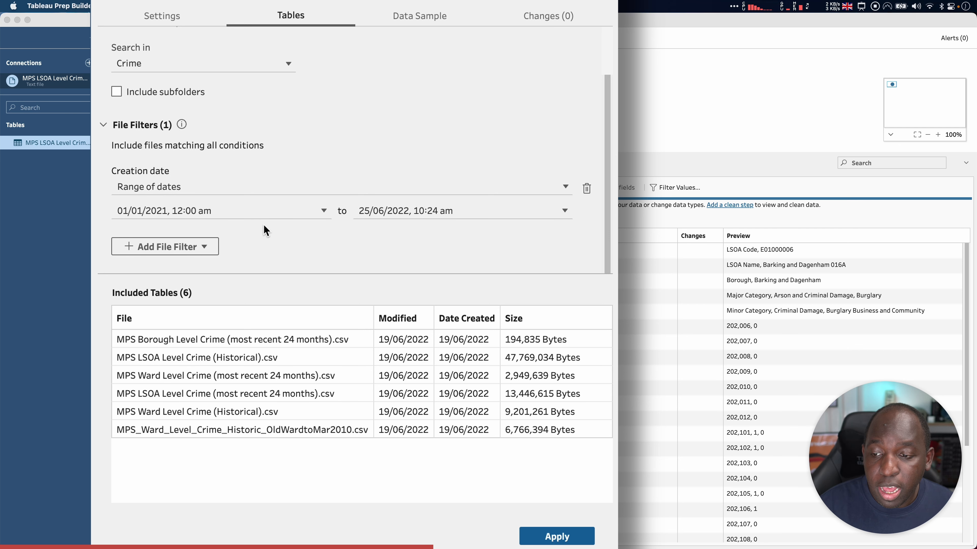
mouse_move(200, 270)
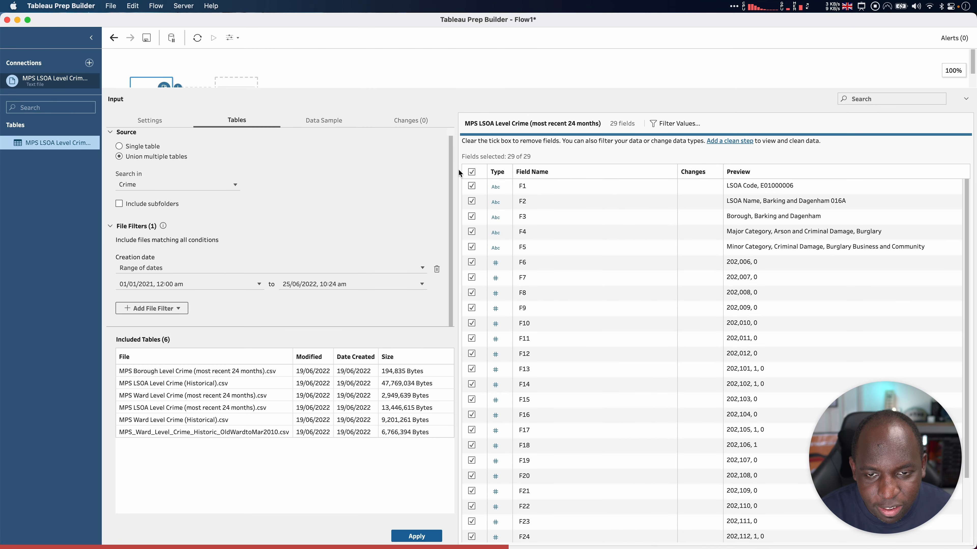
Resize the panes so the flow canvas with the crime input sits larger above the input settings
left_click_drag(458, 173, 627, 181)
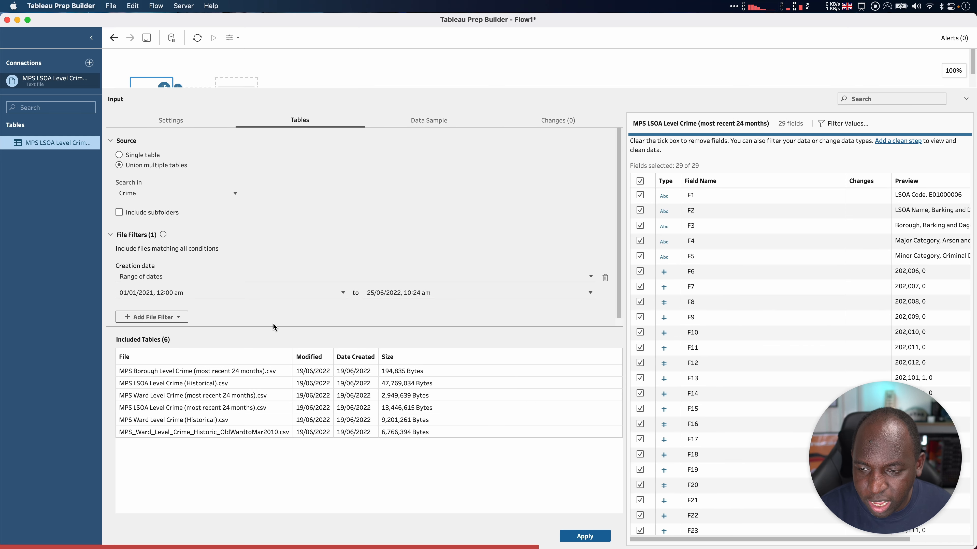
mouse_move(204, 332)
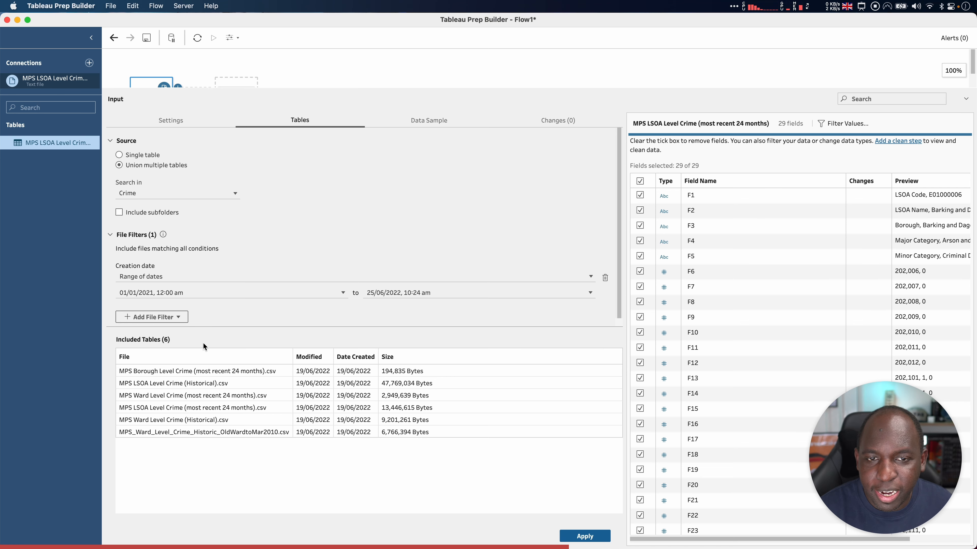
mouse_move(206, 334)
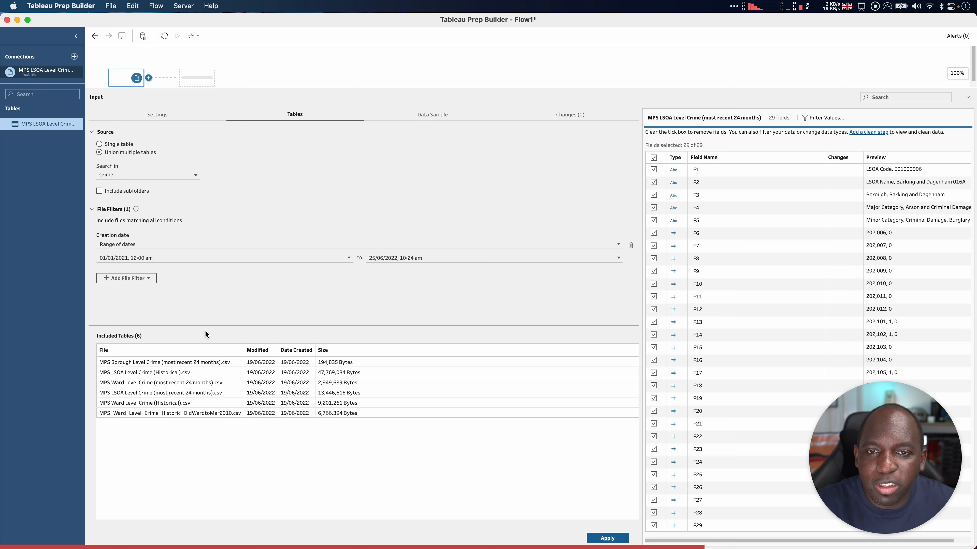
mouse_move(601, 204)
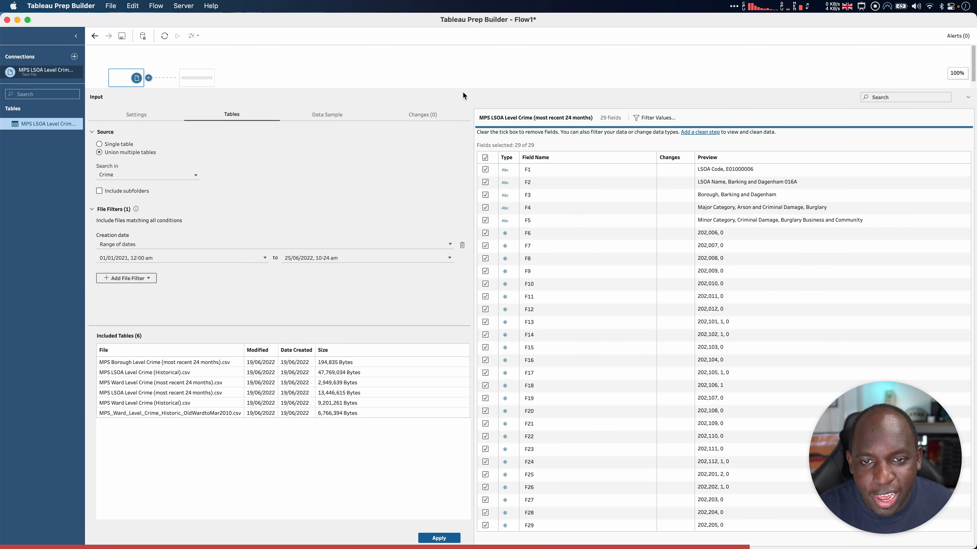
left_click_drag(464, 95, 478, 178)
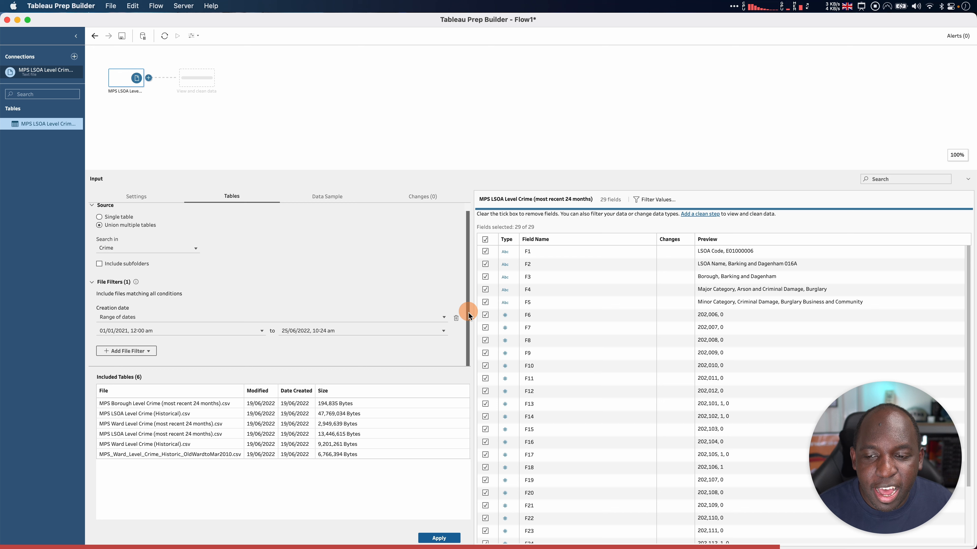
mouse_move(213, 363)
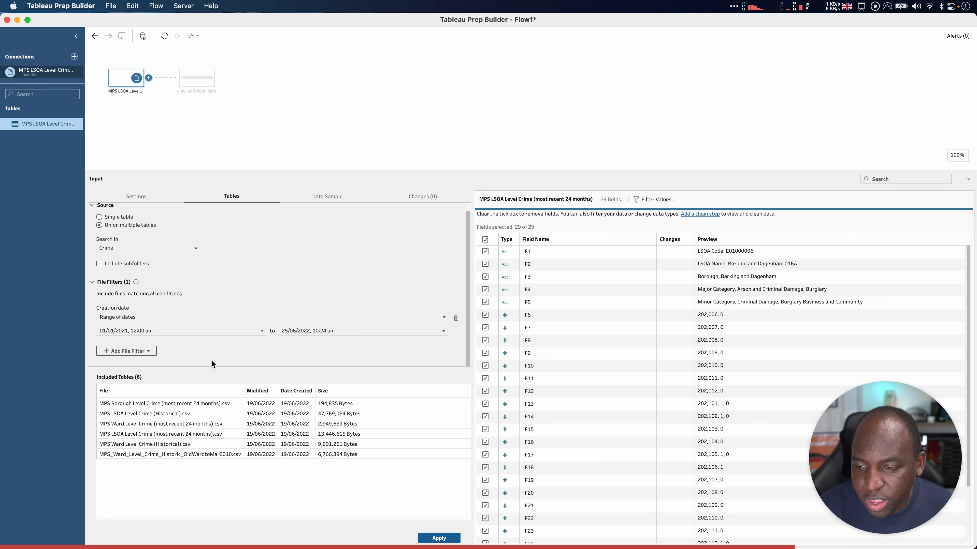
Add an empty Filename filter and a relative creation-date filter to the crime files input
left_click(127, 350)
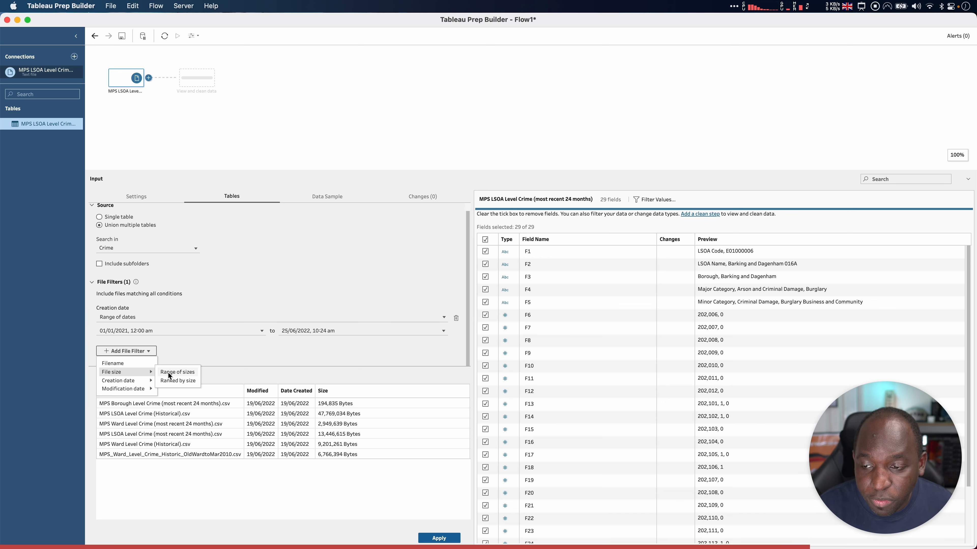
left_click(112, 363)
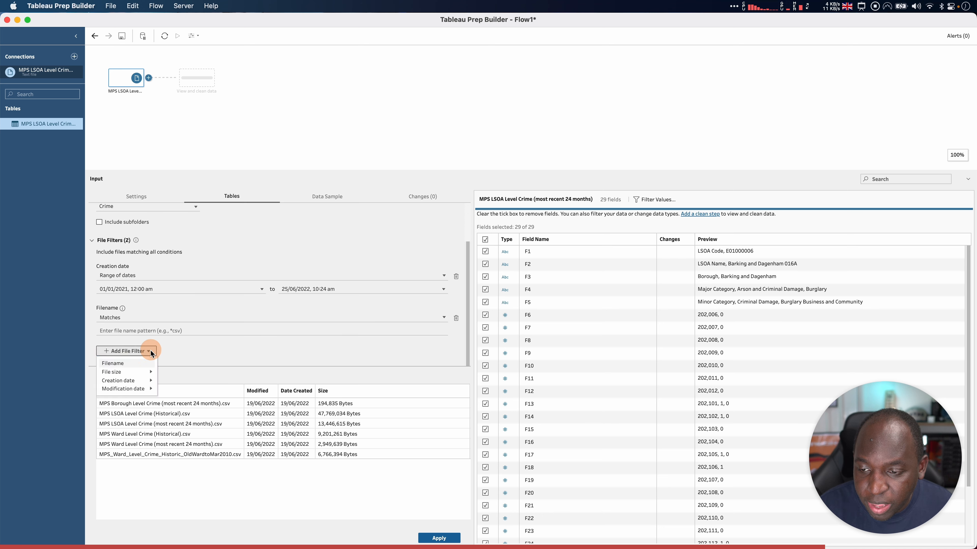
left_click(118, 381)
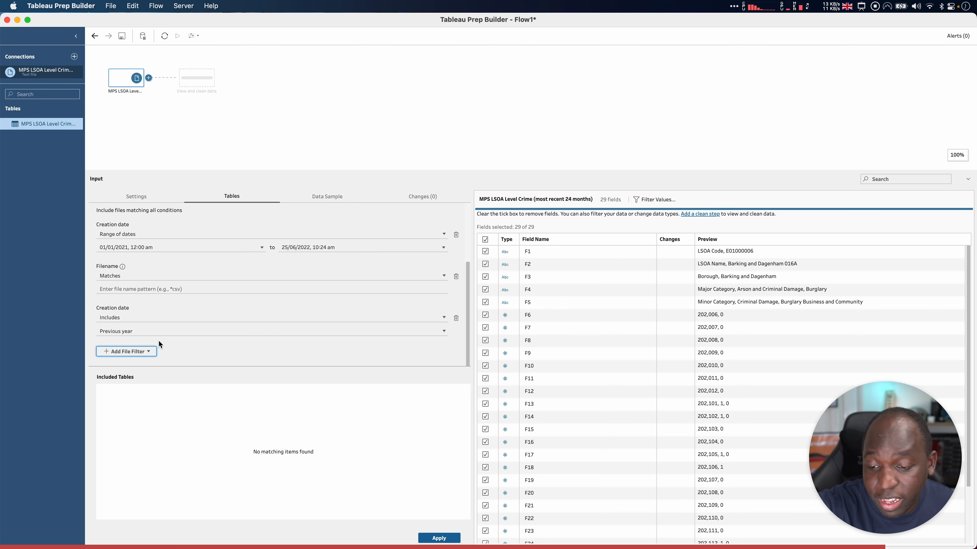
mouse_move(157, 373)
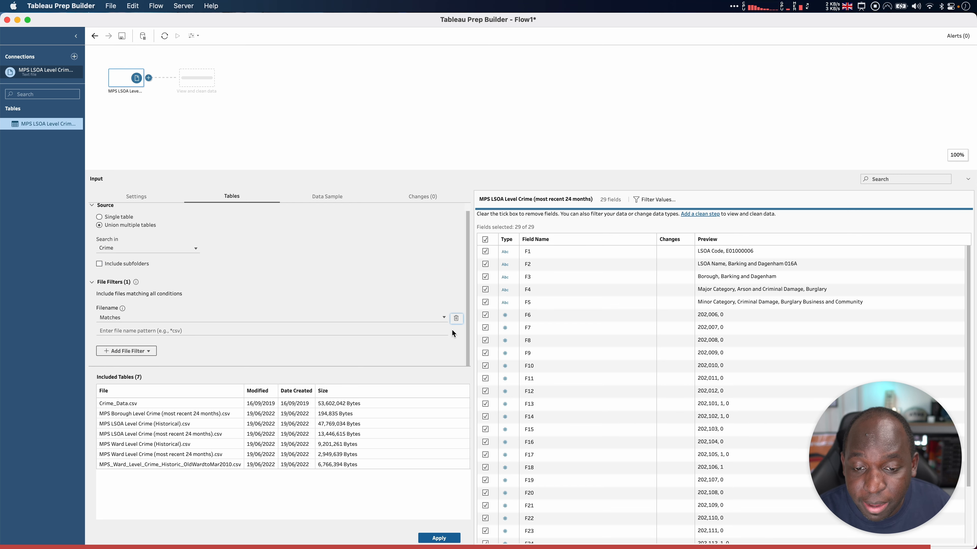
mouse_move(446, 355)
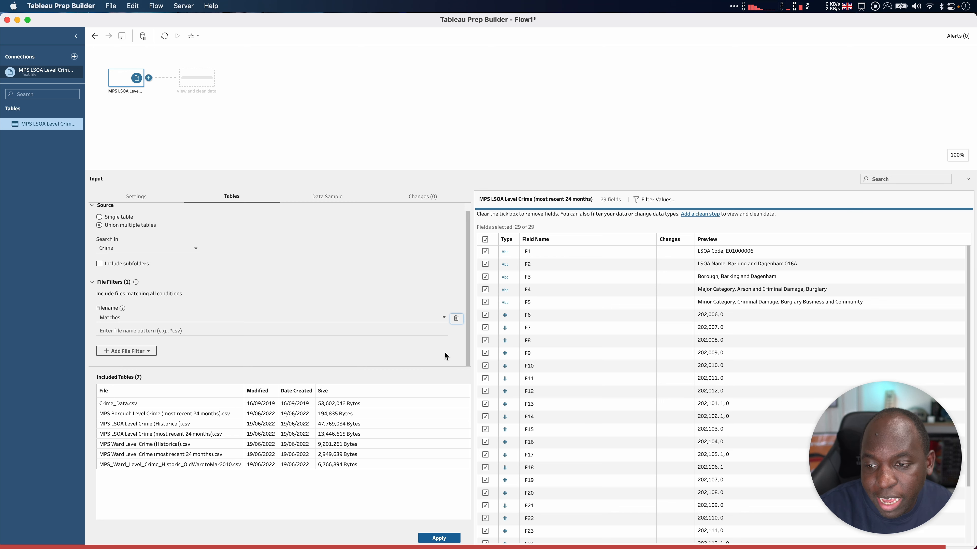
mouse_move(445, 362)
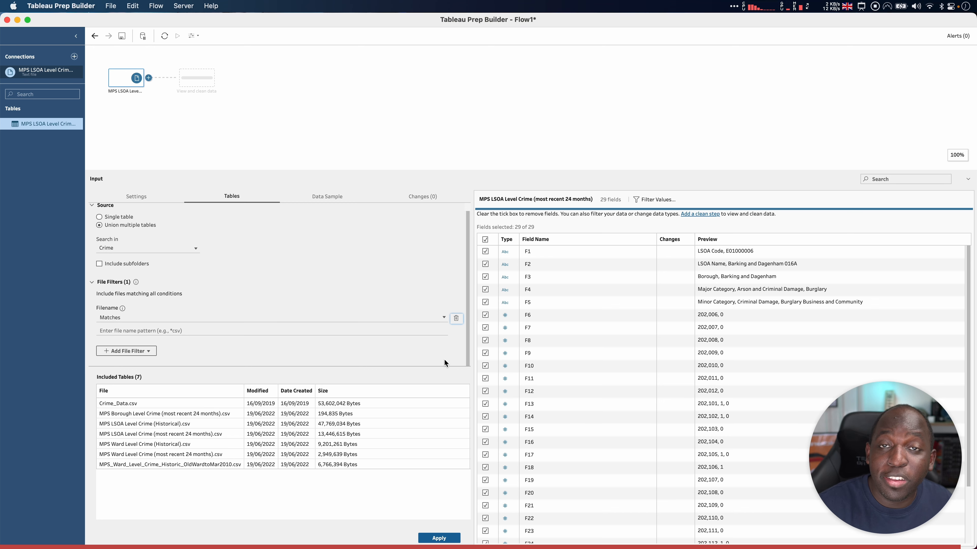
mouse_move(449, 352)
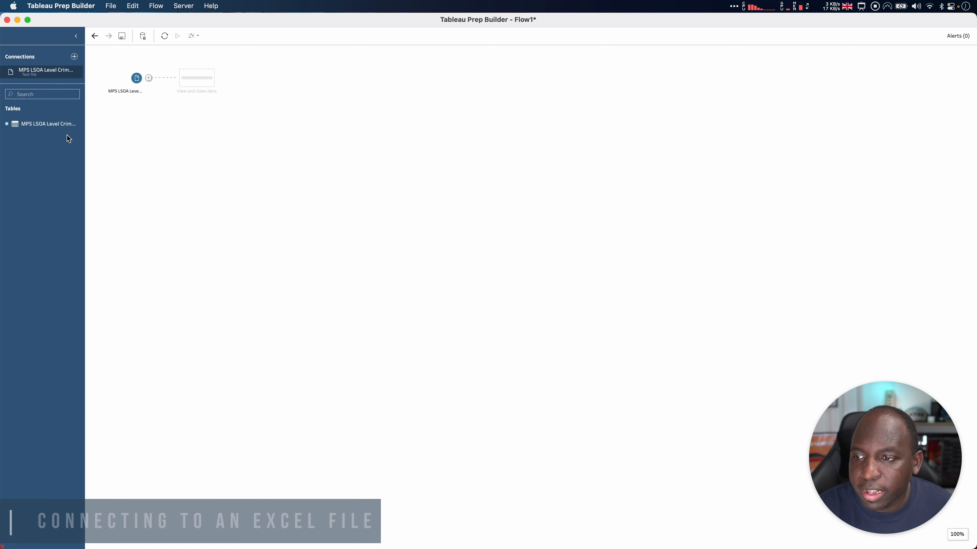
Add a Microsoft Excel connection to Sample - EU Superstore.xls from the Prep Sample data folder
left_click(74, 57)
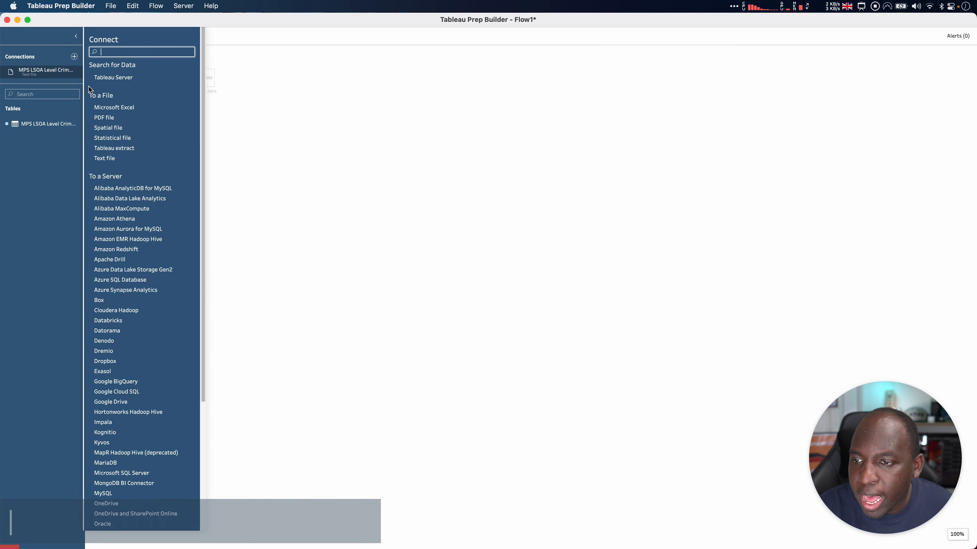
left_click(104, 158)
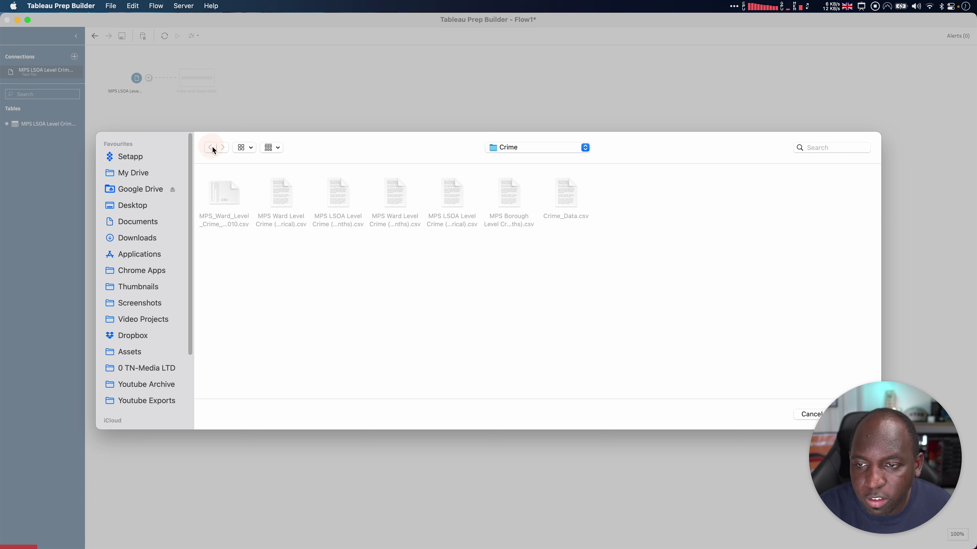
left_click(537, 148)
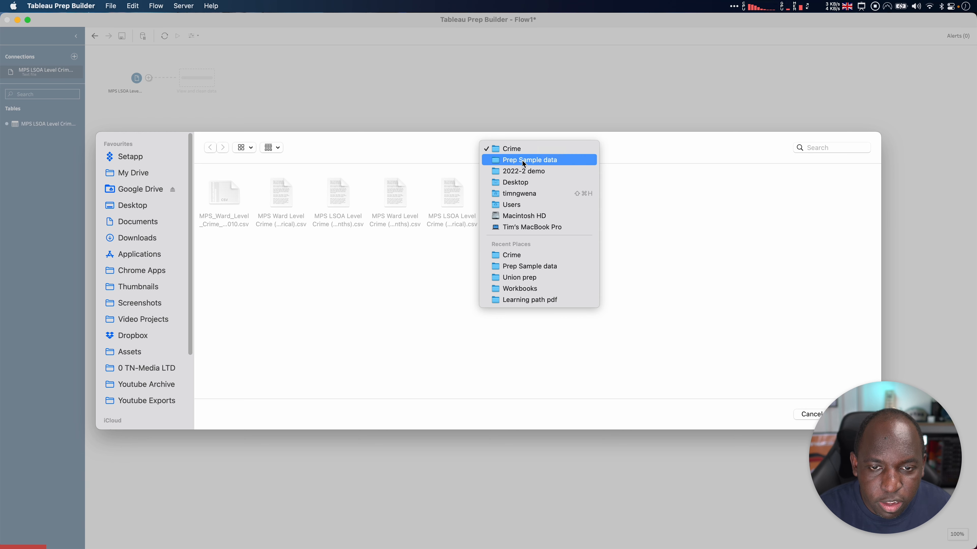
left_click(530, 160)
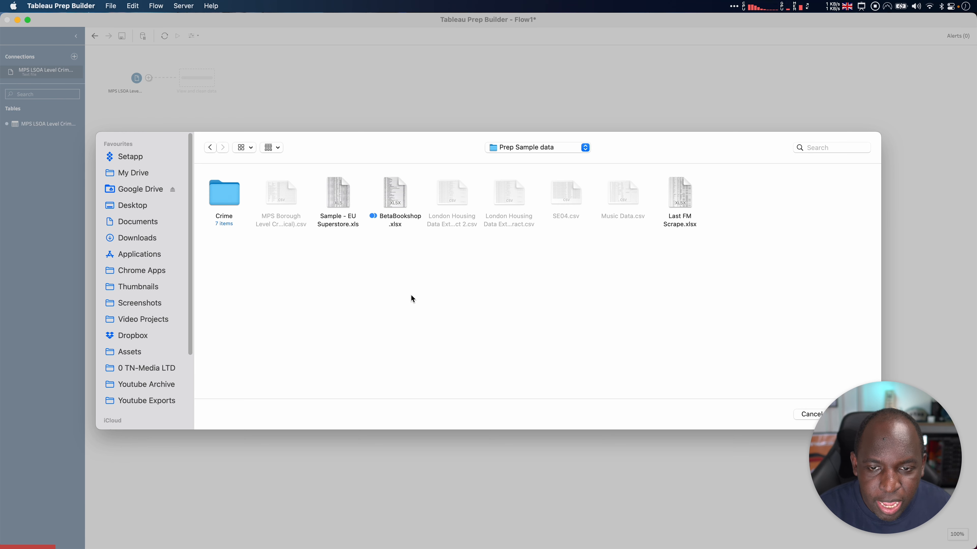
mouse_move(398, 300)
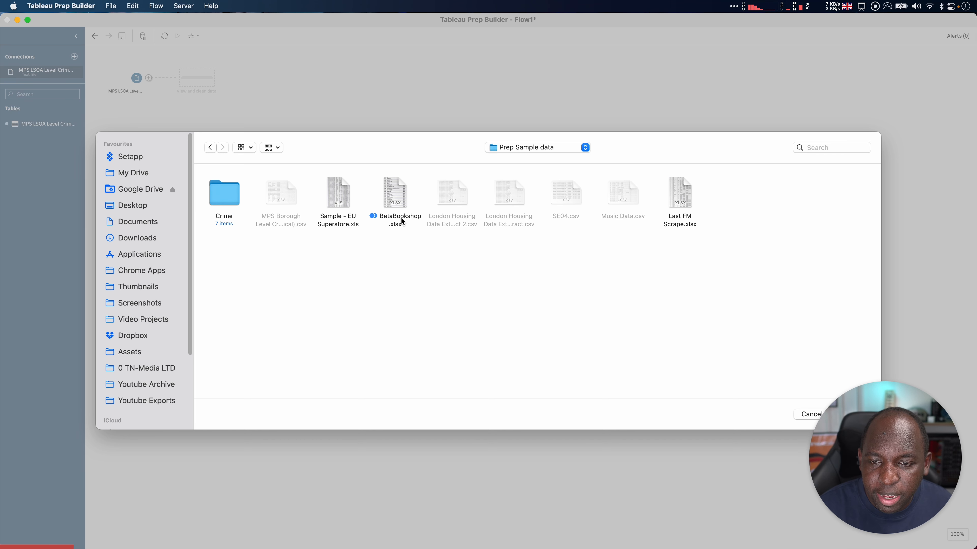
mouse_move(344, 200)
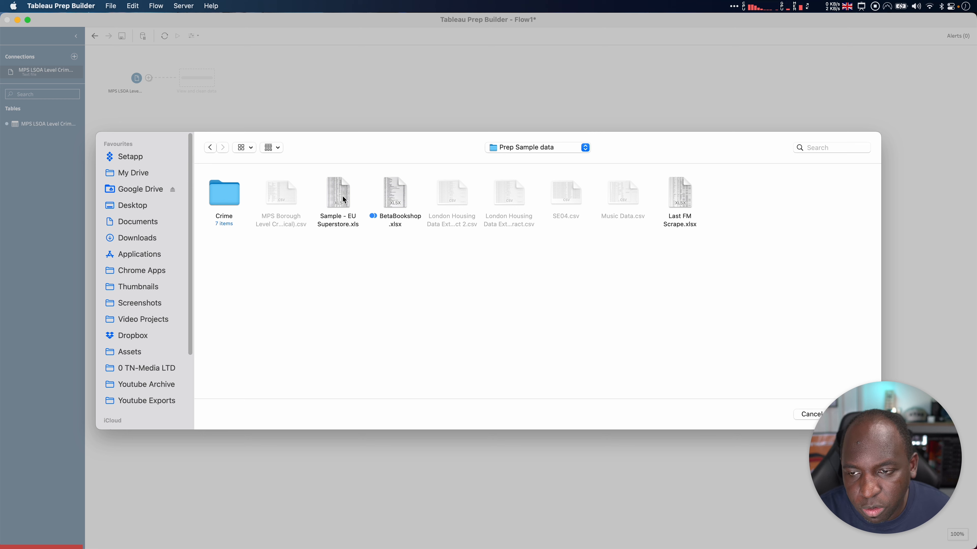
left_click(337, 193)
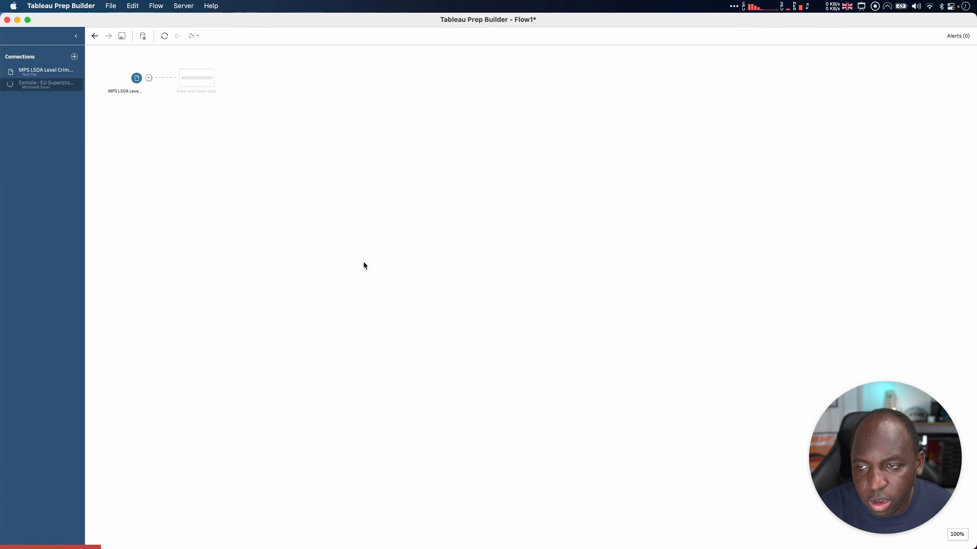
Switch the Orders input to 'Union multiple tables', combining the Orders, People and Returns worksheets
left_click(42, 85)
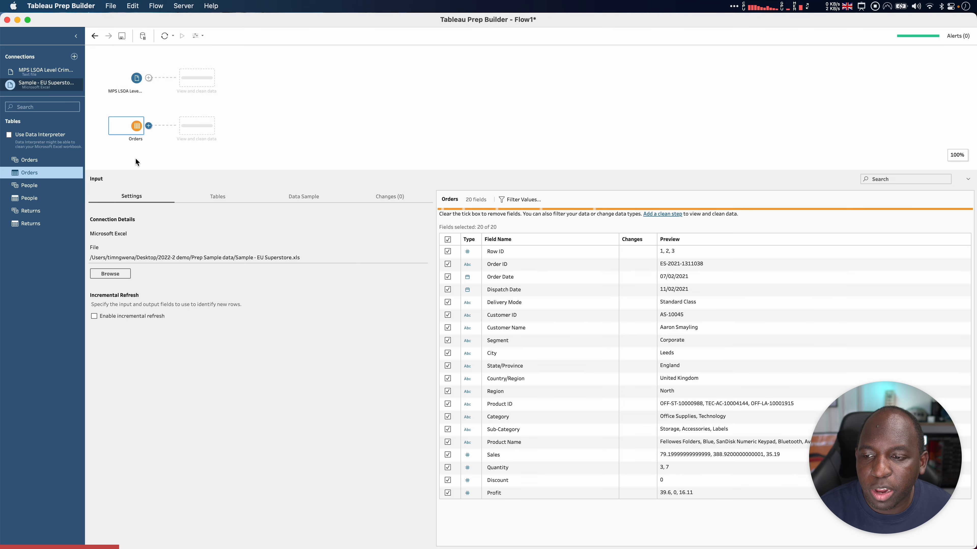
left_click(217, 196)
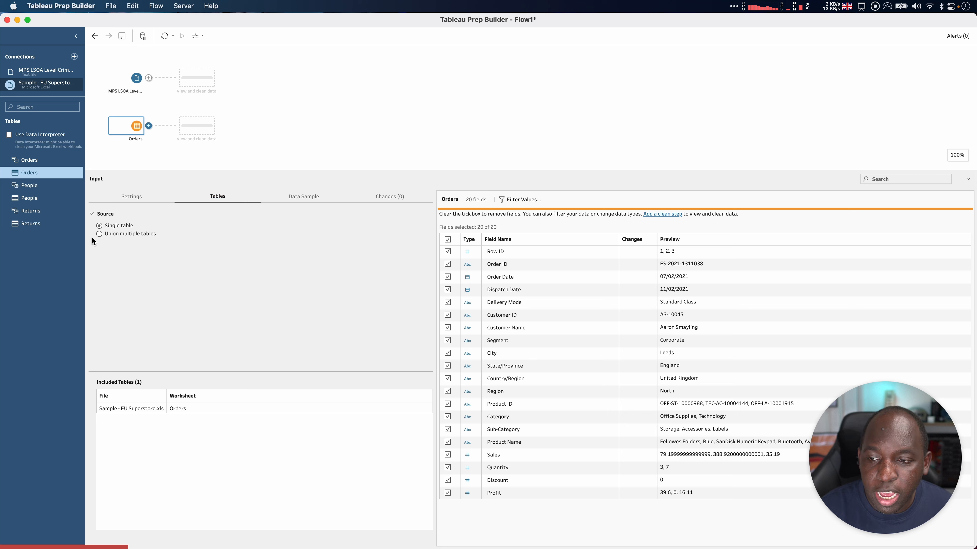
left_click(99, 234)
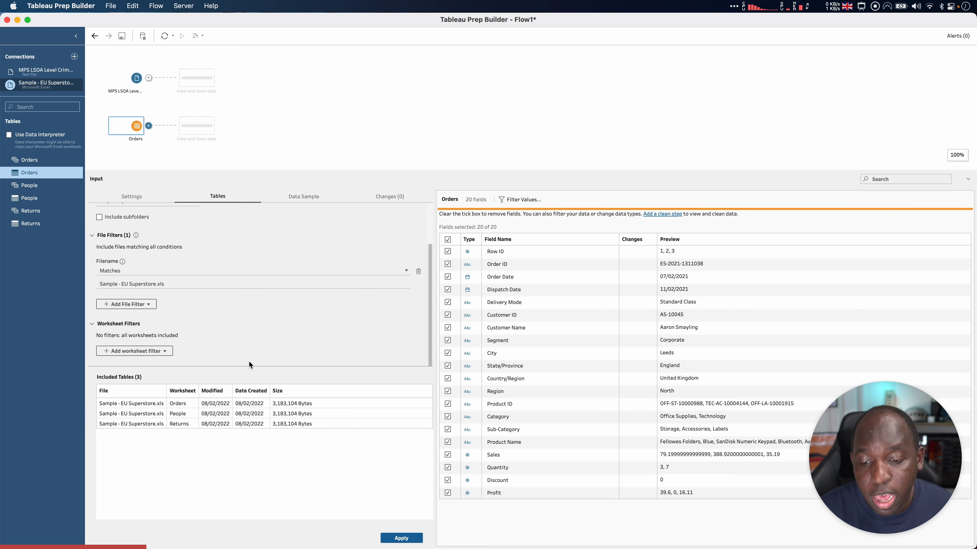
key("cmd+=")
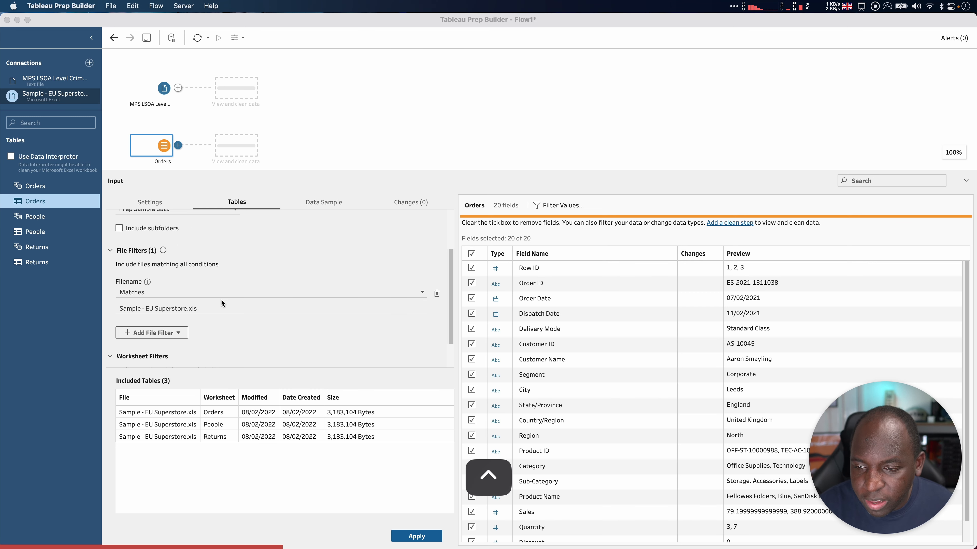
left_click(162, 350)
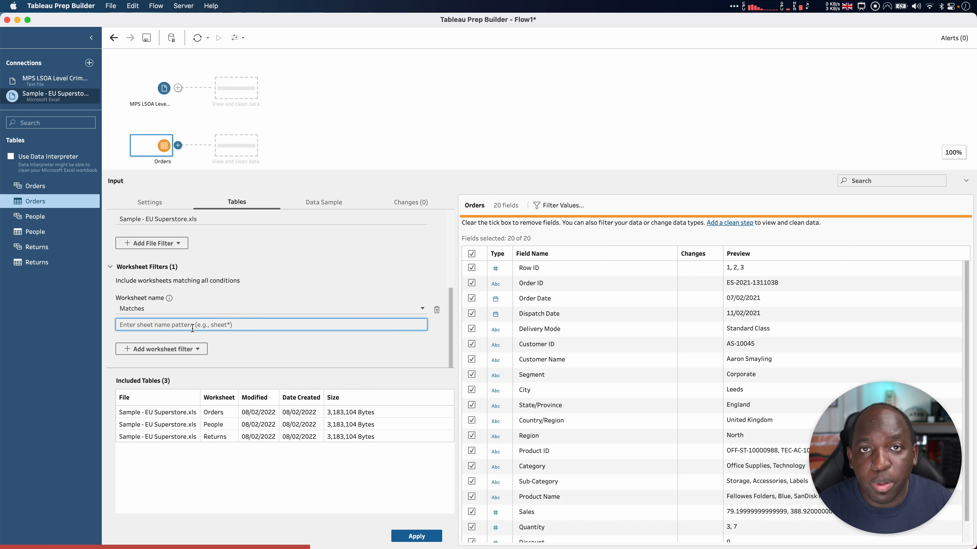
type("o")
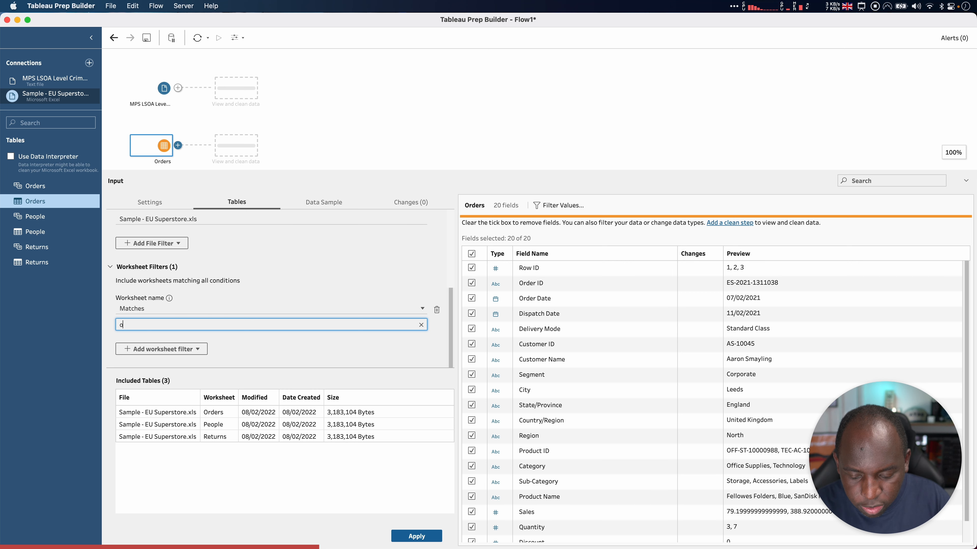
type("orders")
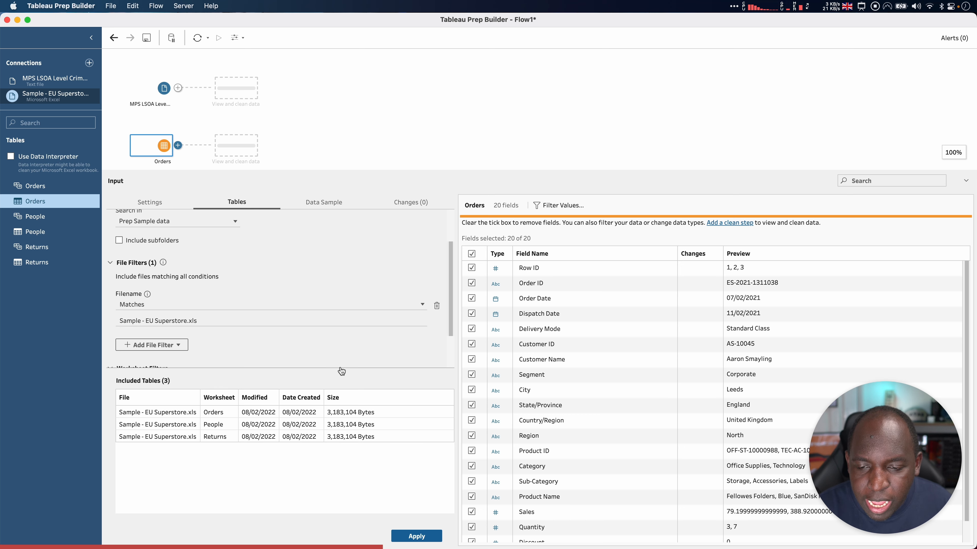
mouse_move(265, 358)
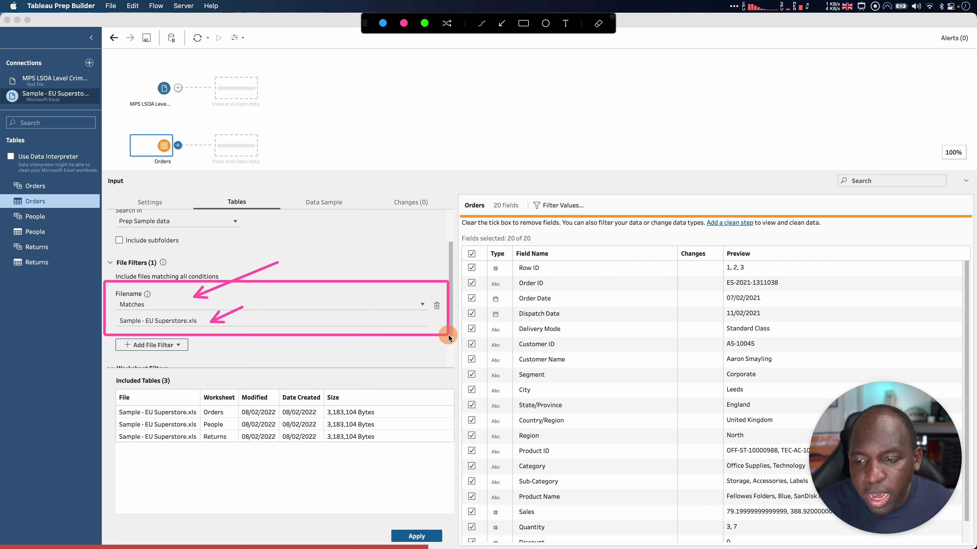
mouse_move(449, 338)
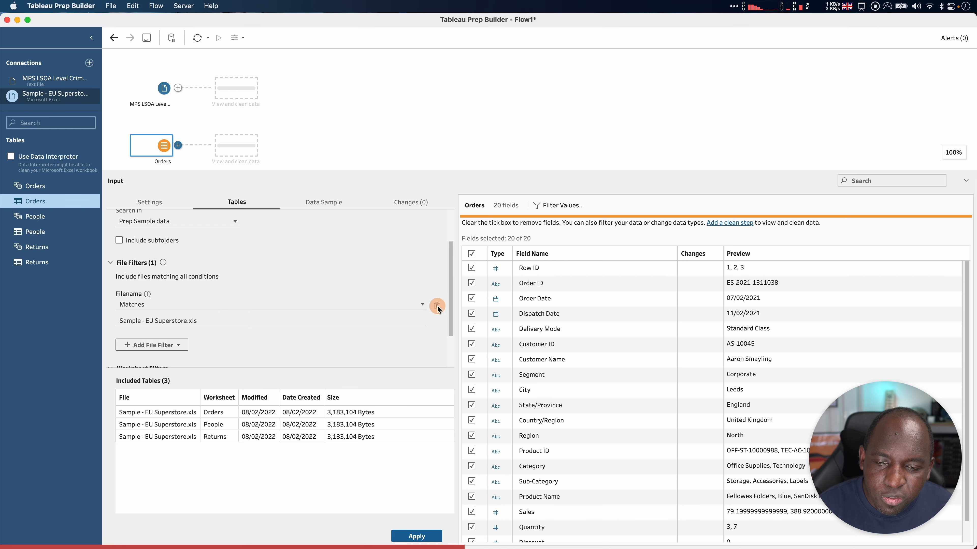
Delete the Filename filter so the union includes all 17 worksheets in the folder
left_click(437, 306)
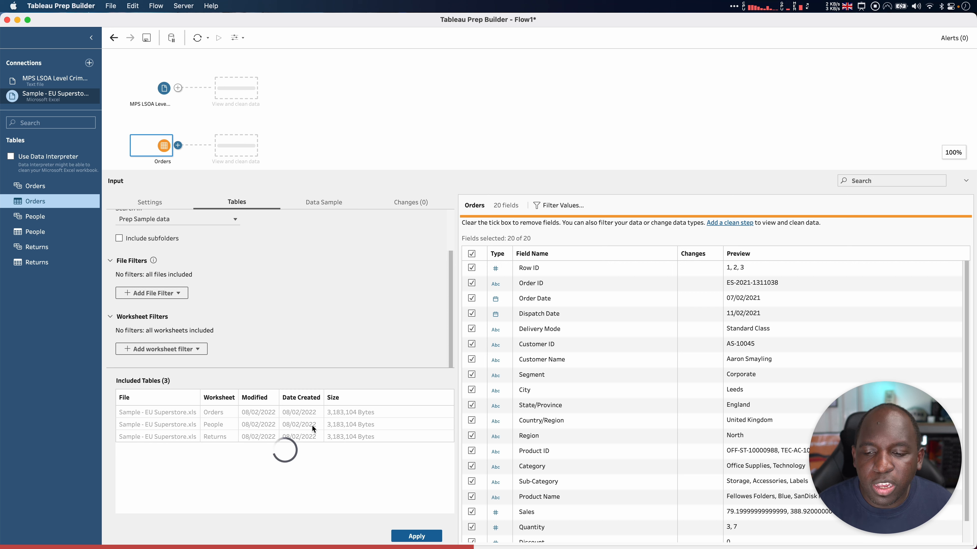
mouse_move(286, 476)
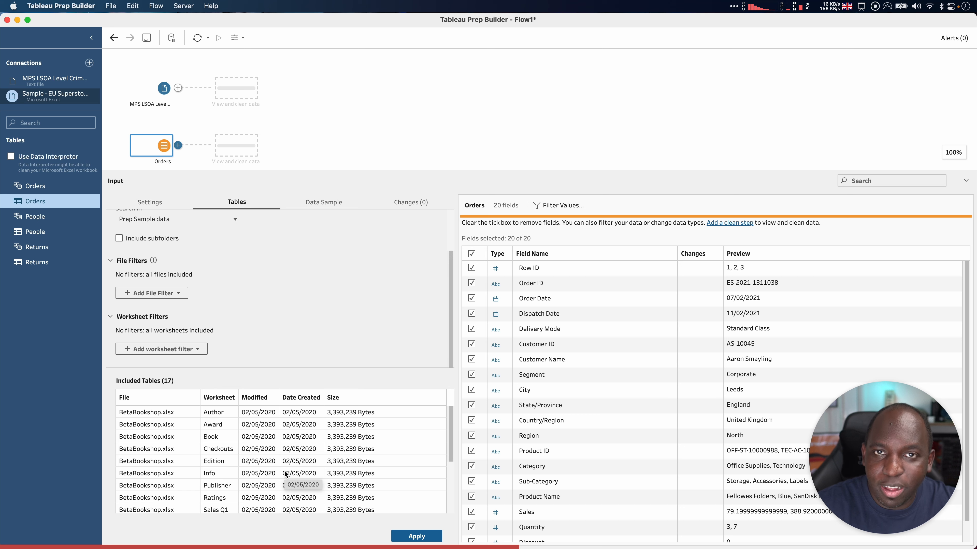
mouse_move(337, 379)
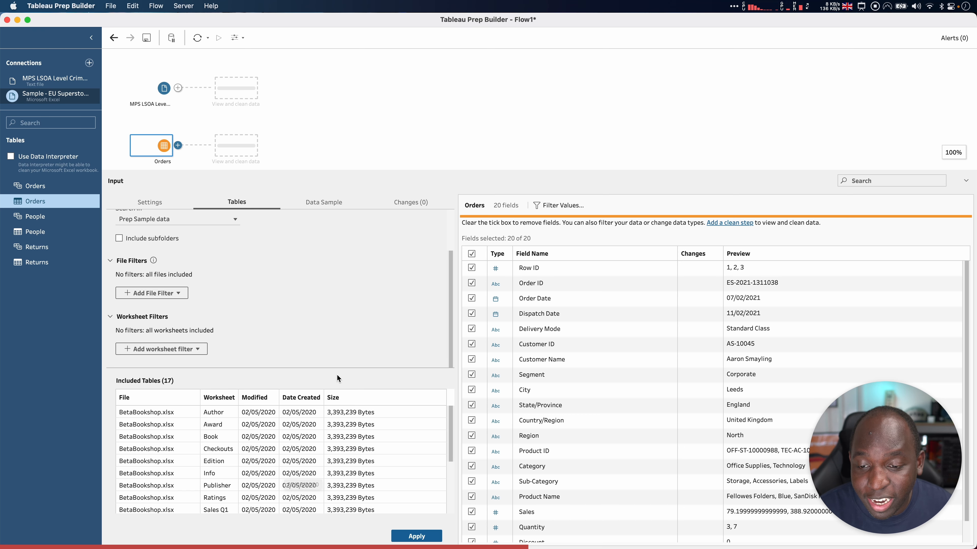
scroll("down", 3)
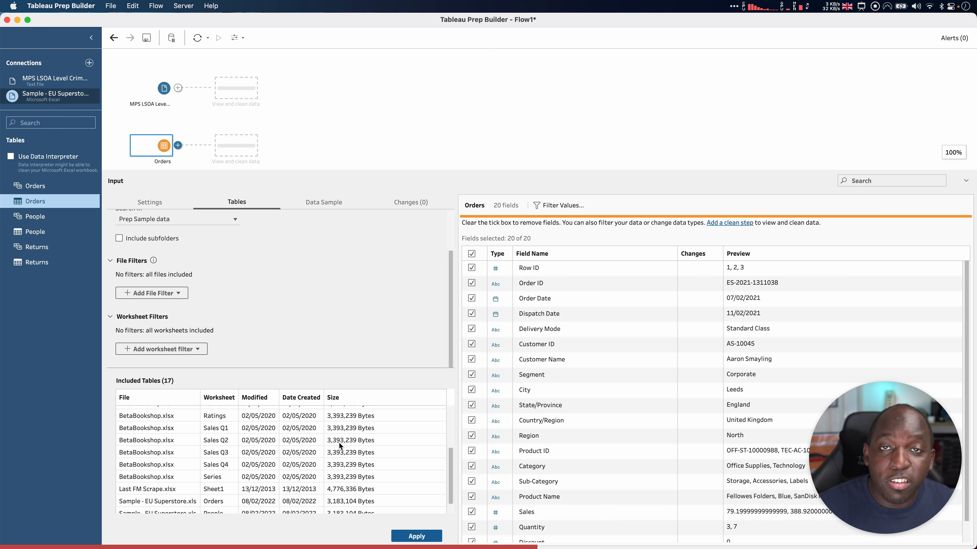
scroll("down", 3)
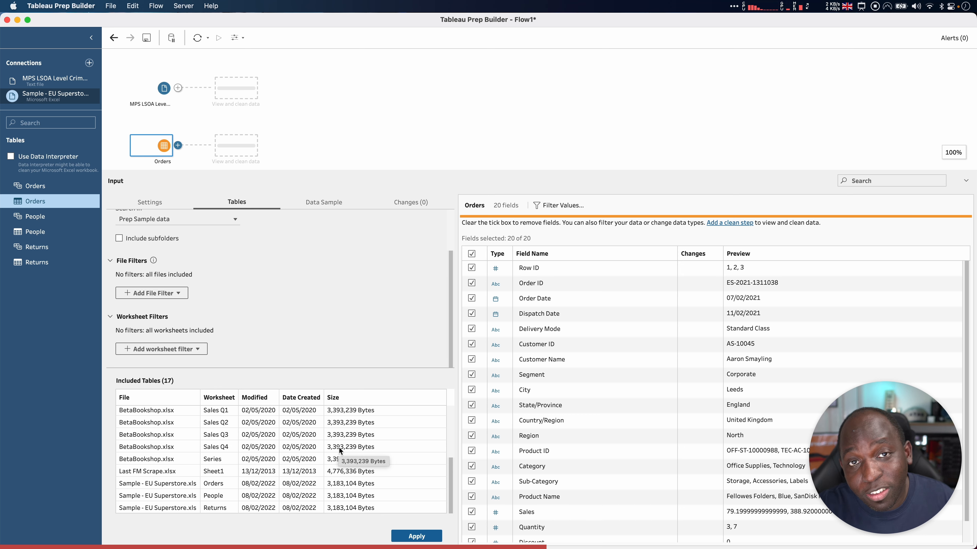
mouse_move(268, 449)
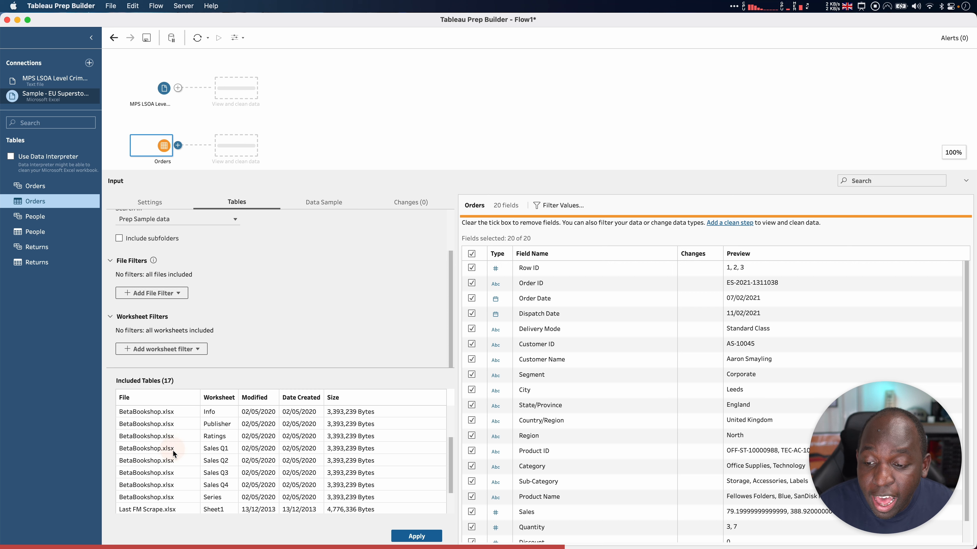
mouse_move(227, 462)
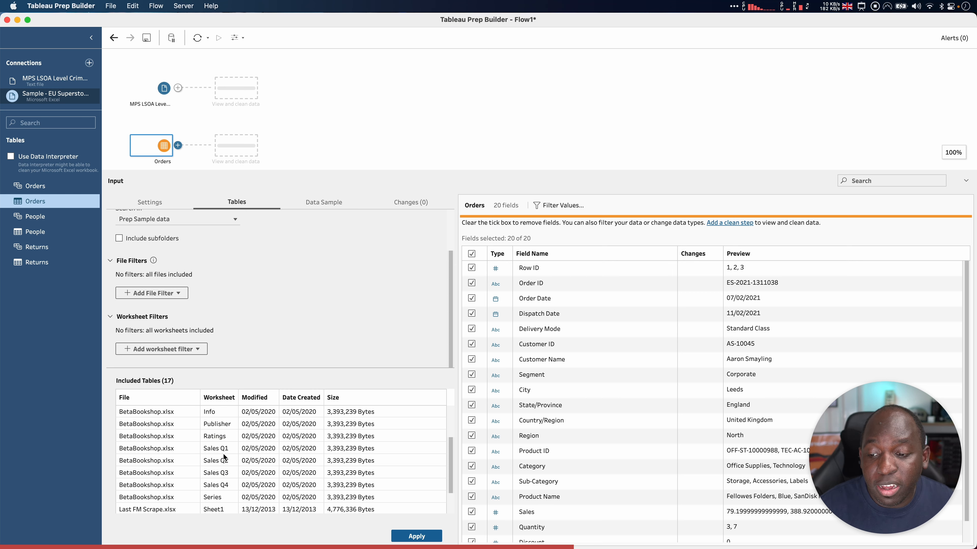
mouse_move(233, 456)
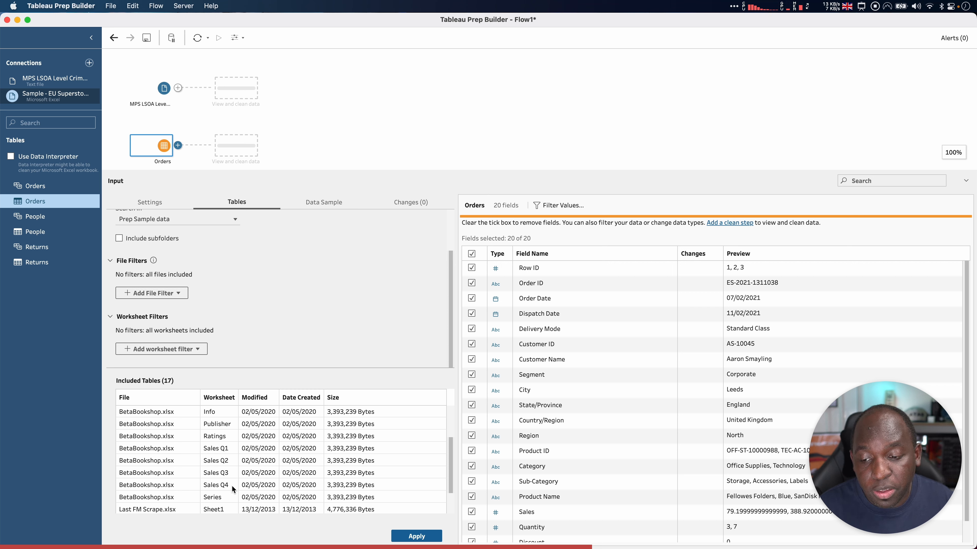
mouse_move(233, 489)
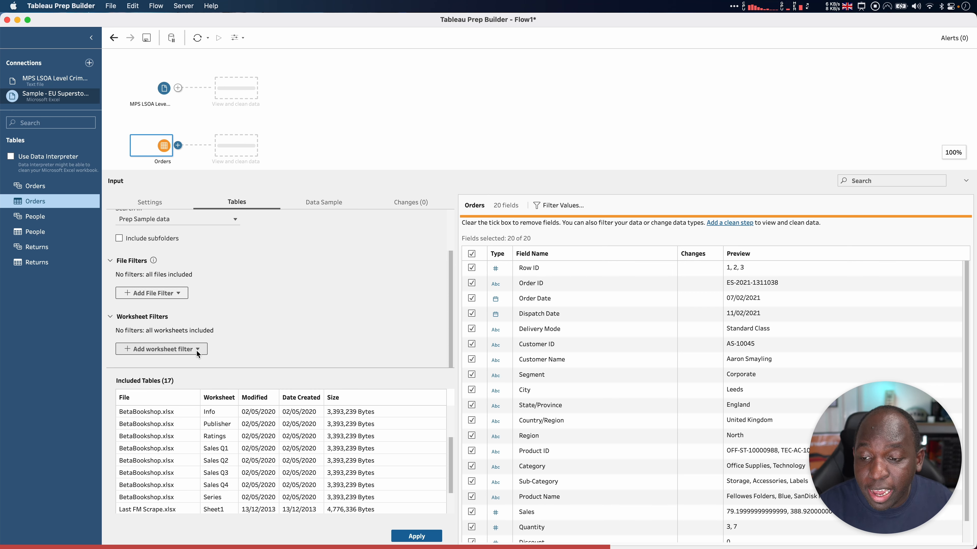
Add a worksheet-name filter matching 'Sale*' and apply it, narrowing the union to Sales Q1–Q4
left_click(162, 348)
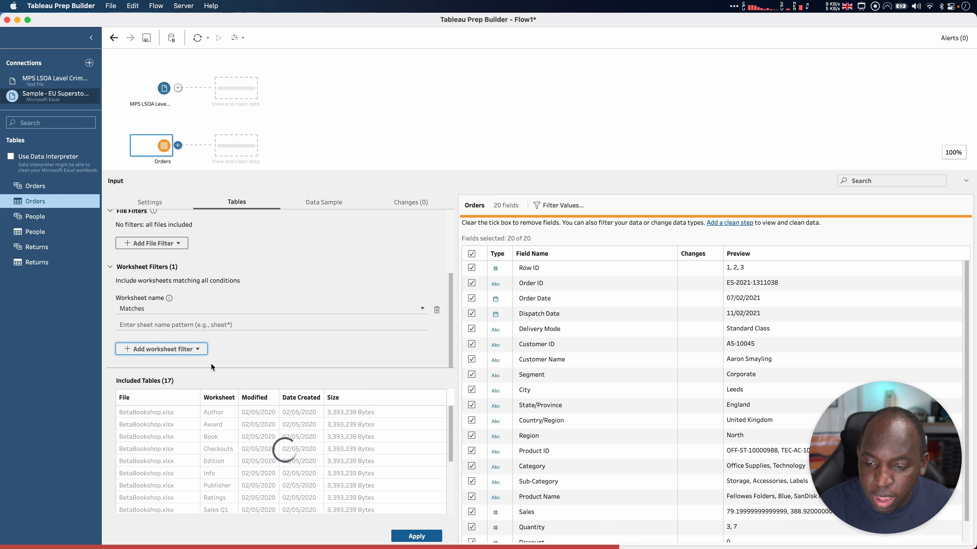
left_click(255, 324)
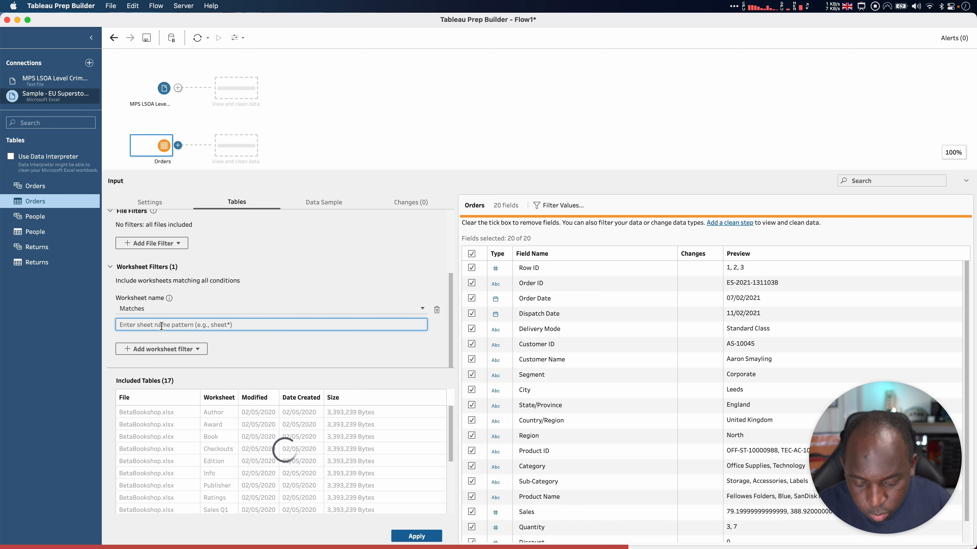
type("Sales")
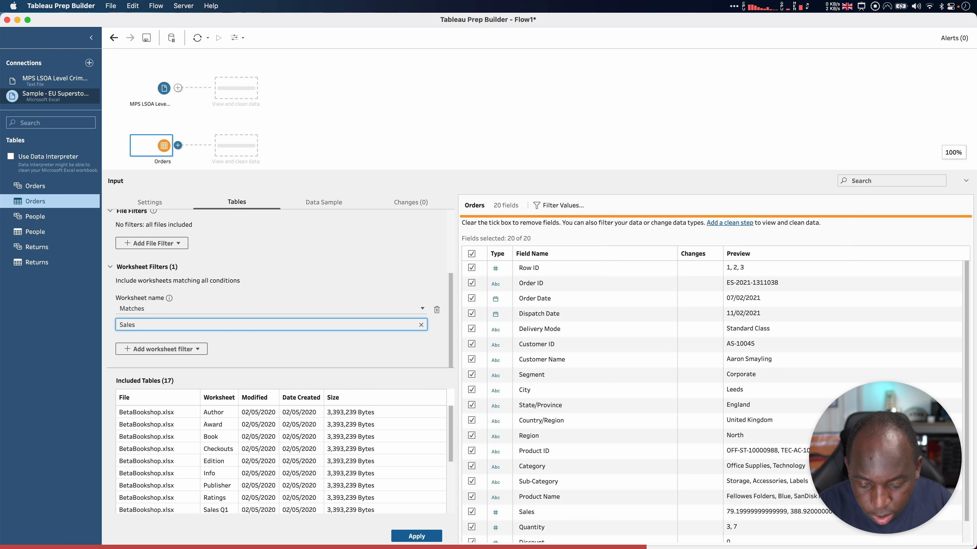
type("*")
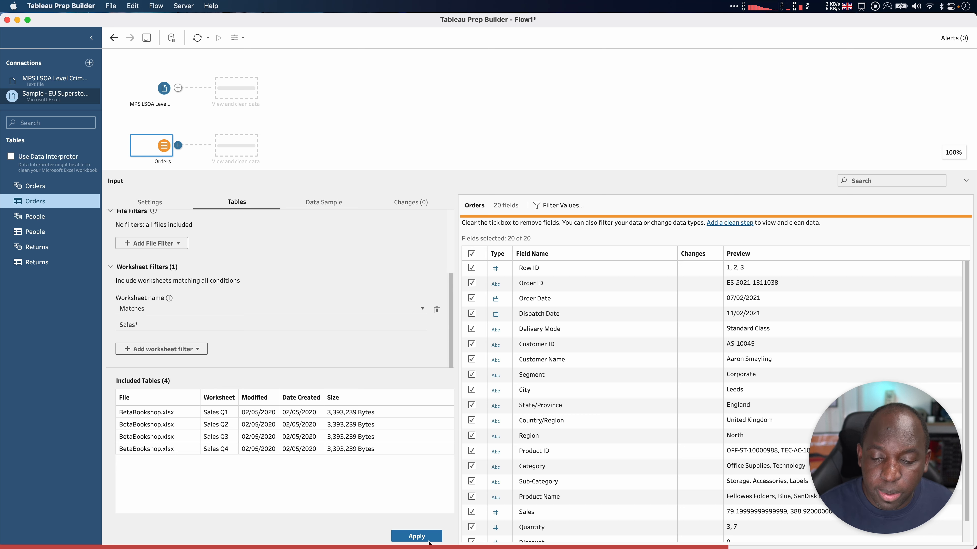
left_click(416, 536)
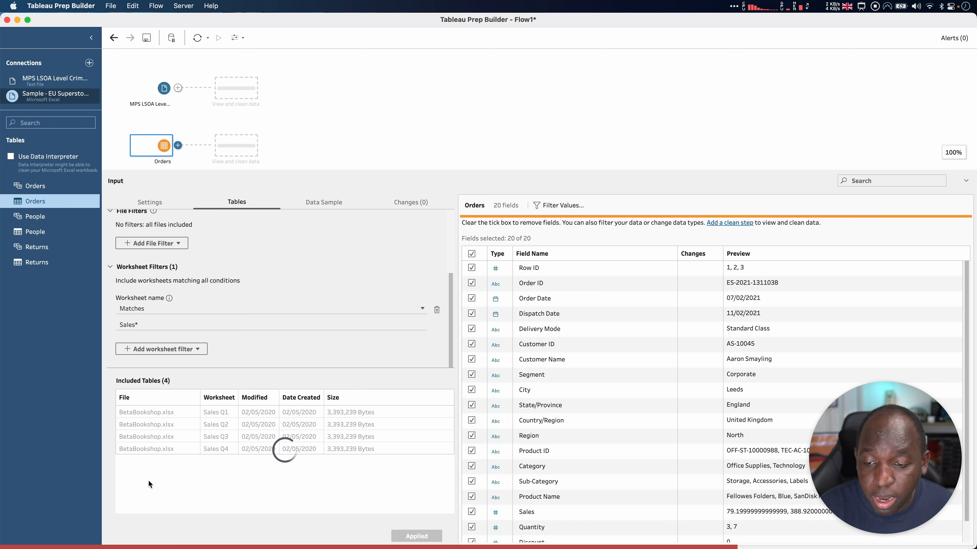
mouse_move(175, 514)
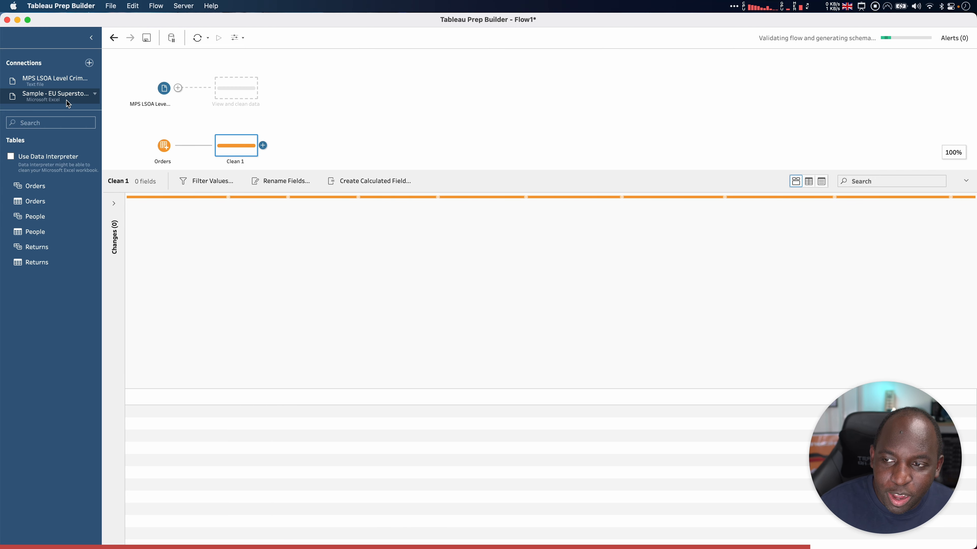
mouse_move(71, 104)
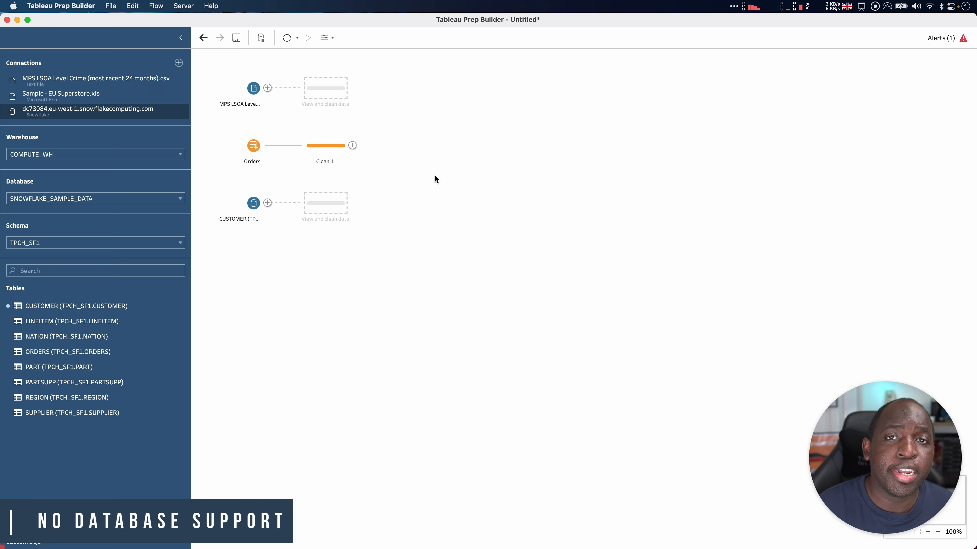
mouse_move(140, 131)
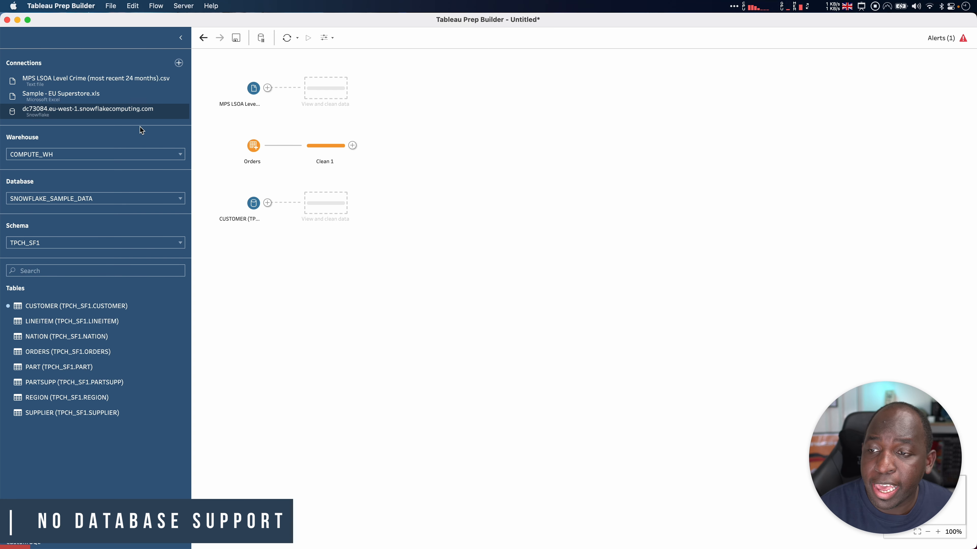
mouse_move(145, 120)
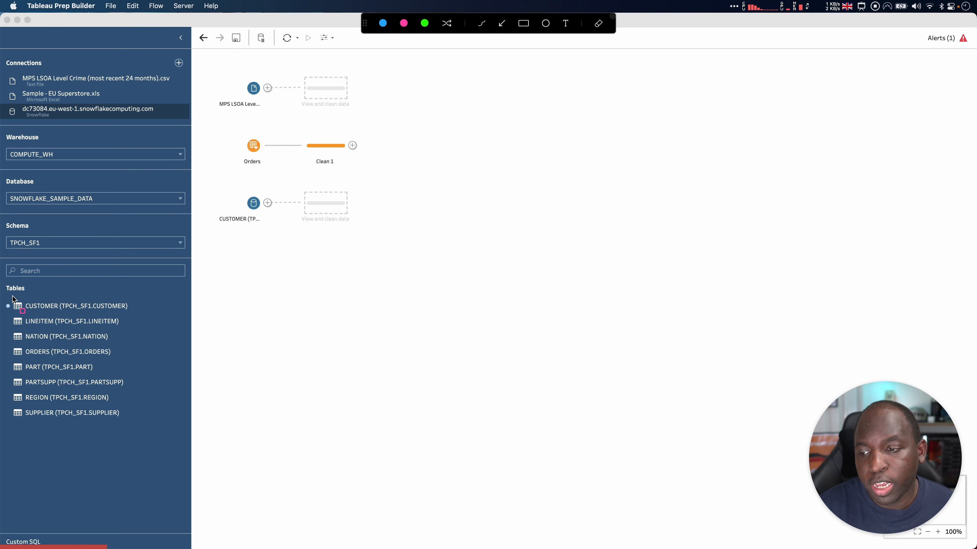
left_click_drag(9, 300, 156, 442)
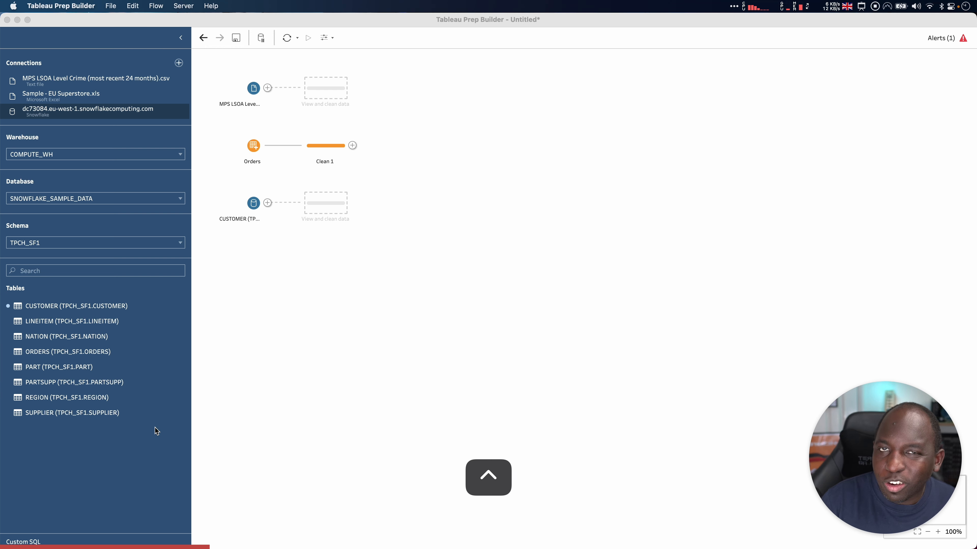
left_click(253, 203)
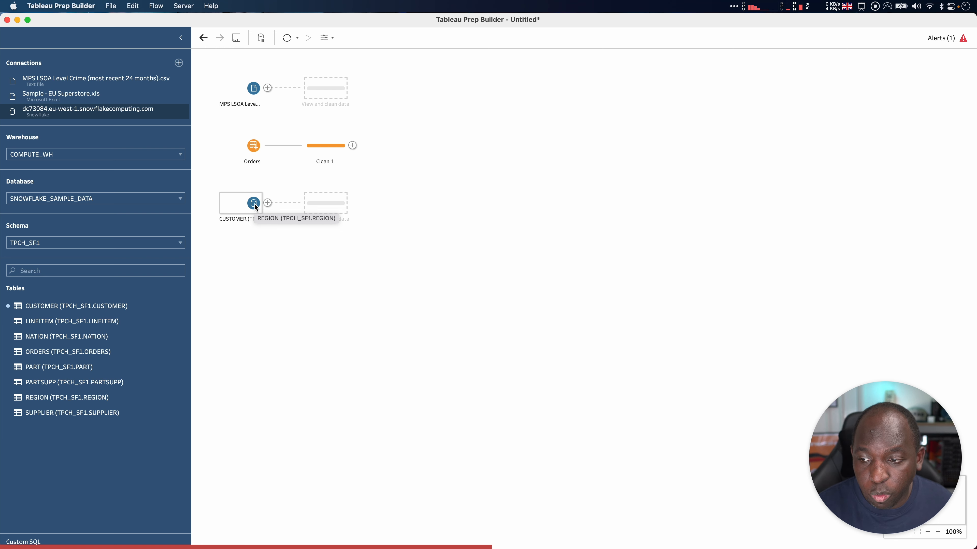
Review the CUSTOMER input's Data Sample, Changes and Settings tabs to show its Snowflake connection details
left_click(253, 203)
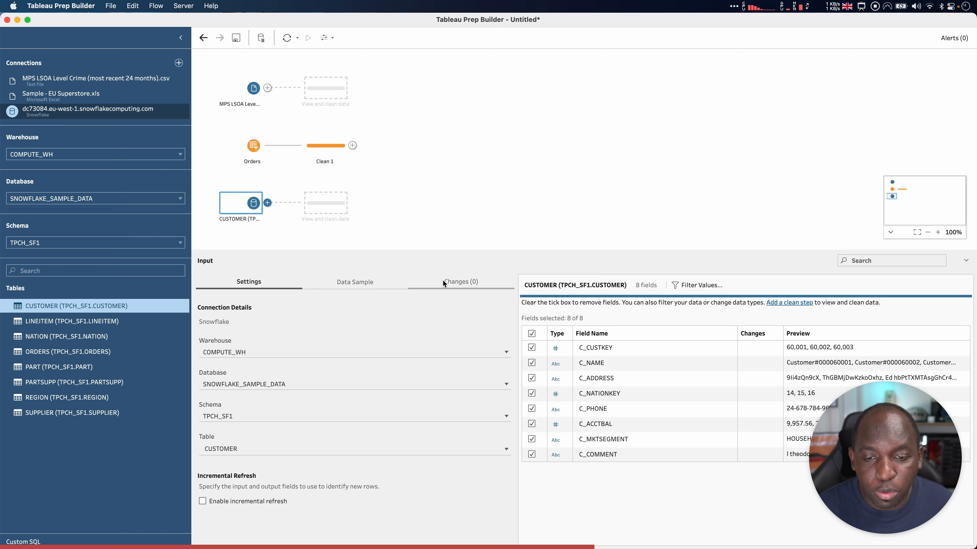
left_click(355, 281)
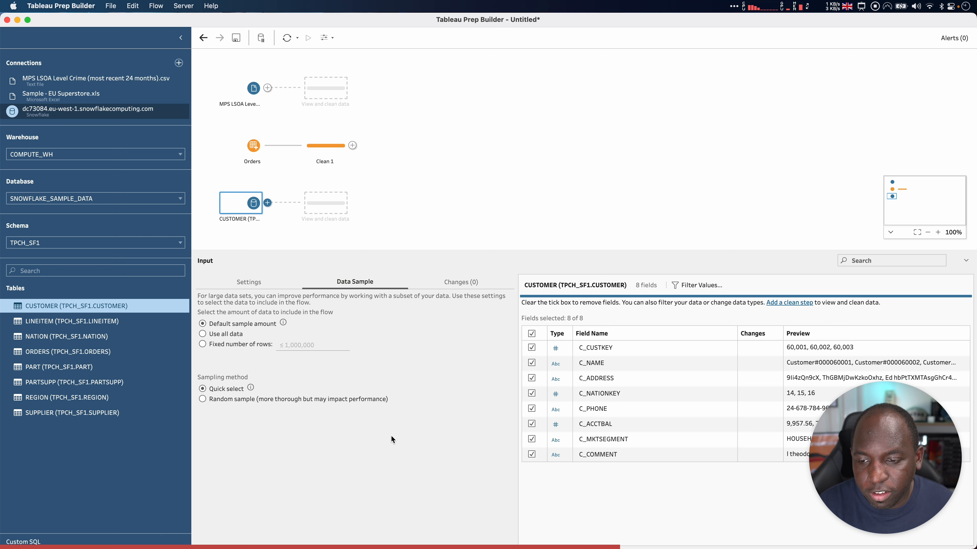
mouse_move(319, 474)
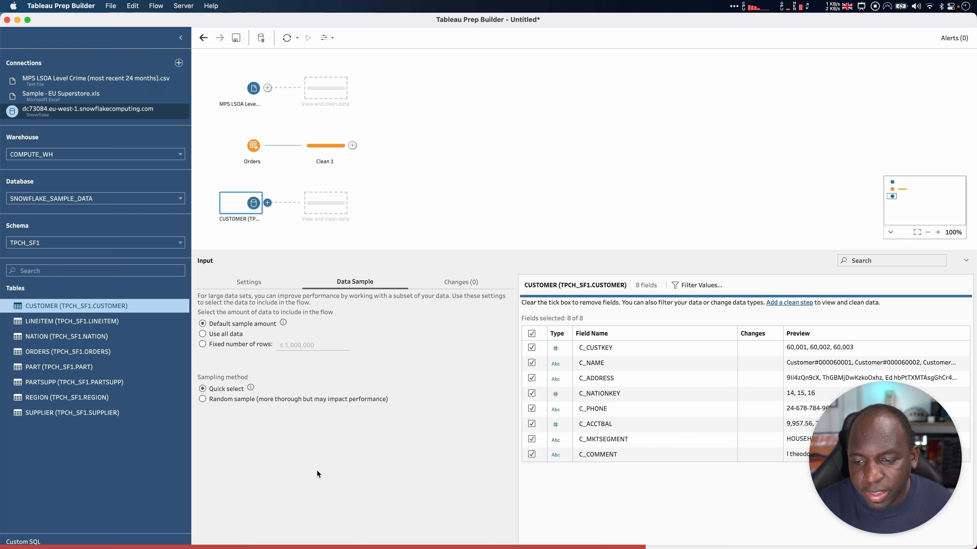
mouse_move(429, 302)
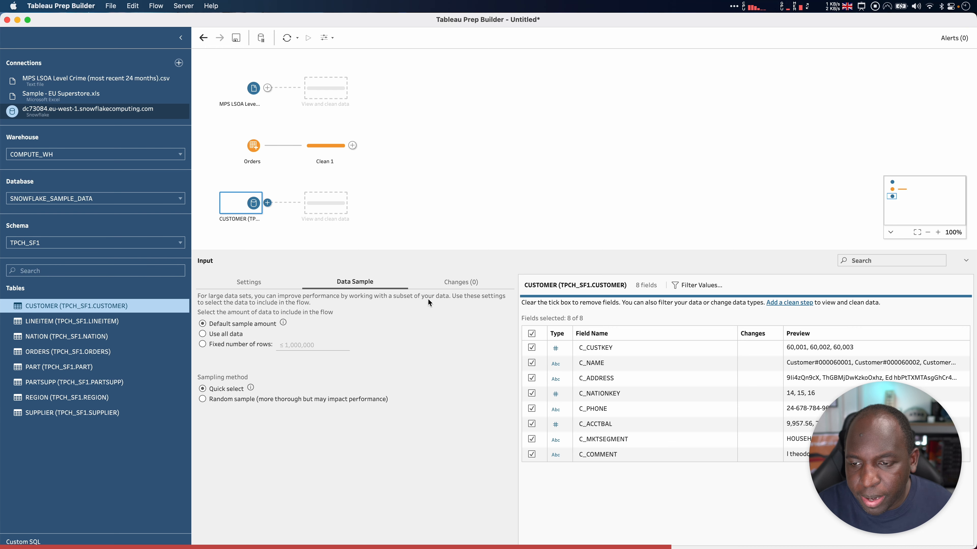
left_click(461, 281)
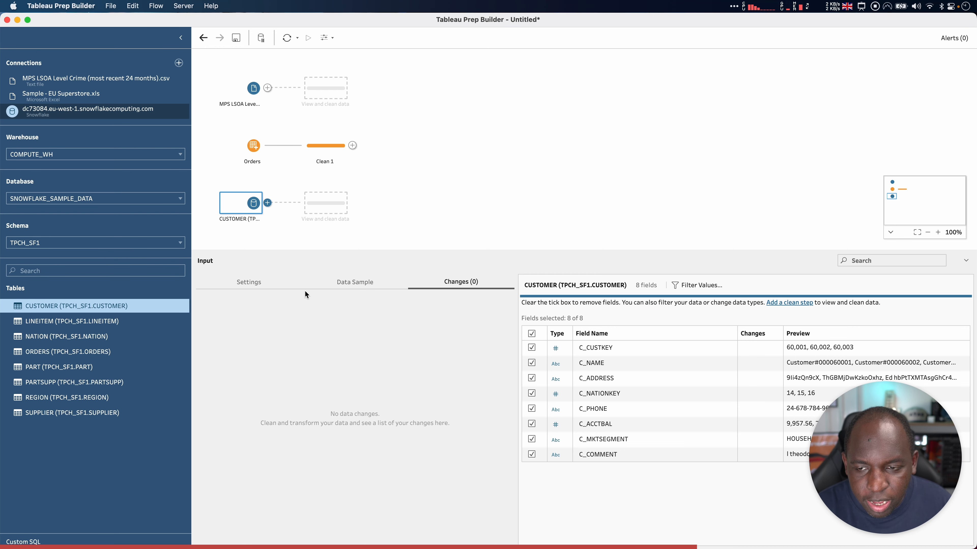
mouse_move(653, 409)
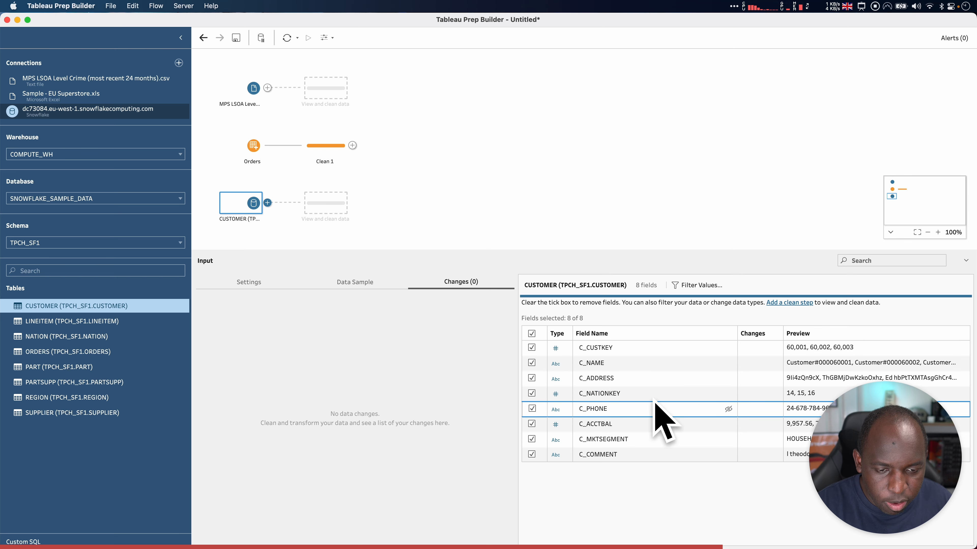
left_click(249, 282)
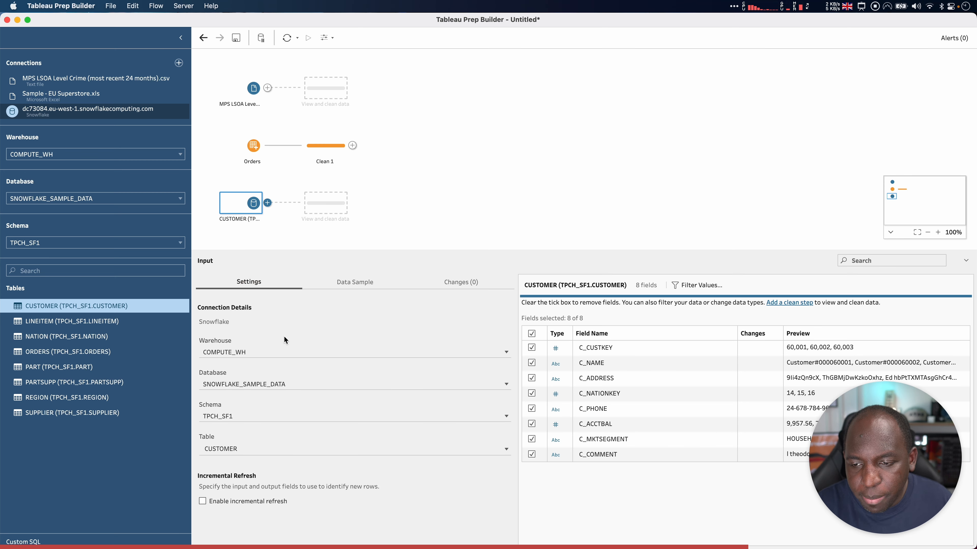
mouse_move(310, 368)
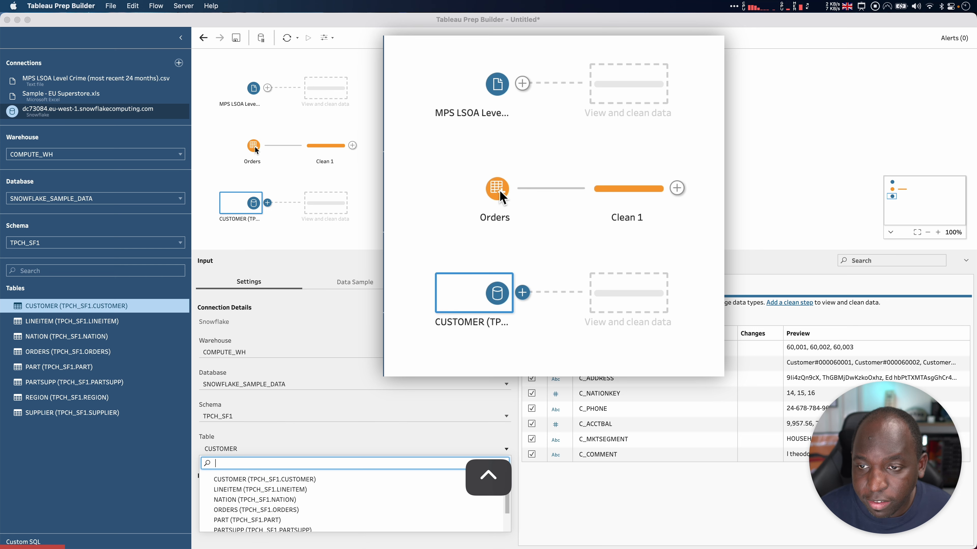
Reopen the Orders input, toggle Single table back to Union multiple tables, and apply the 'Sales Q*' union
left_click(495, 190)
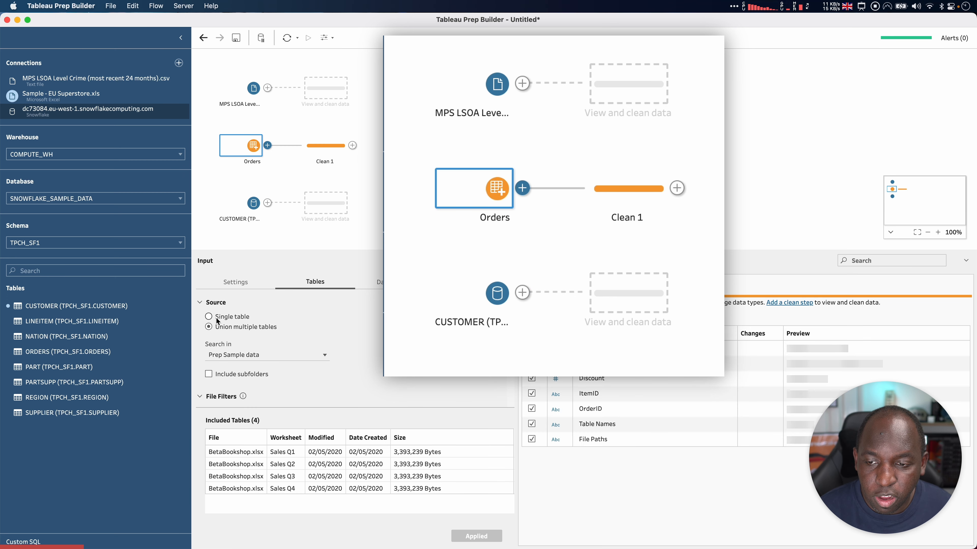
left_click(208, 317)
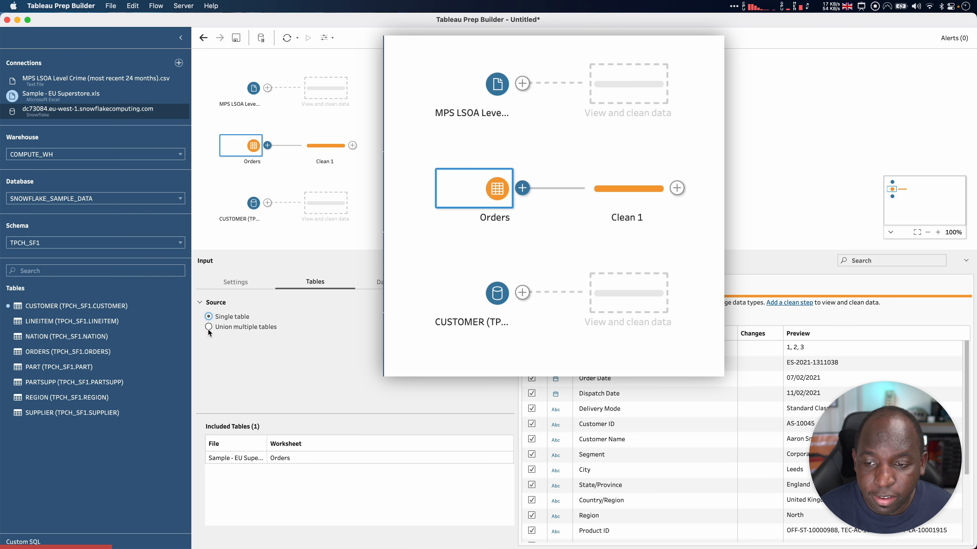
left_click(209, 327)
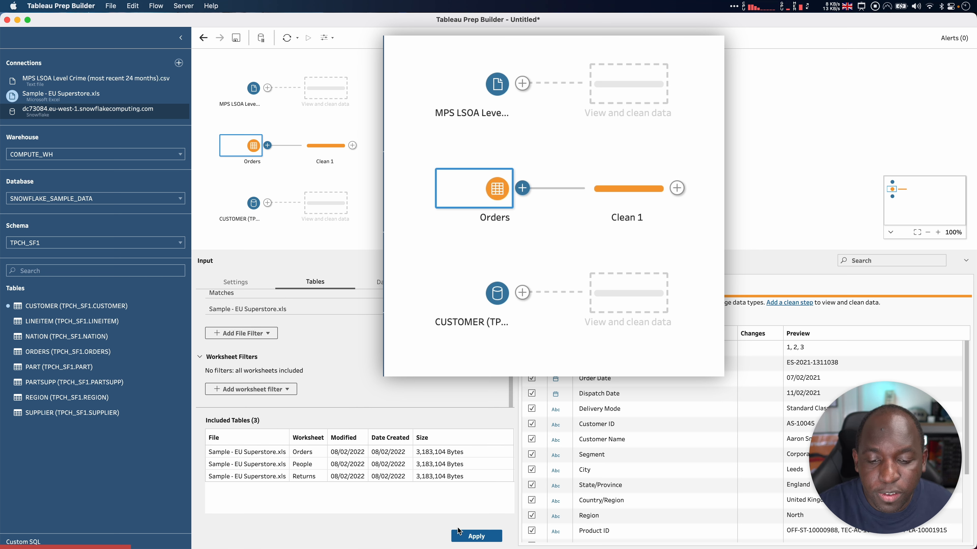
left_click(476, 537)
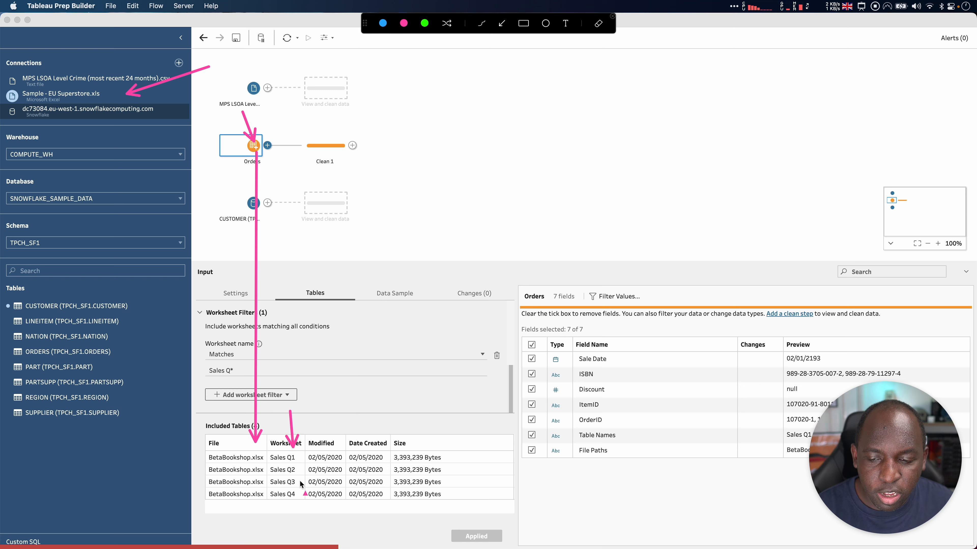
mouse_move(299, 498)
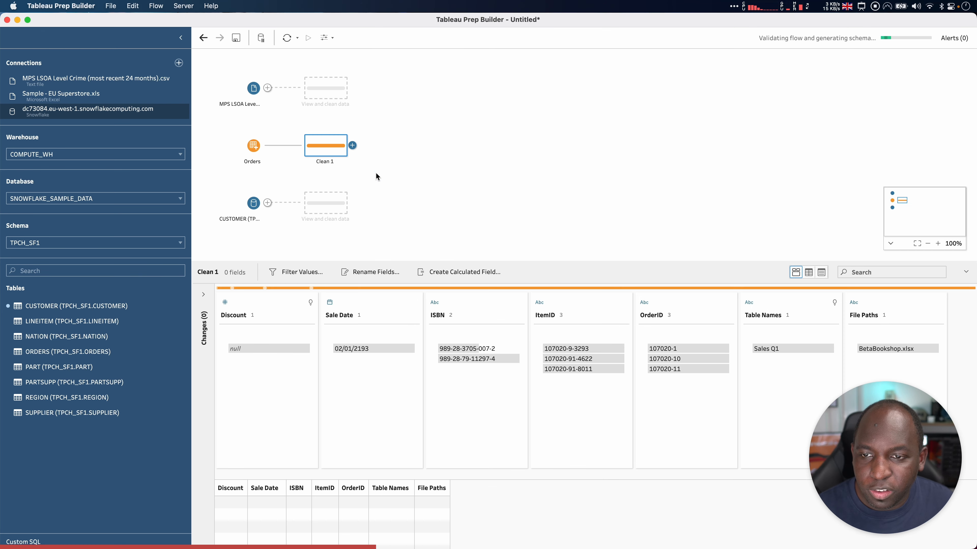
Inspect the File Paths field in the Clean 1 profile of the 56K unioned sales rows
left_click(866, 315)
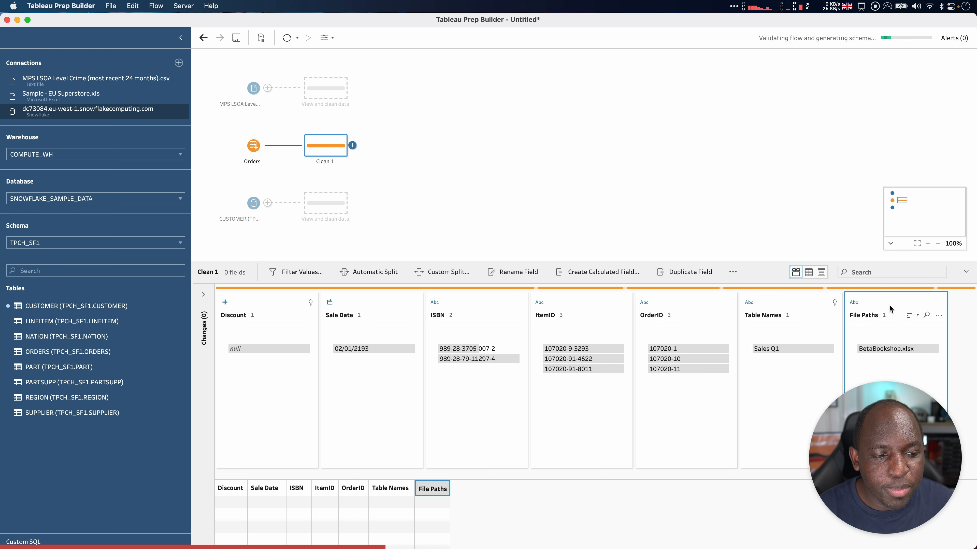
mouse_move(884, 353)
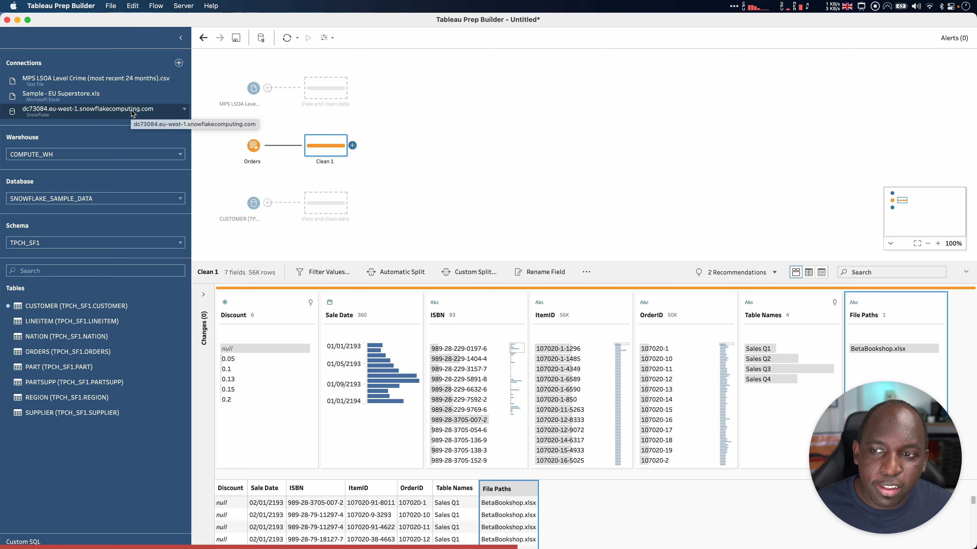
Edit the Sample - EU Superstore connection to point at BetaBookshop.xlsx instead
left_click(184, 93)
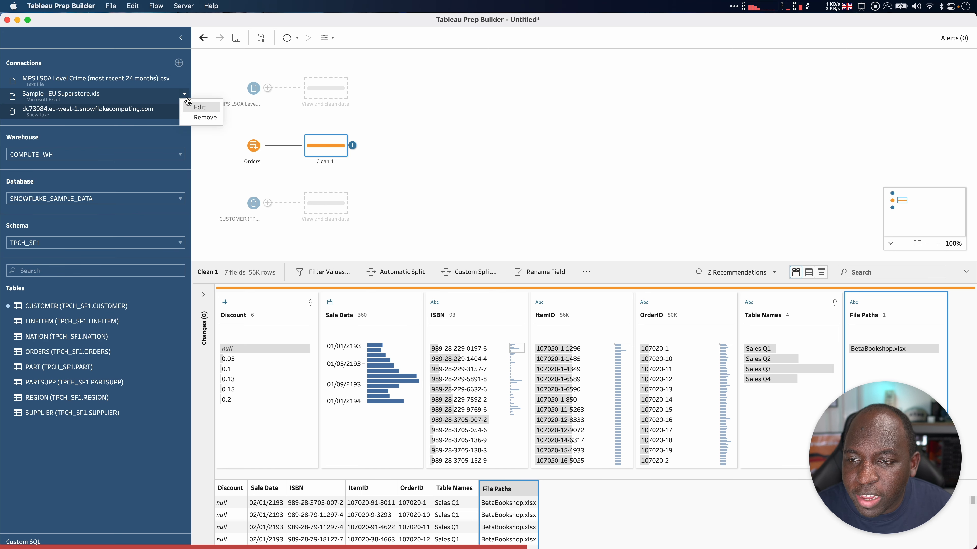
left_click(199, 107)
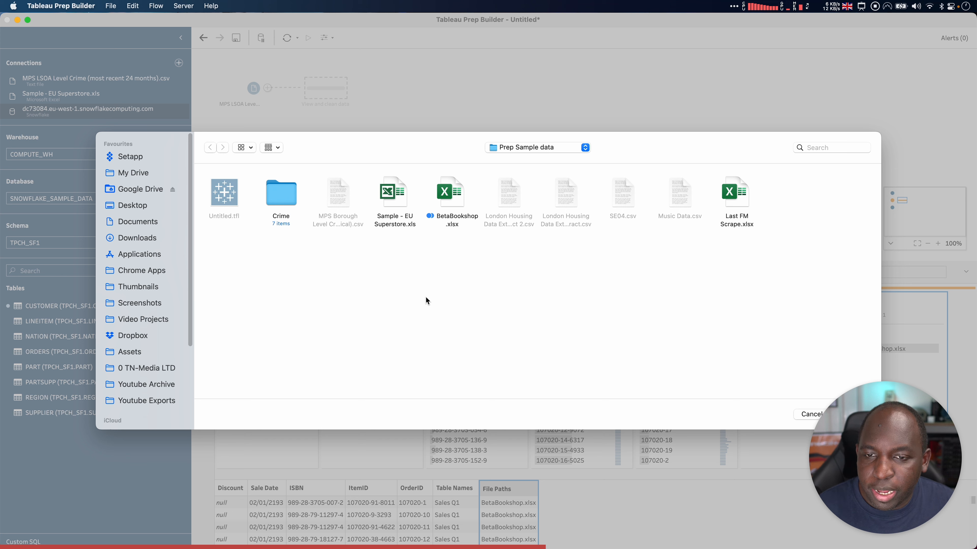
mouse_move(463, 218)
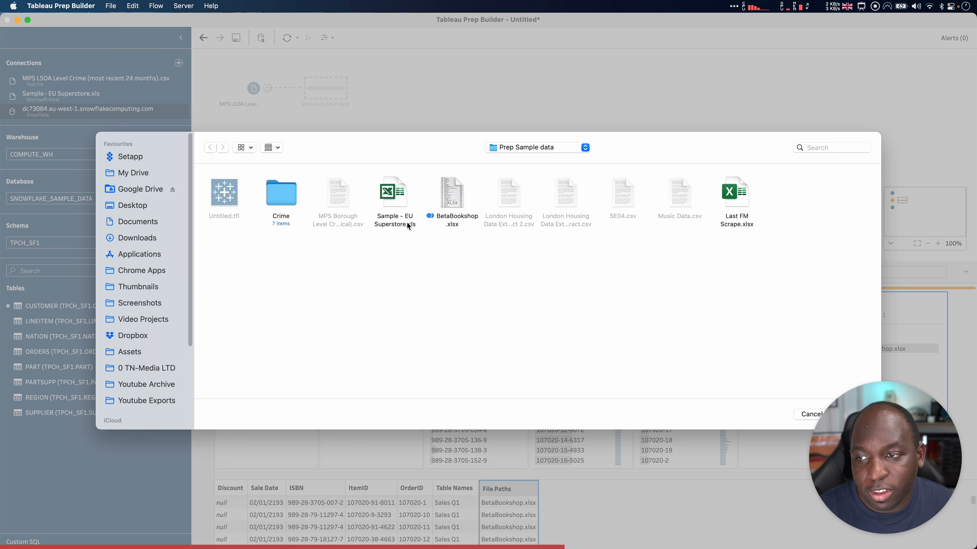
mouse_move(405, 232)
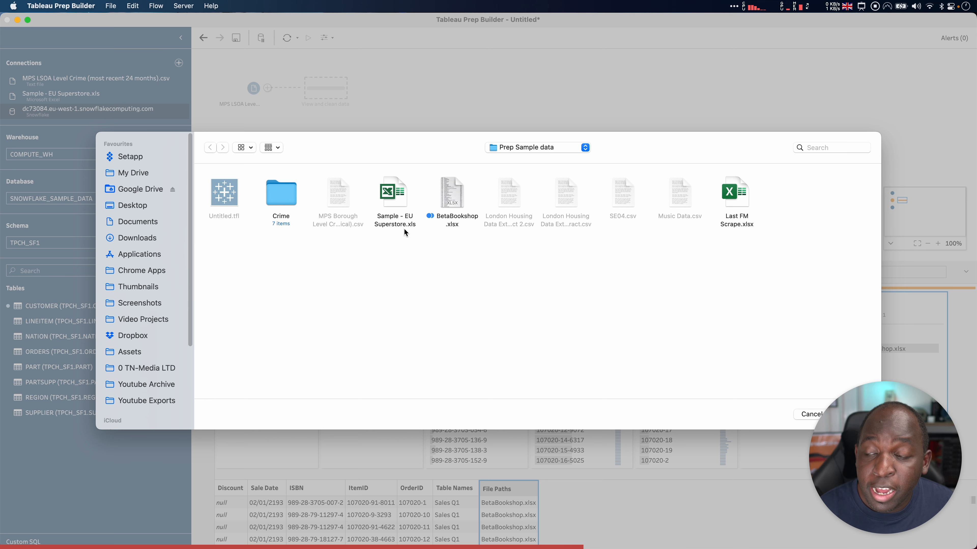
left_click(452, 193)
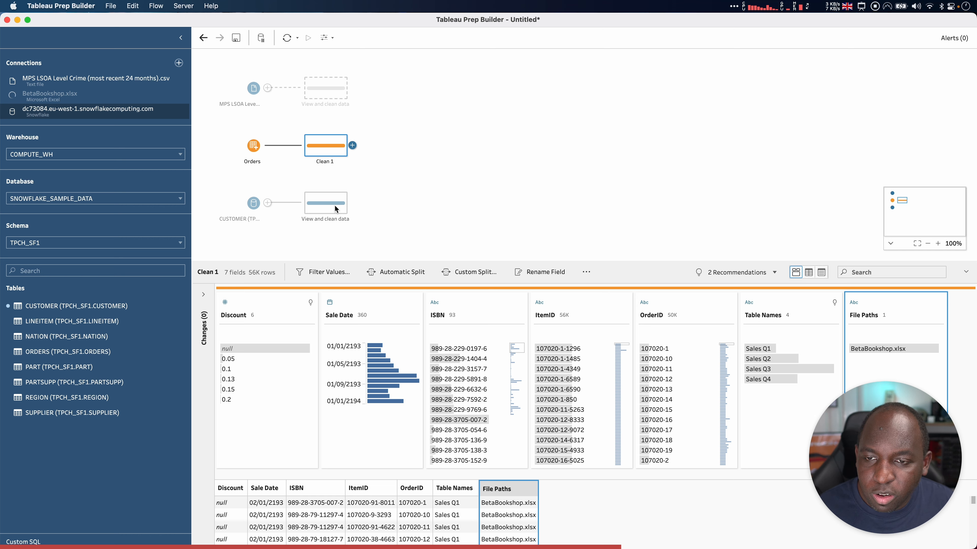
List the BetaBookshop workbook's worksheets and reopen the Orders input's table setup
left_click(50, 96)
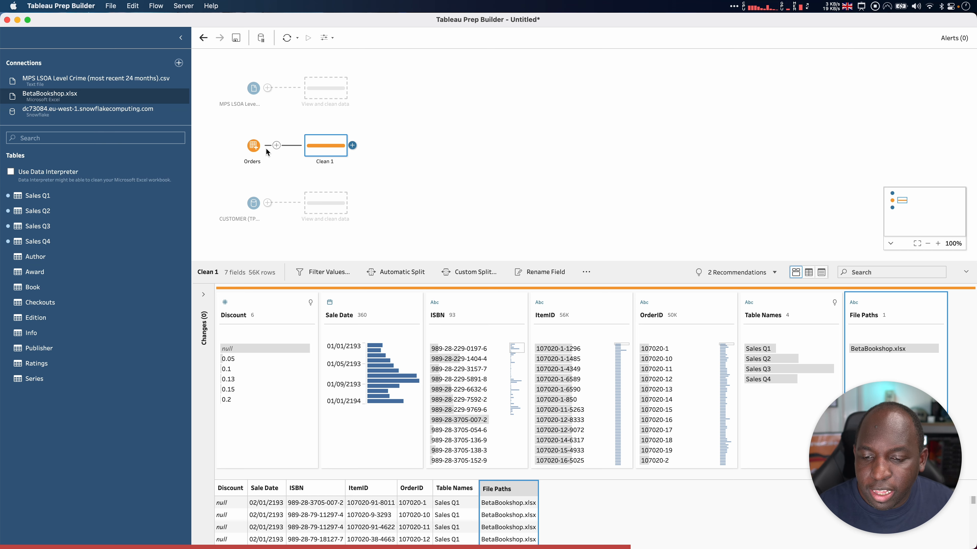
left_click(253, 146)
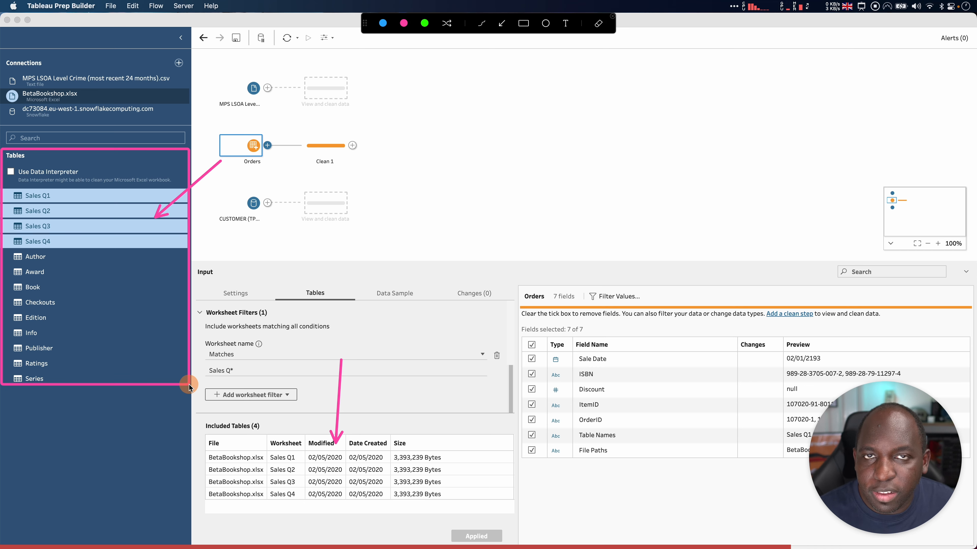
mouse_move(190, 388)
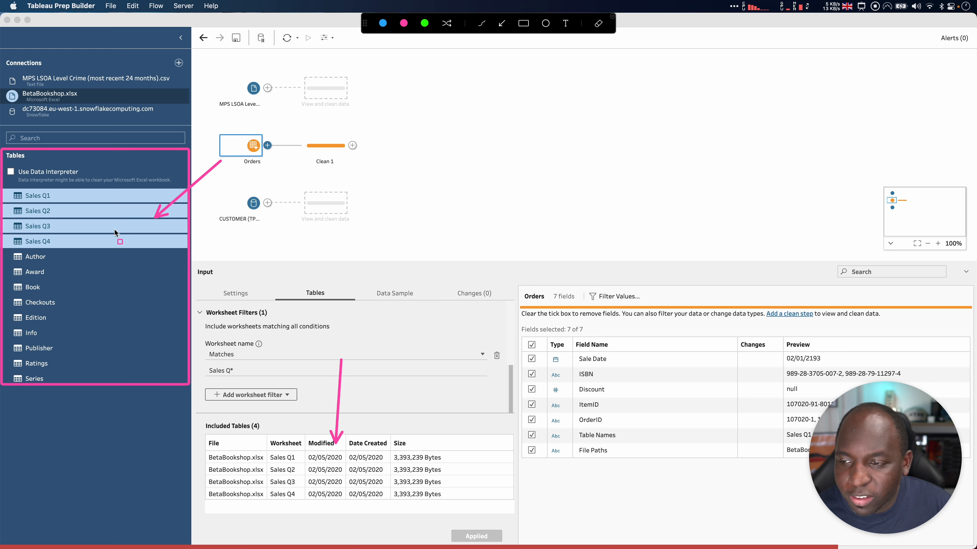
mouse_move(88, 237)
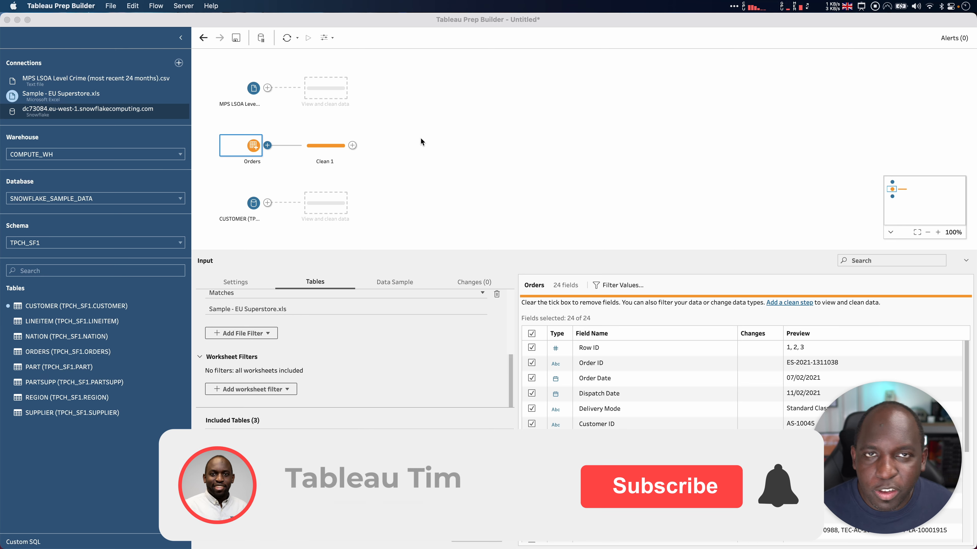
left_click(661, 487)
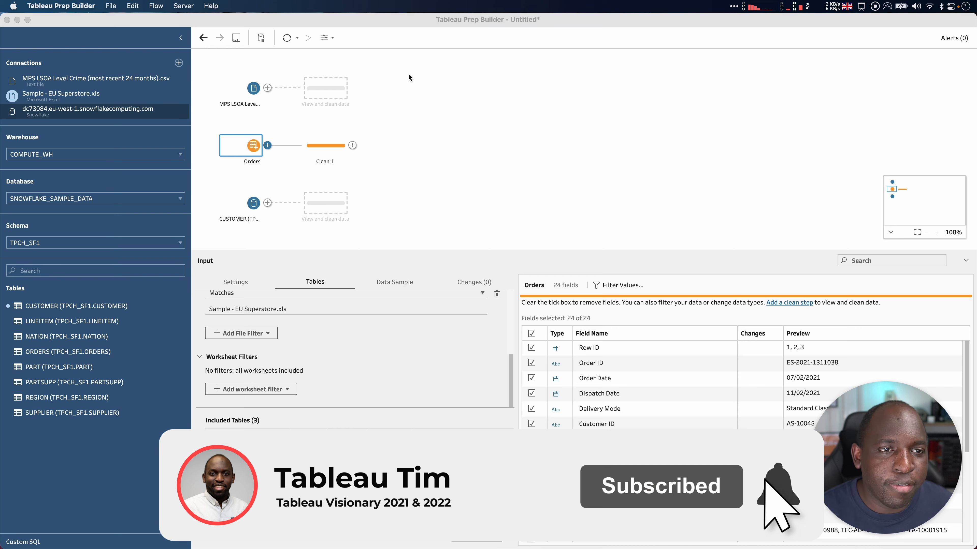
left_click(776, 487)
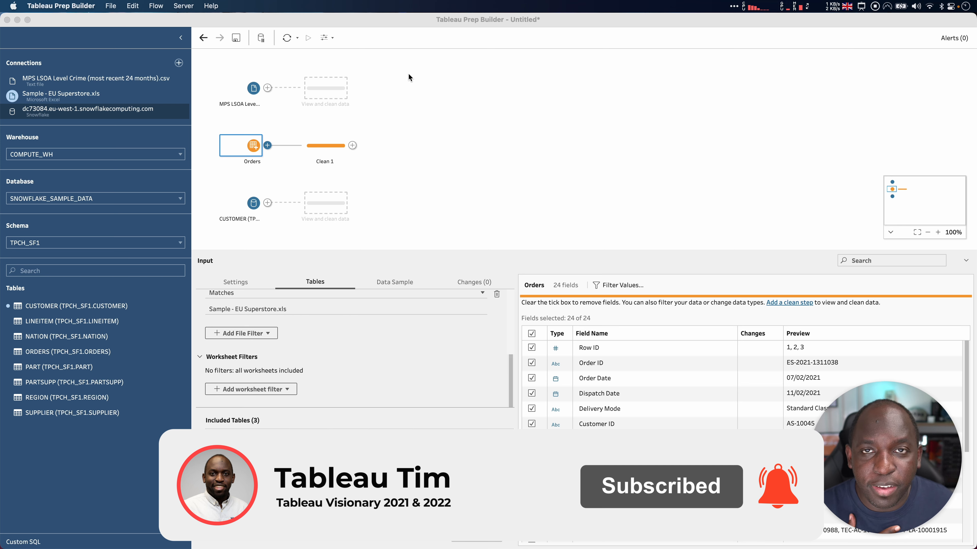
mouse_move(519, 91)
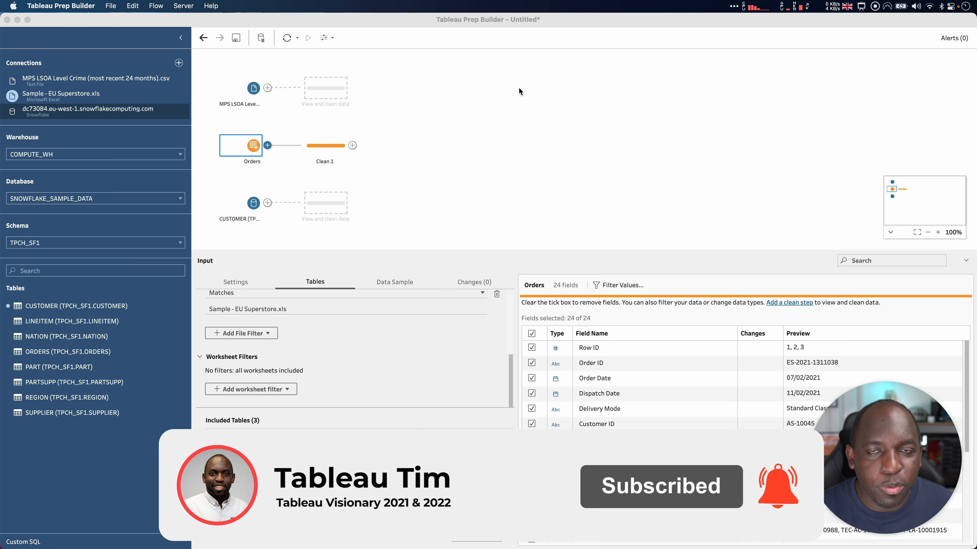
mouse_move(823, 47)
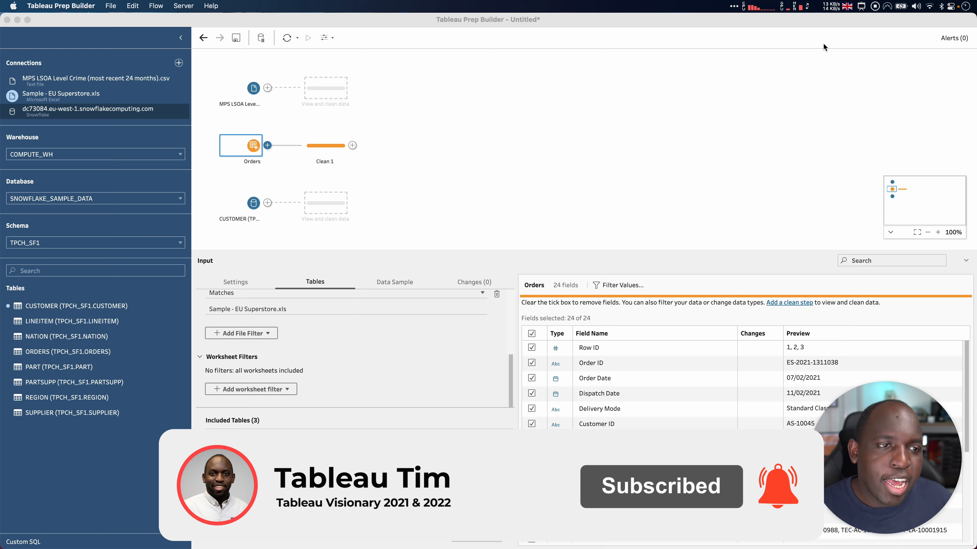